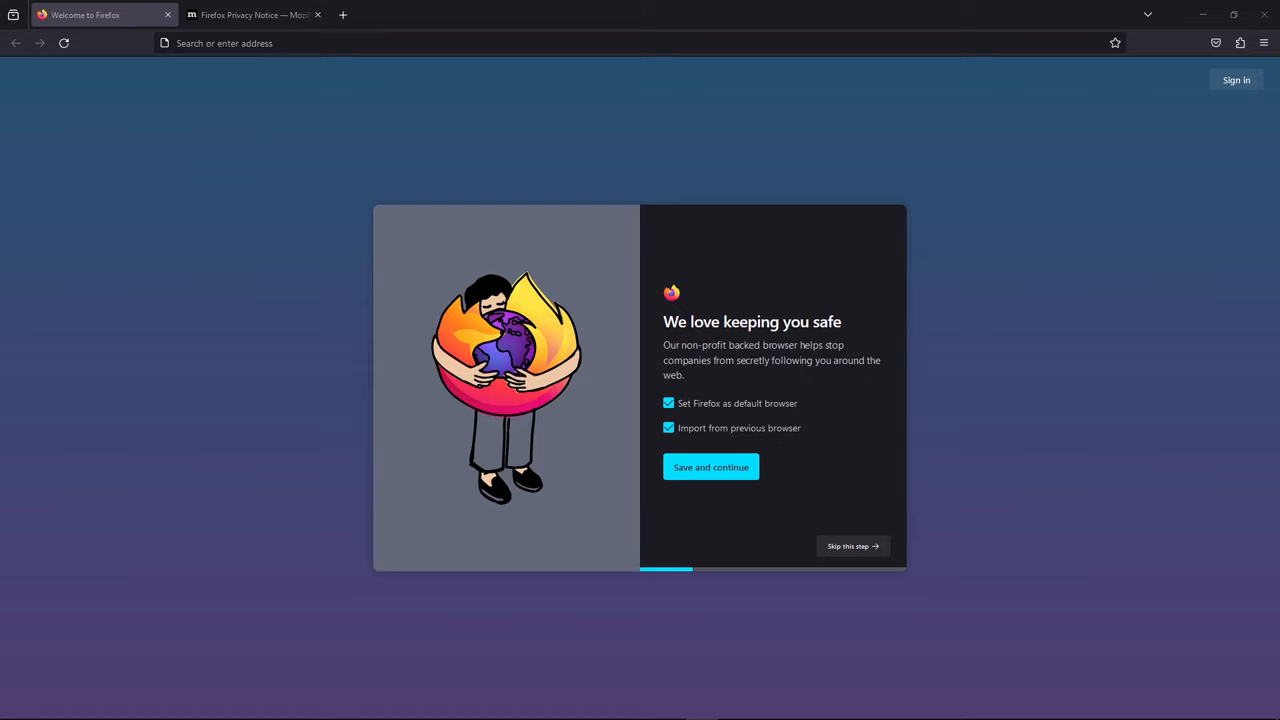
pyautogui.moveTo(596, 172)
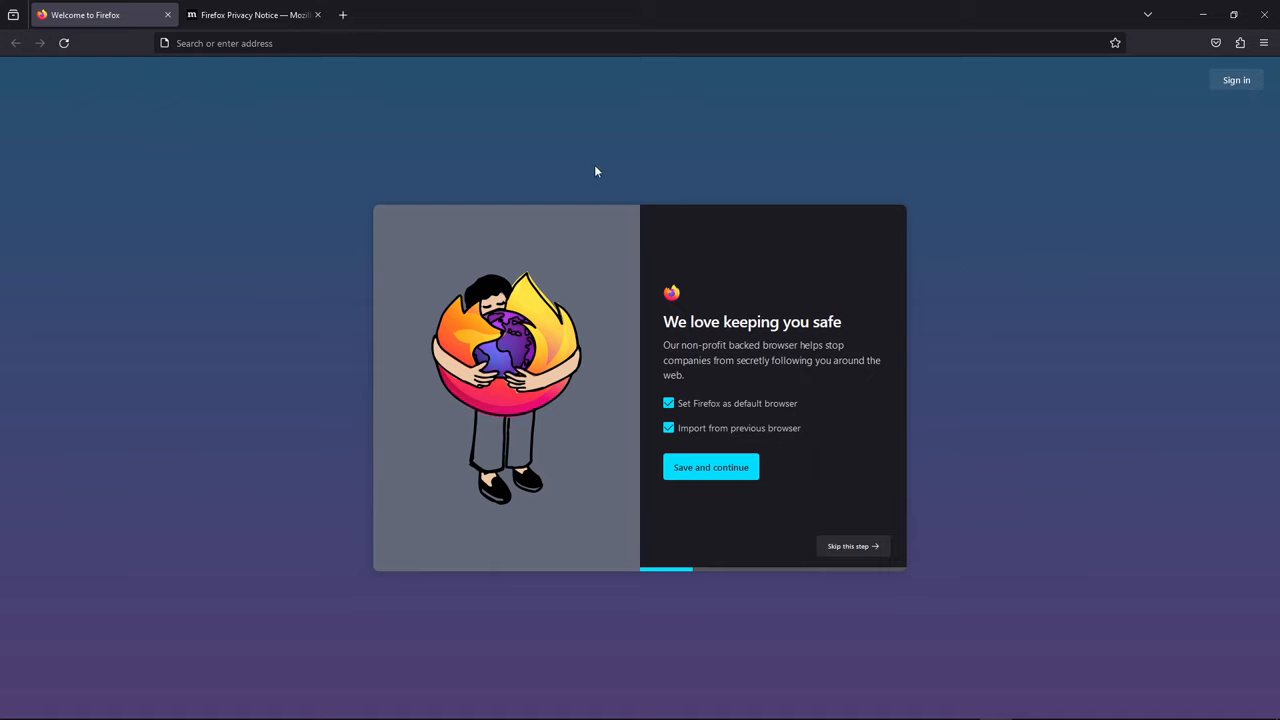
pyautogui.moveTo(128, 56)
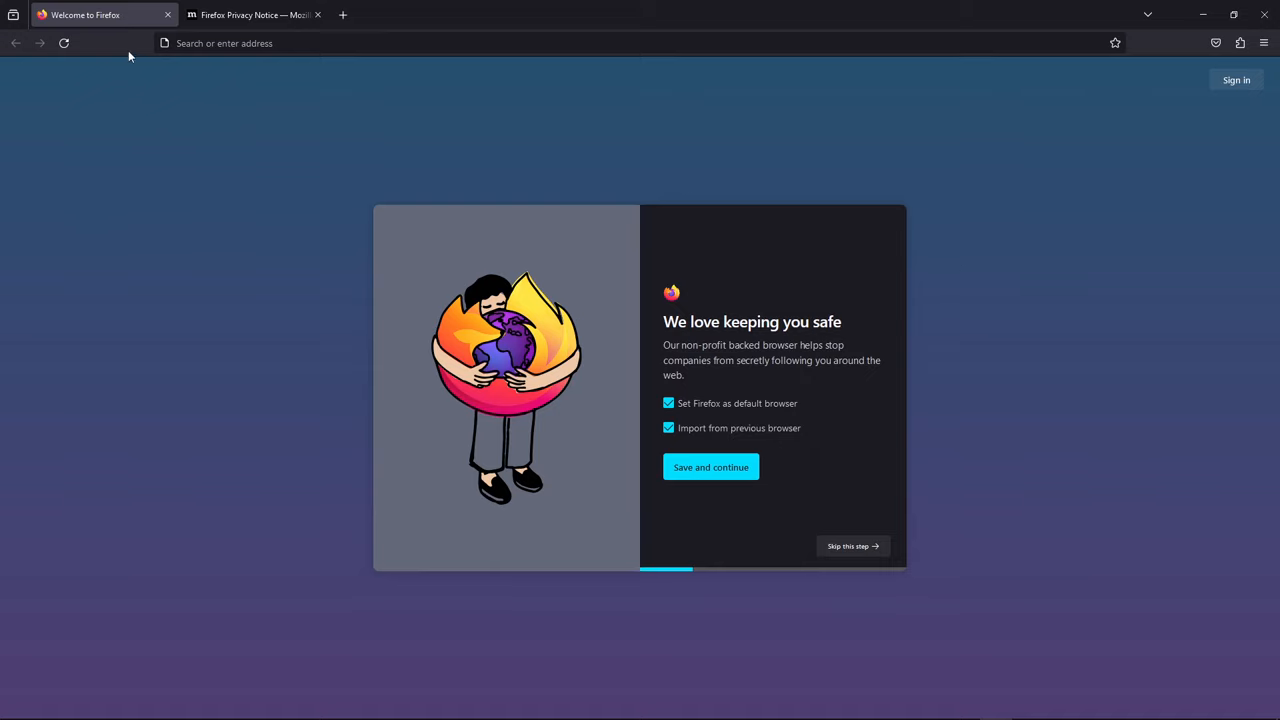
pyautogui.moveTo(266, 156)
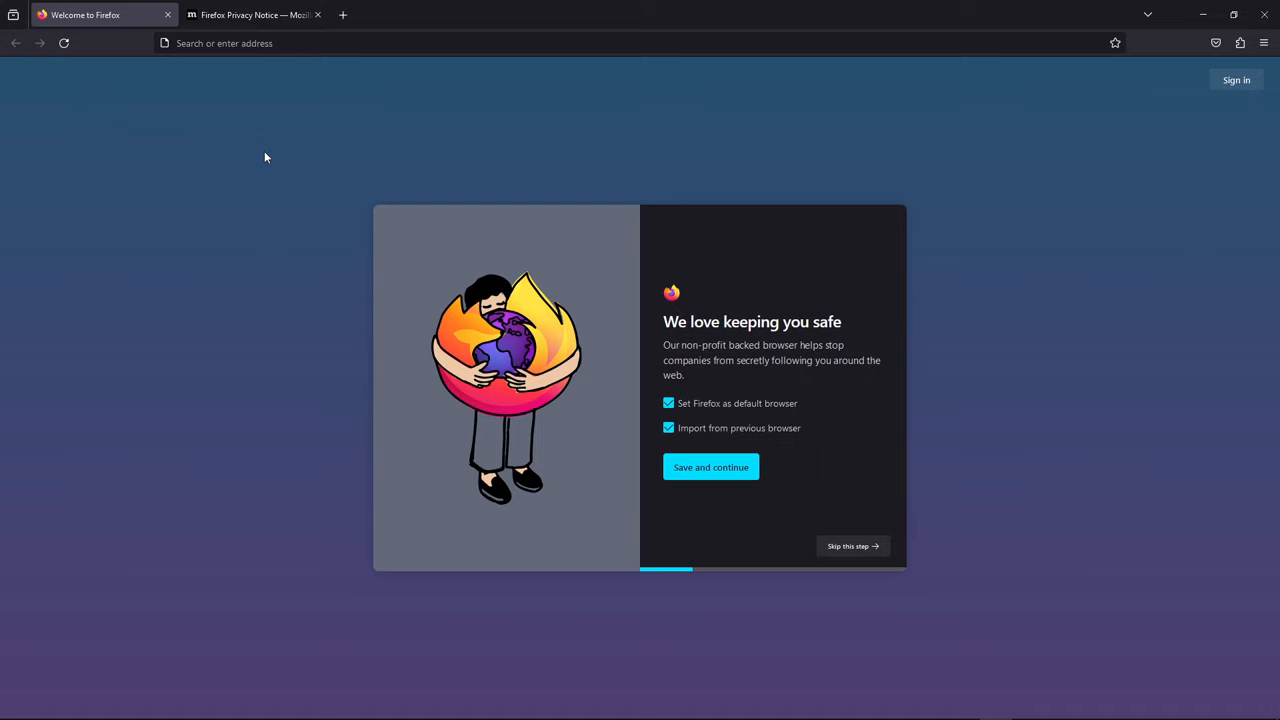
pyautogui.moveTo(1108, 416)
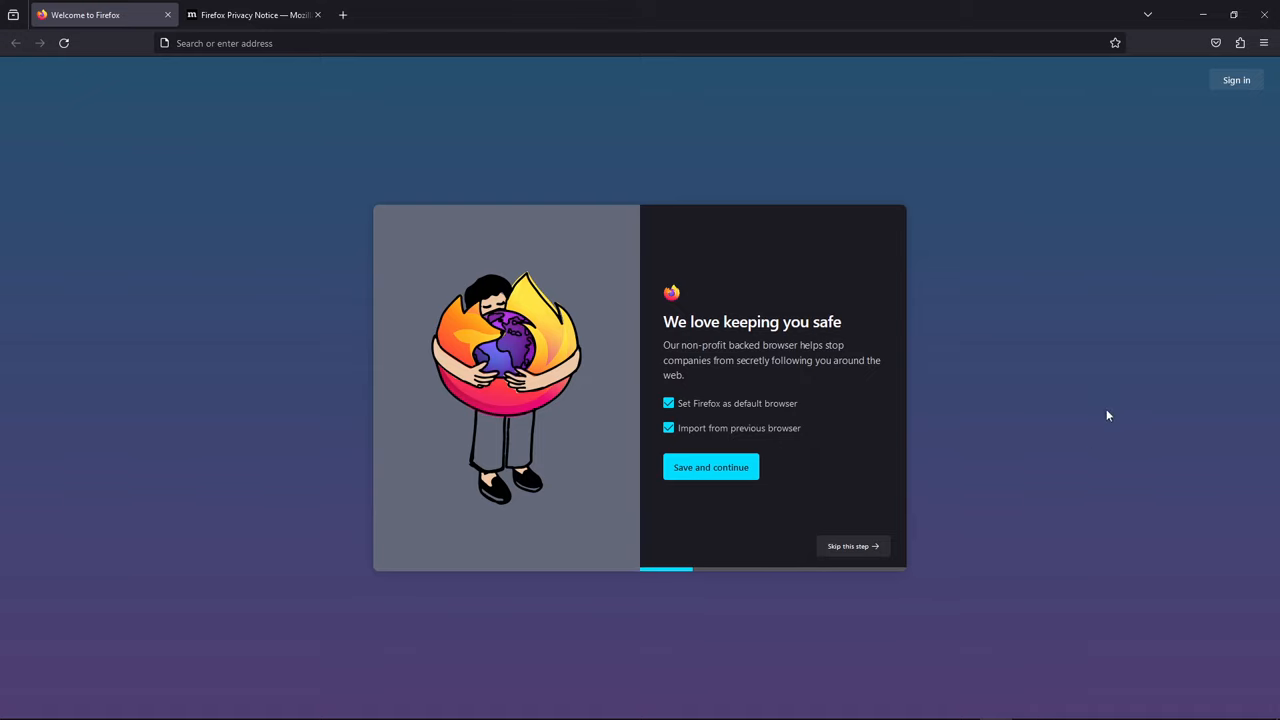
pyautogui.moveTo(748, 662)
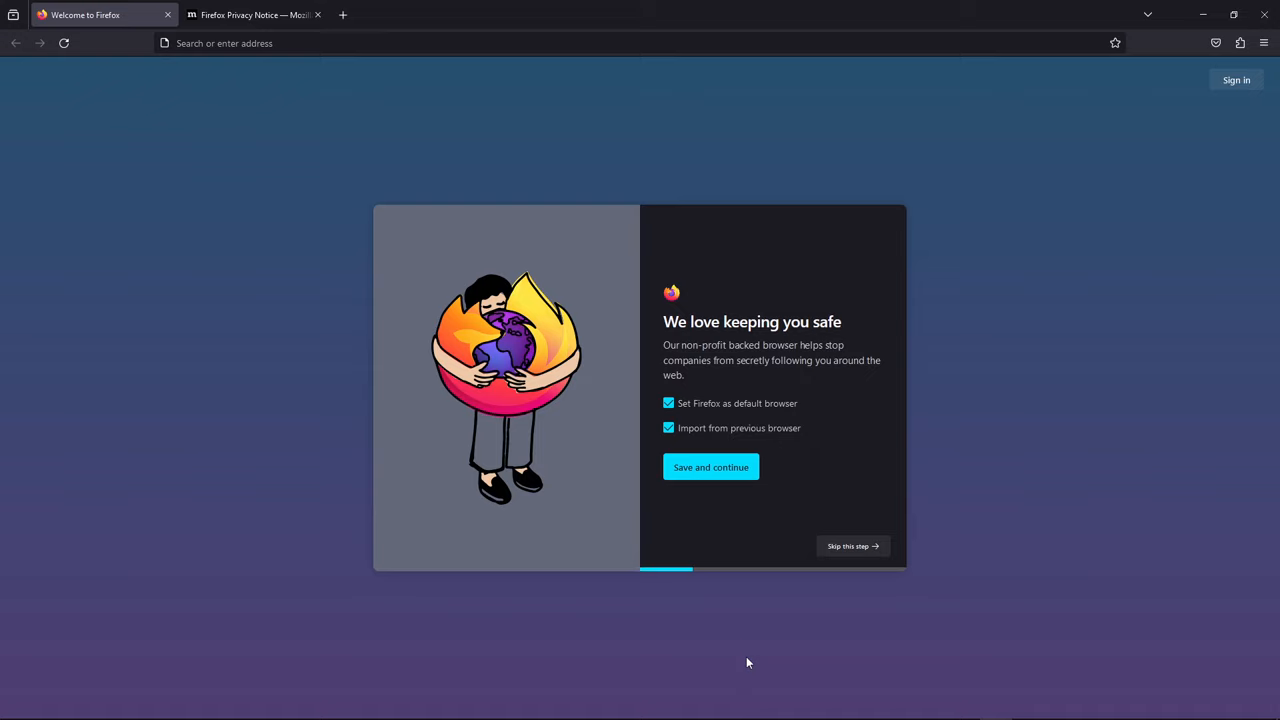
pyautogui.moveTo(858, 296)
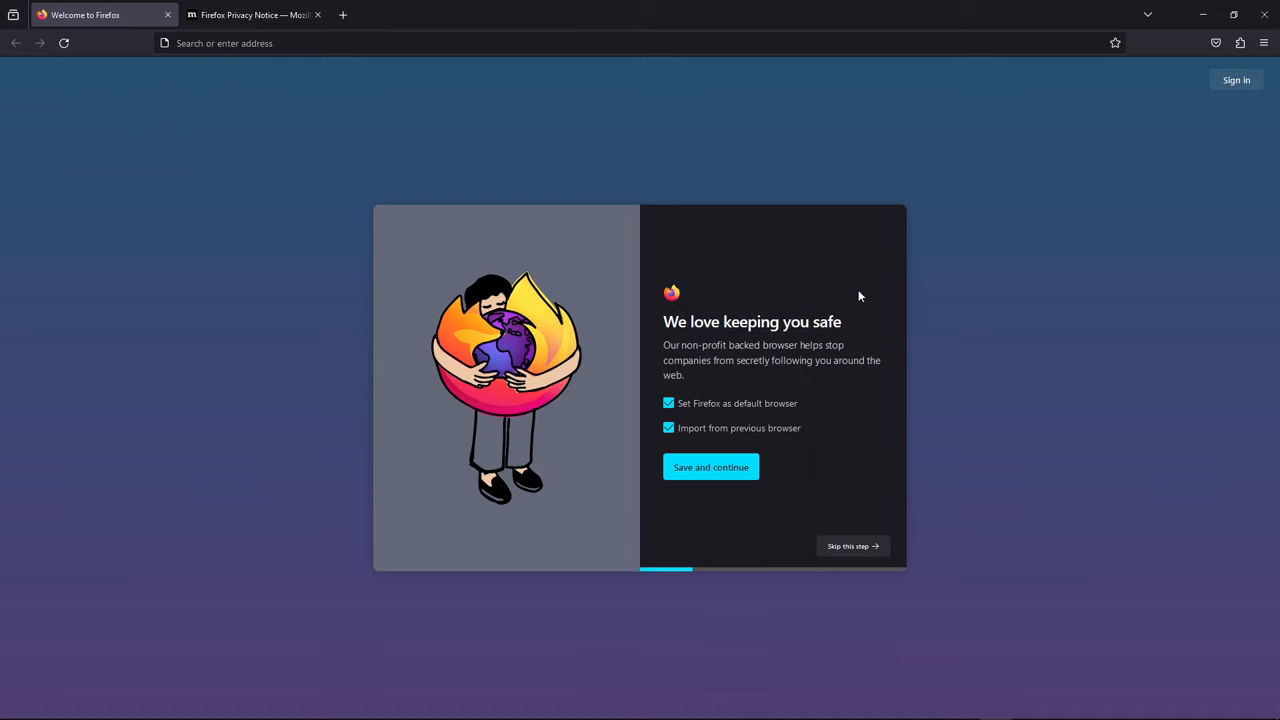
pyautogui.moveTo(298, 292)
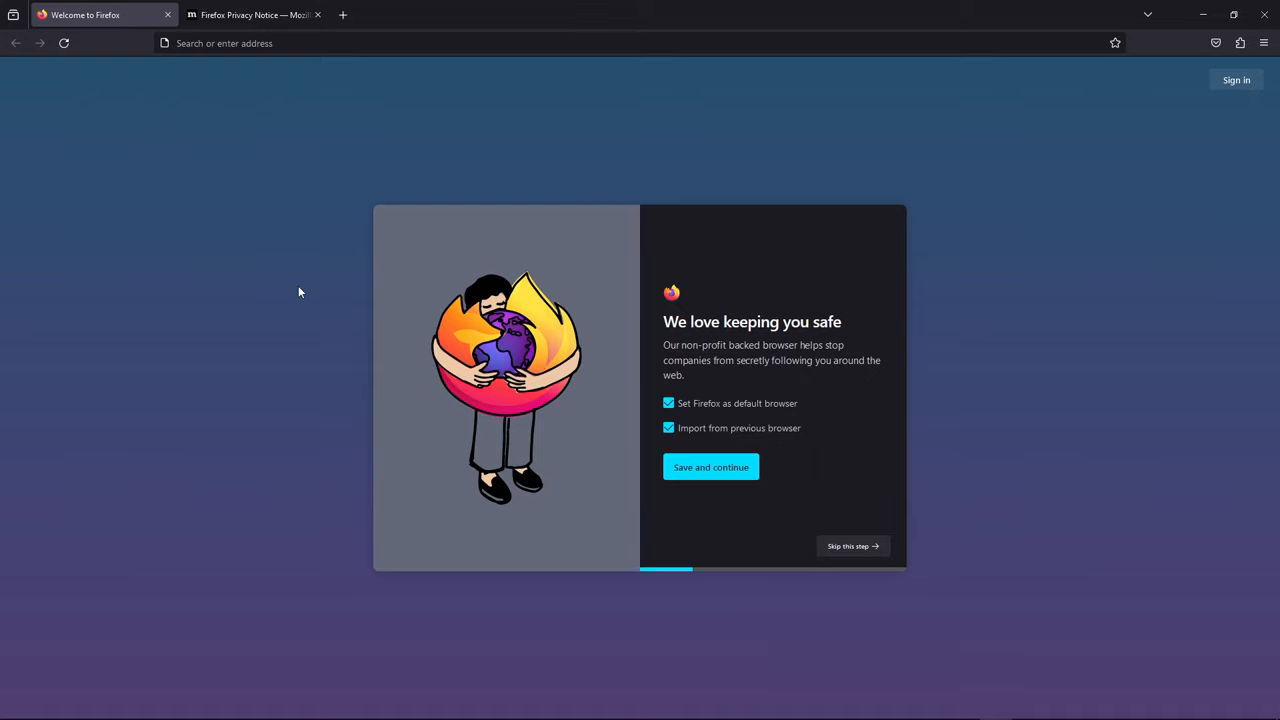
pyautogui.moveTo(288, 160)
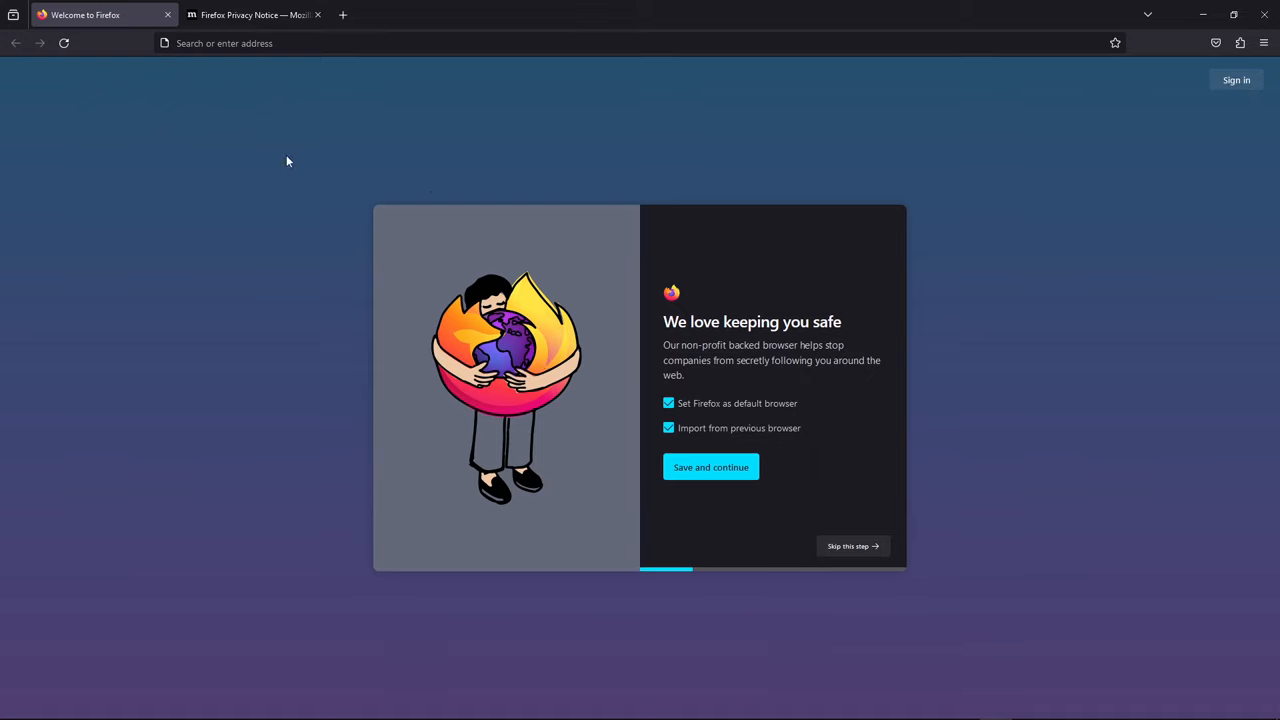
pyautogui.moveTo(382, 228)
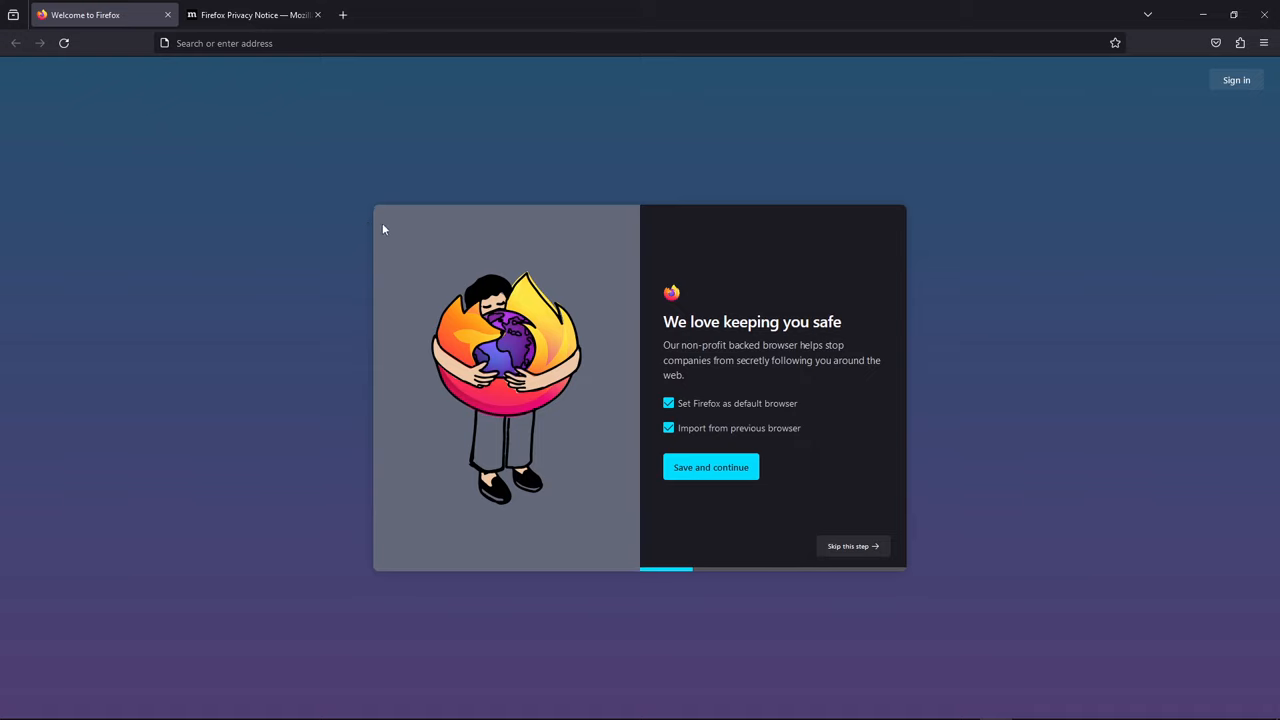
pyautogui.moveTo(240, 212)
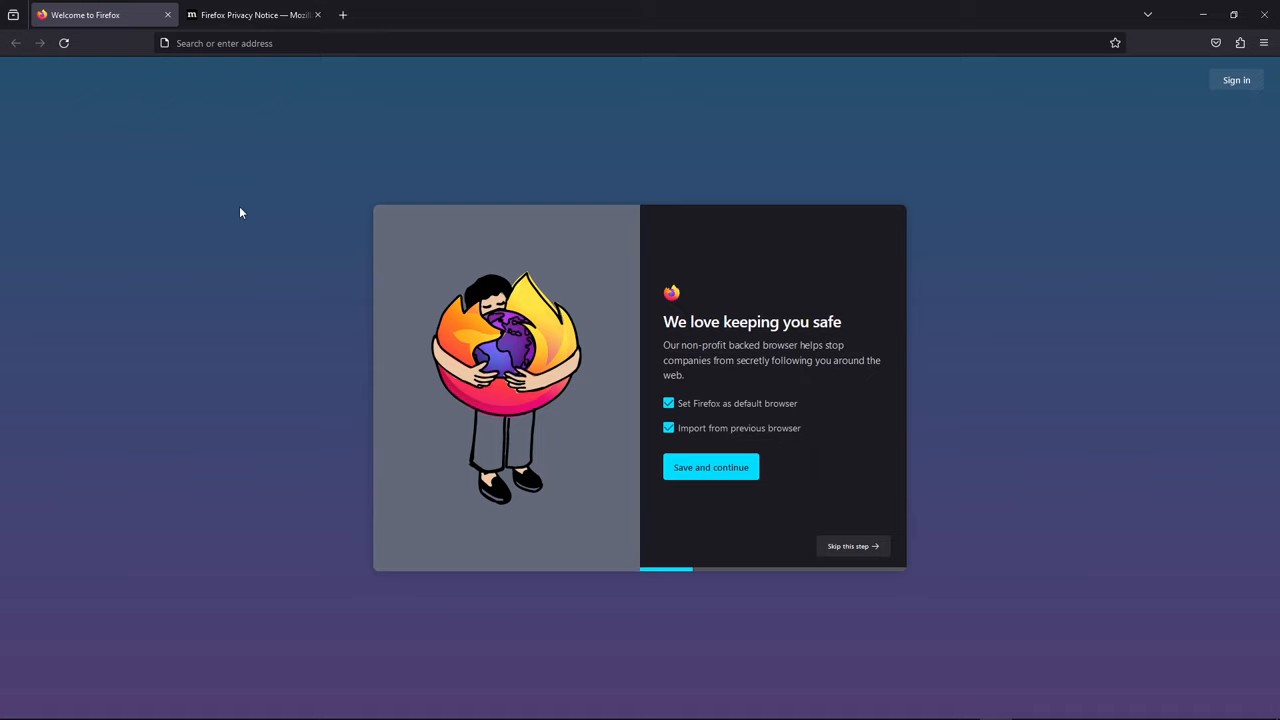
pyautogui.moveTo(378, 230)
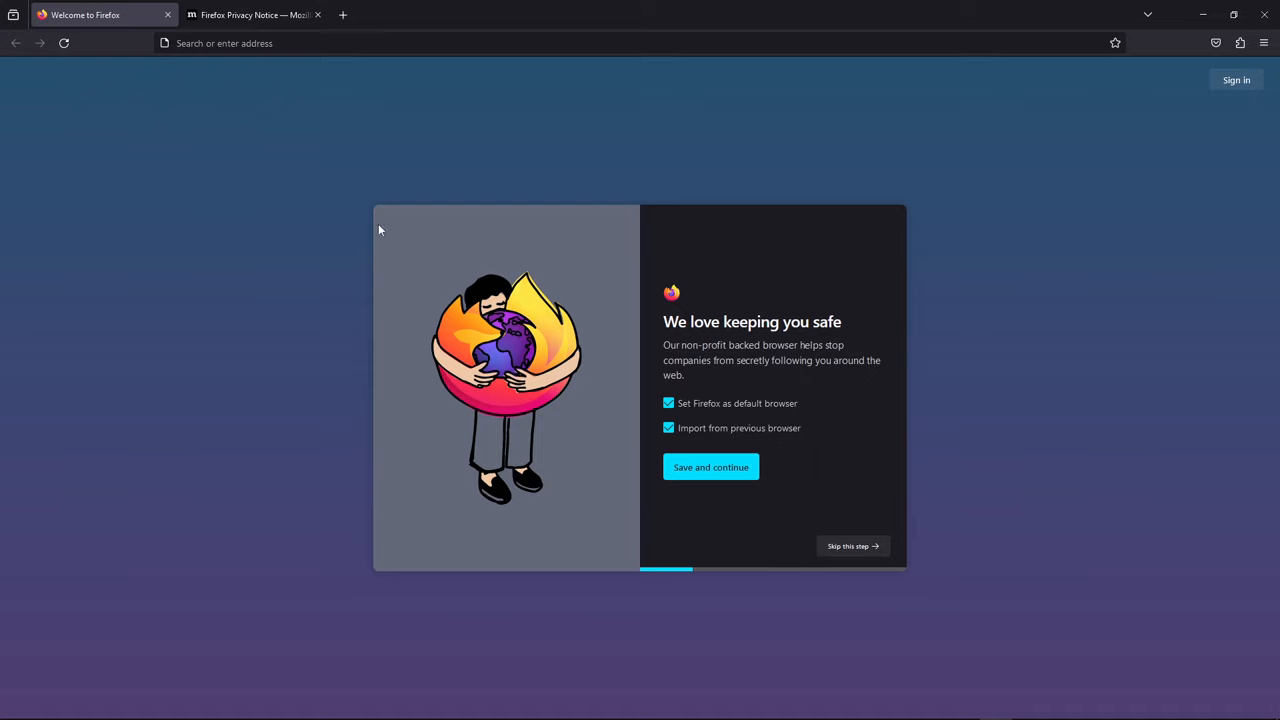
pyautogui.moveTo(1068, 576)
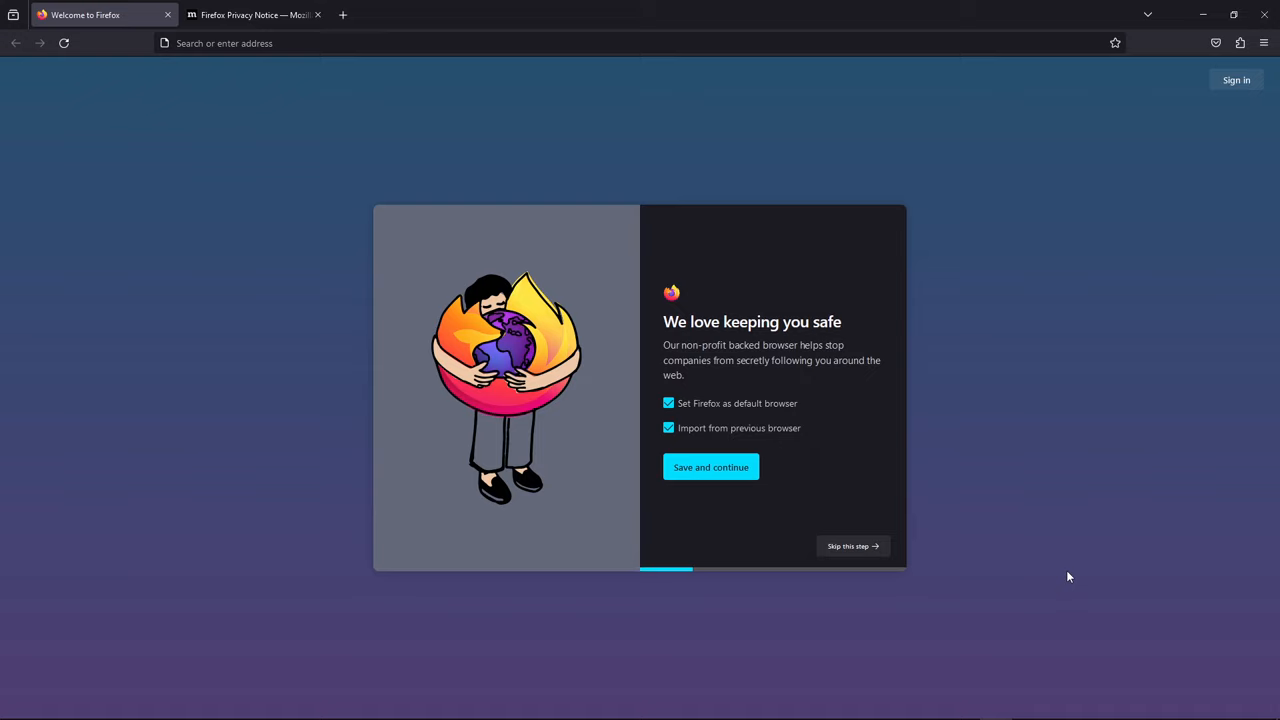
pyautogui.moveTo(440, 192)
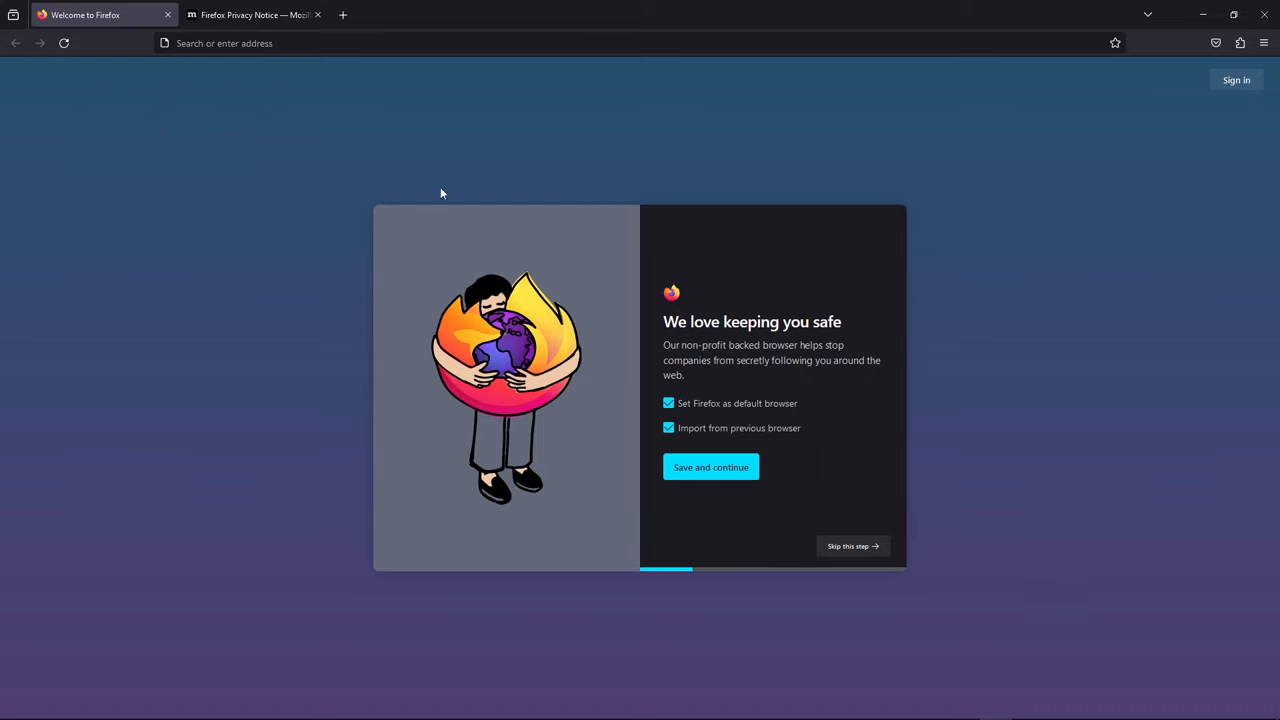
pyautogui.moveTo(488, 308)
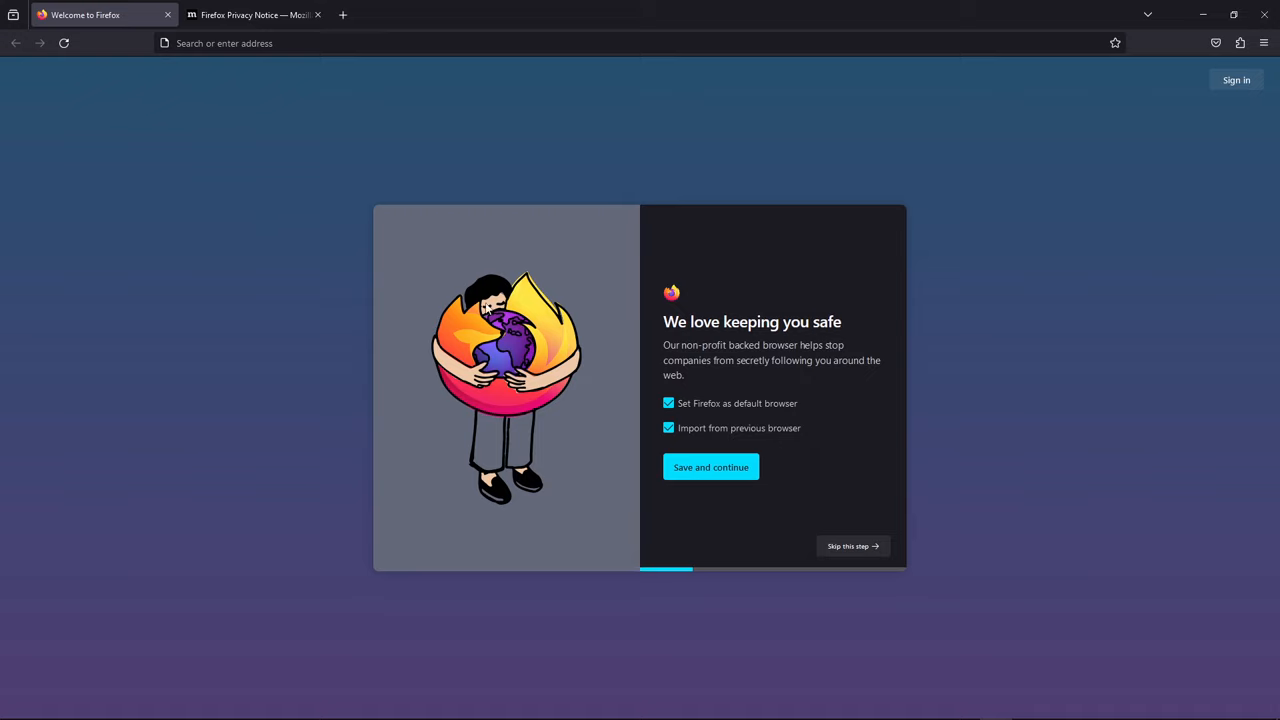
pyautogui.moveTo(516, 136)
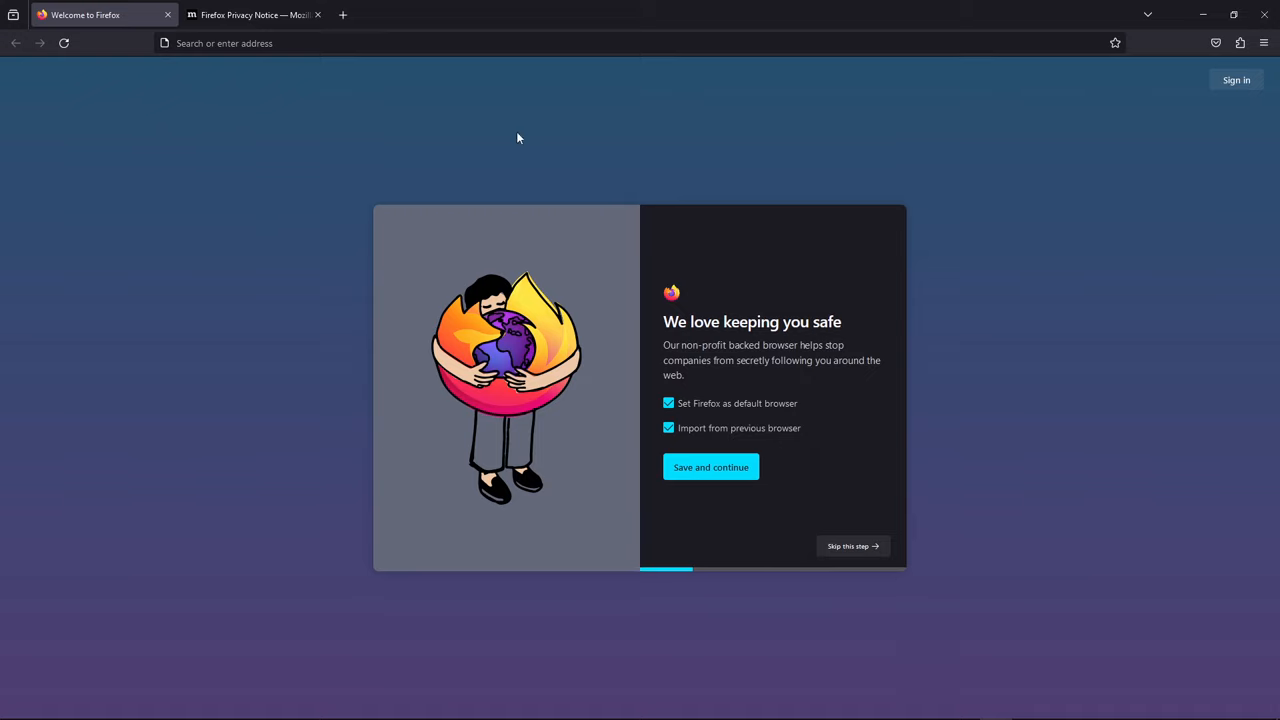
pyautogui.moveTo(968, 548)
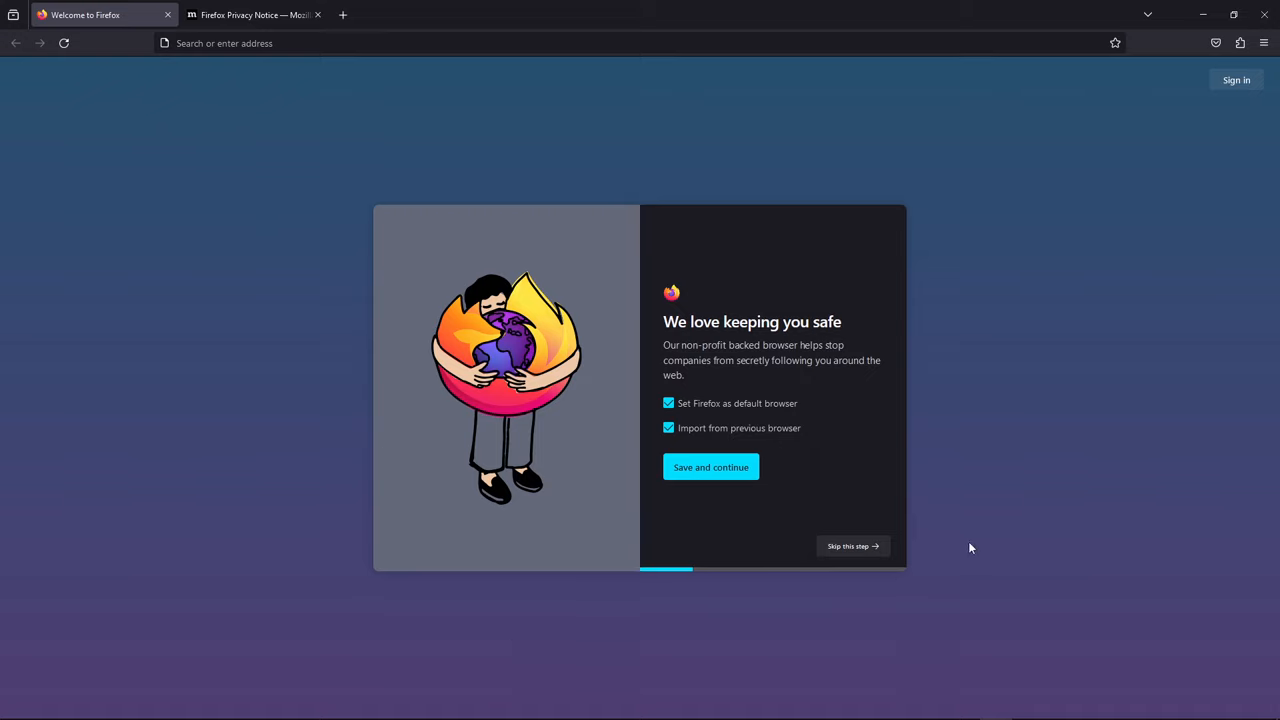
pyautogui.moveTo(956, 534)
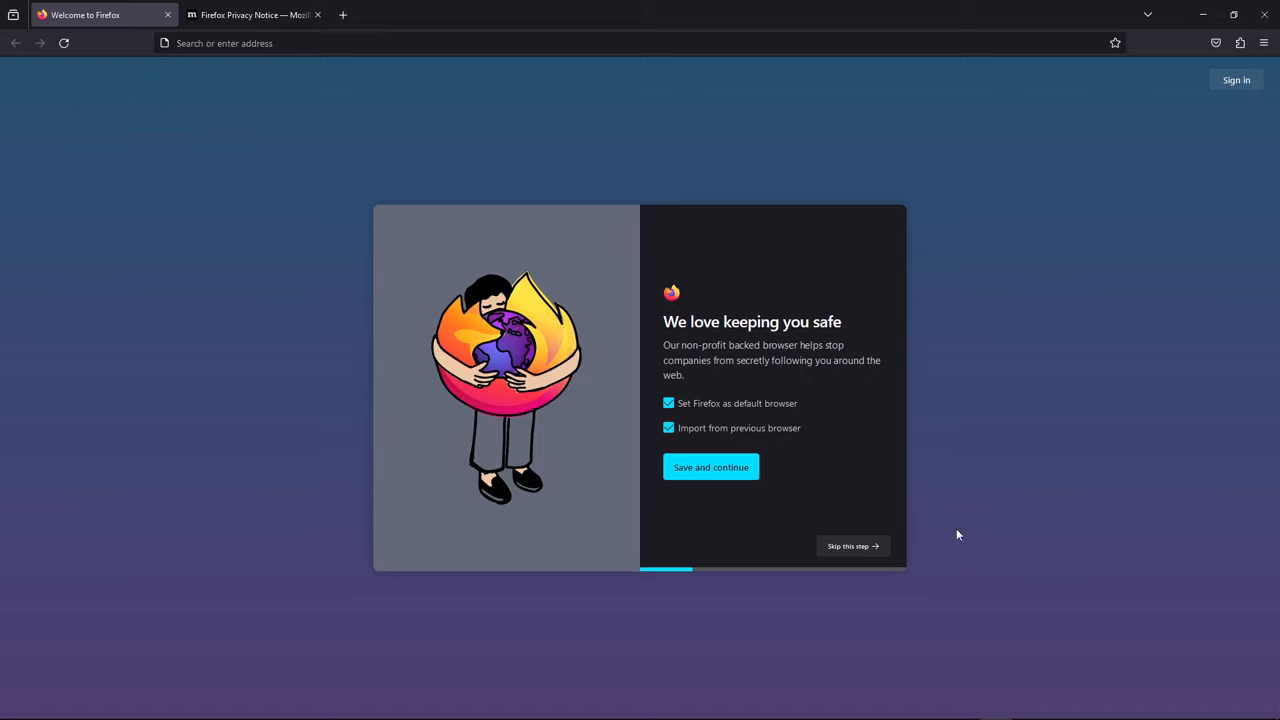
pyautogui.moveTo(34, 244)
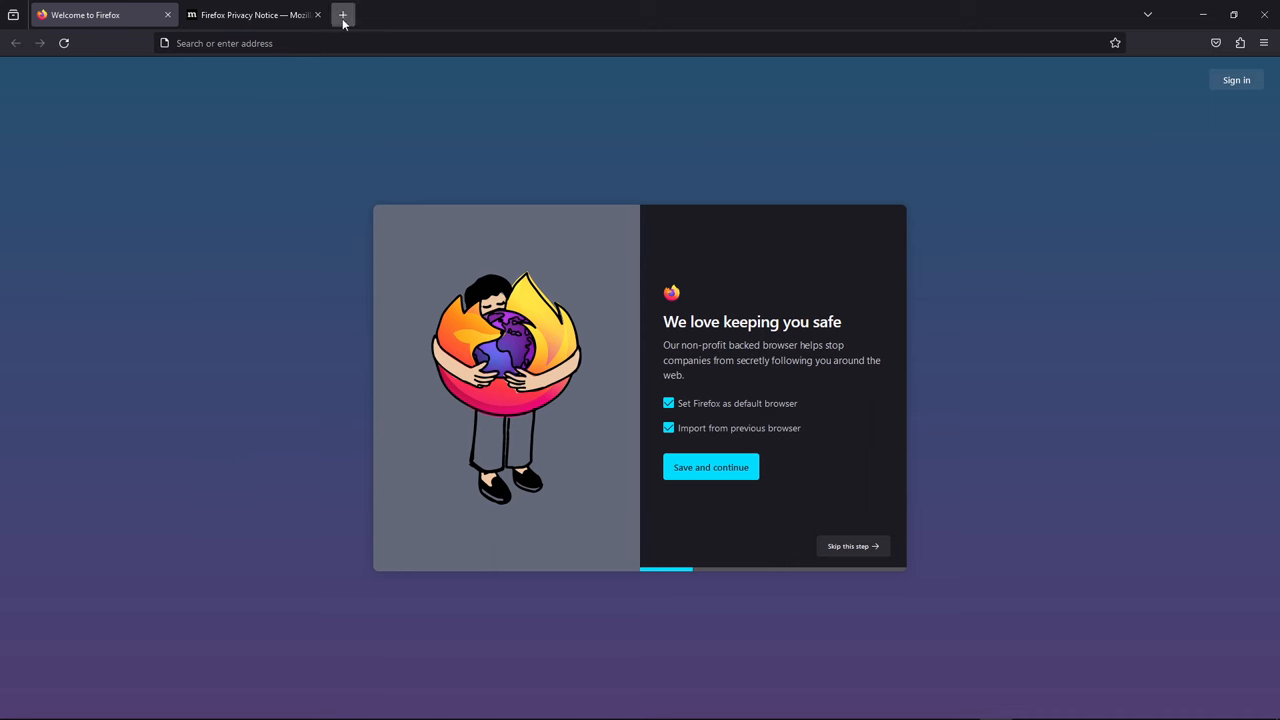
# Step: Go to youtube.com in a new tab and search for 'someordinarygamers'
pyautogui.click(344, 14)
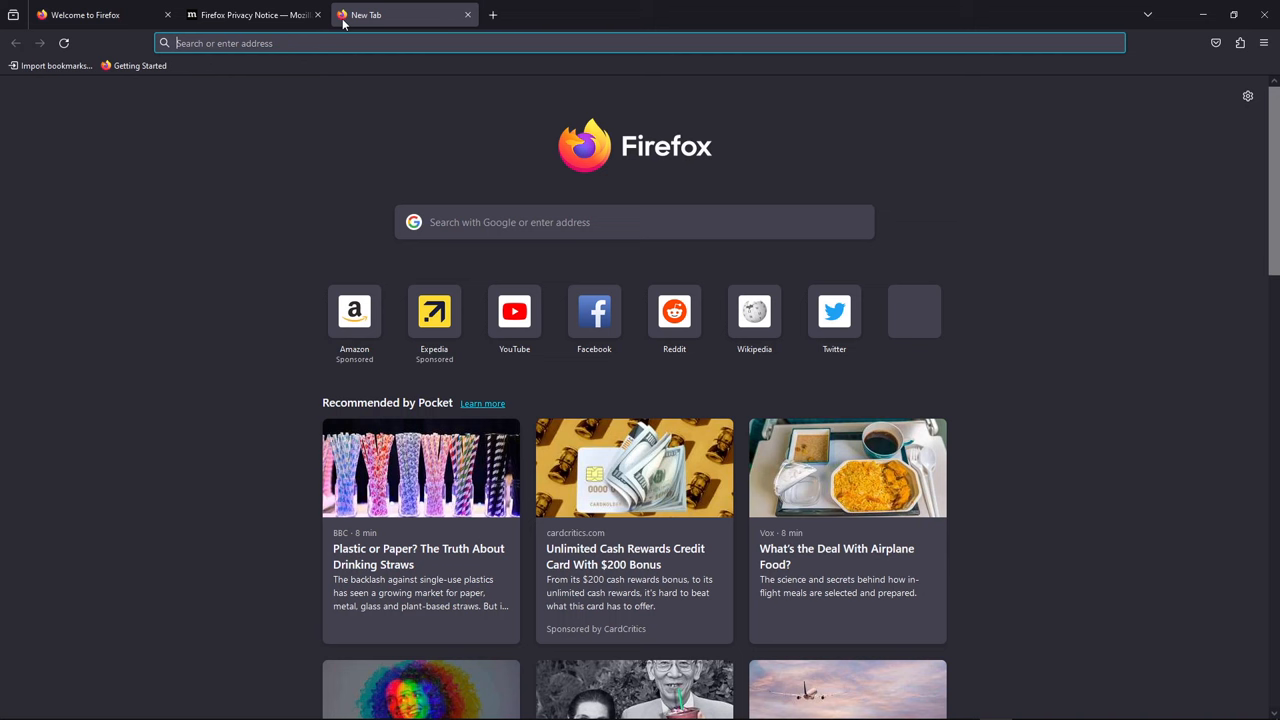
pyautogui.write('youtube.com')
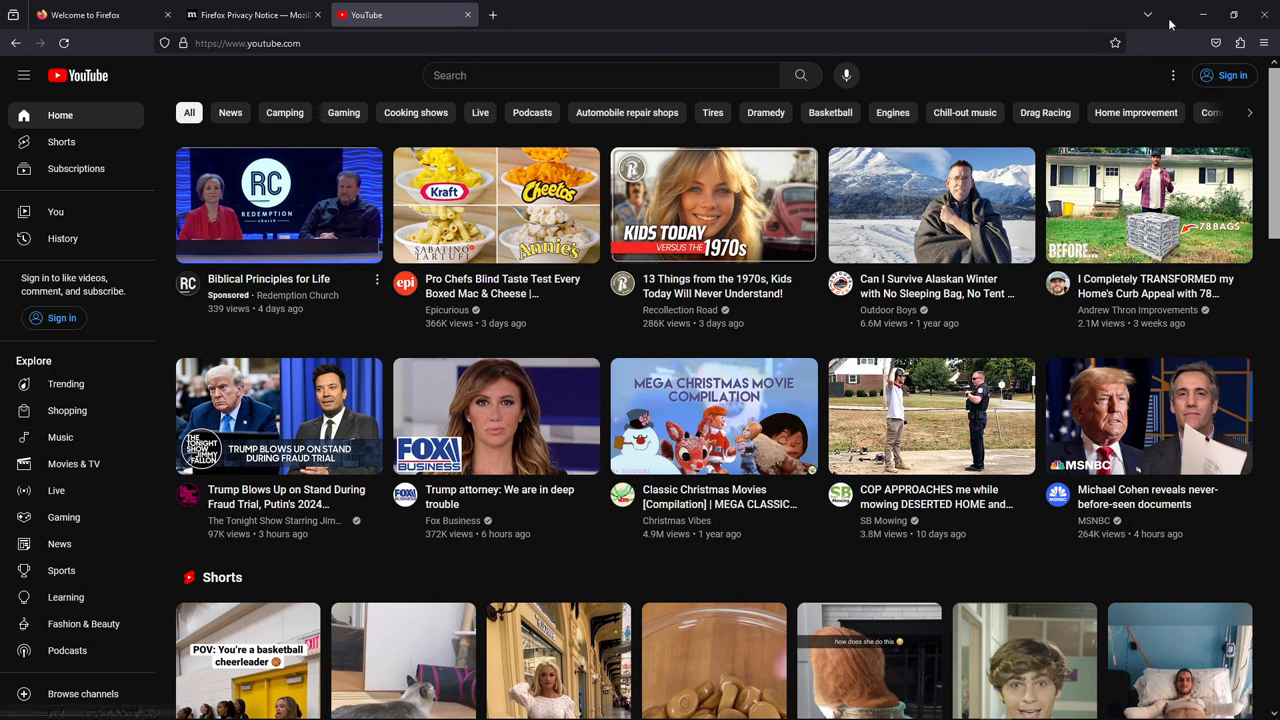
pyautogui.moveTo(140, 318)
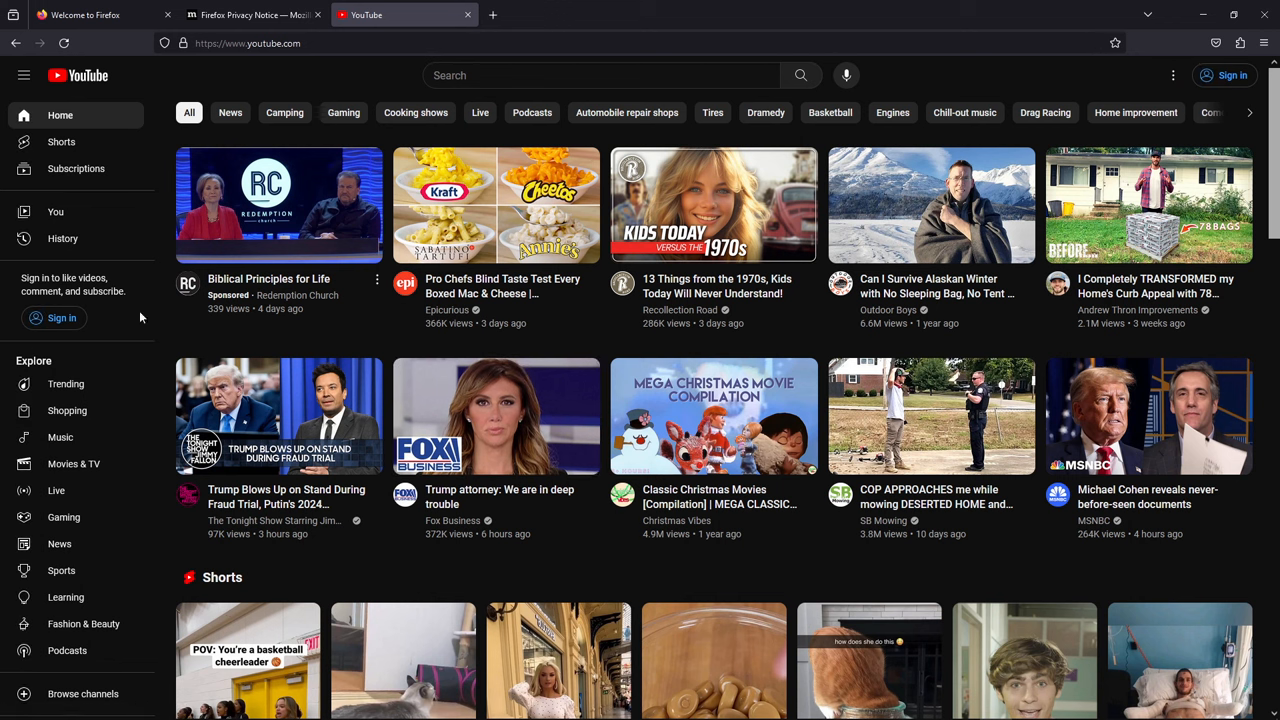
pyautogui.moveTo(296, 568)
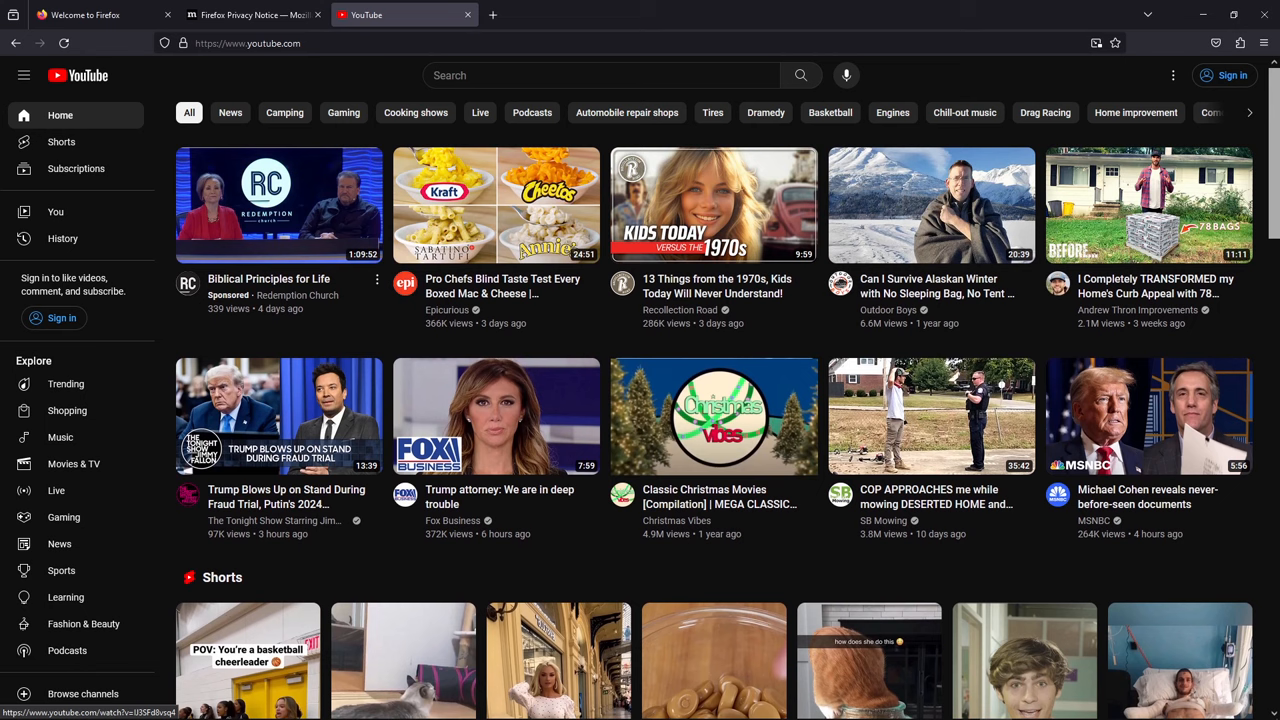
pyautogui.click(590, 76)
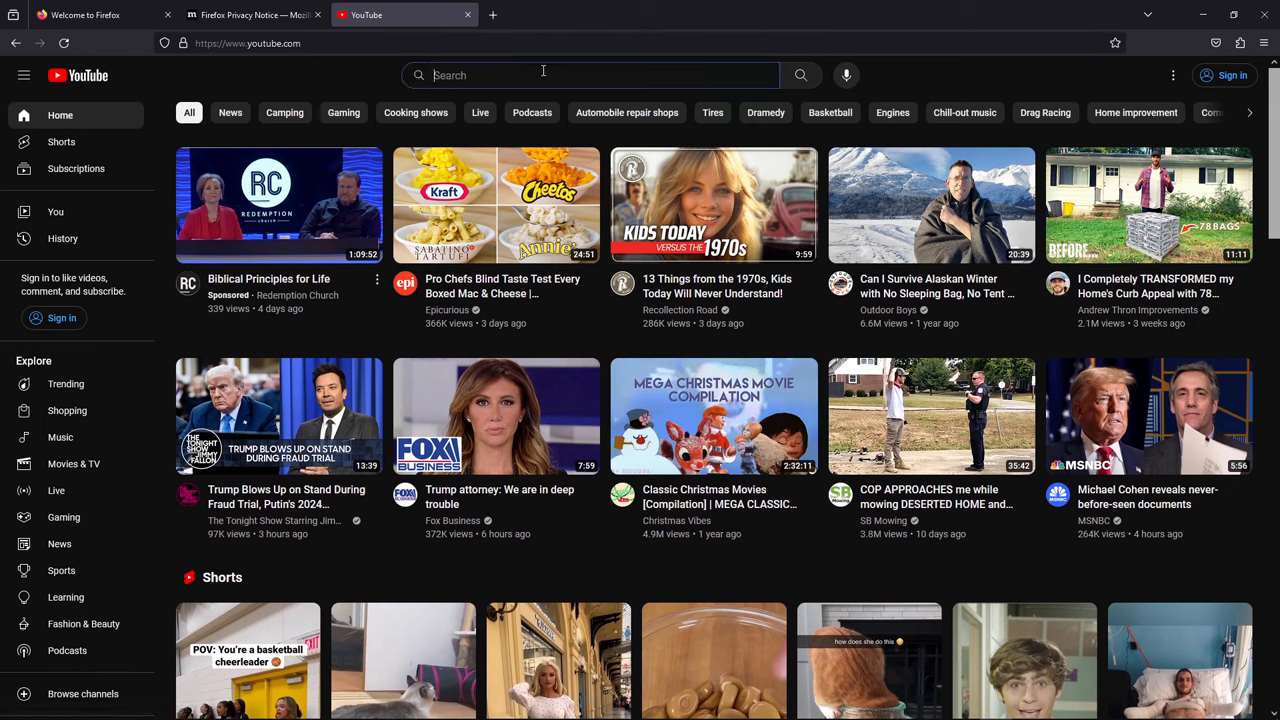
pyautogui.write('someordinarygamers')
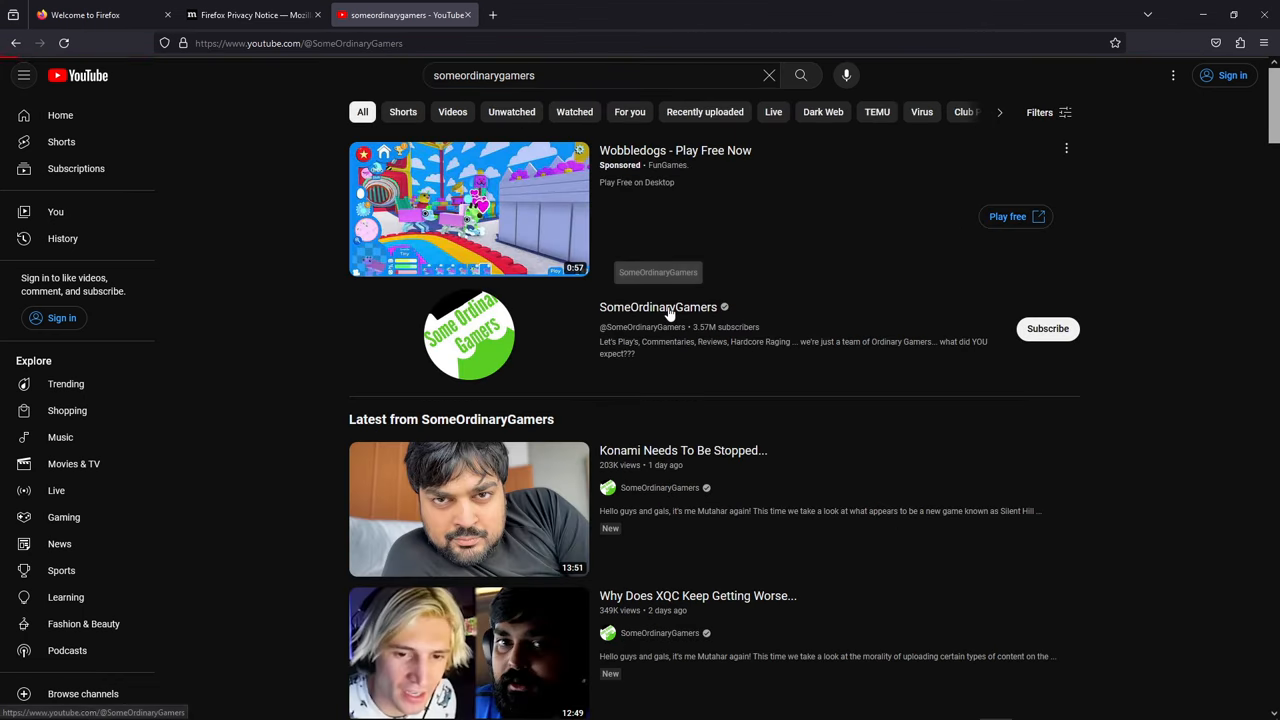
# Step: Go to the SomeOrdinaryGamers channel and start its featured video "im really happy :)"
pyautogui.click(658, 308)
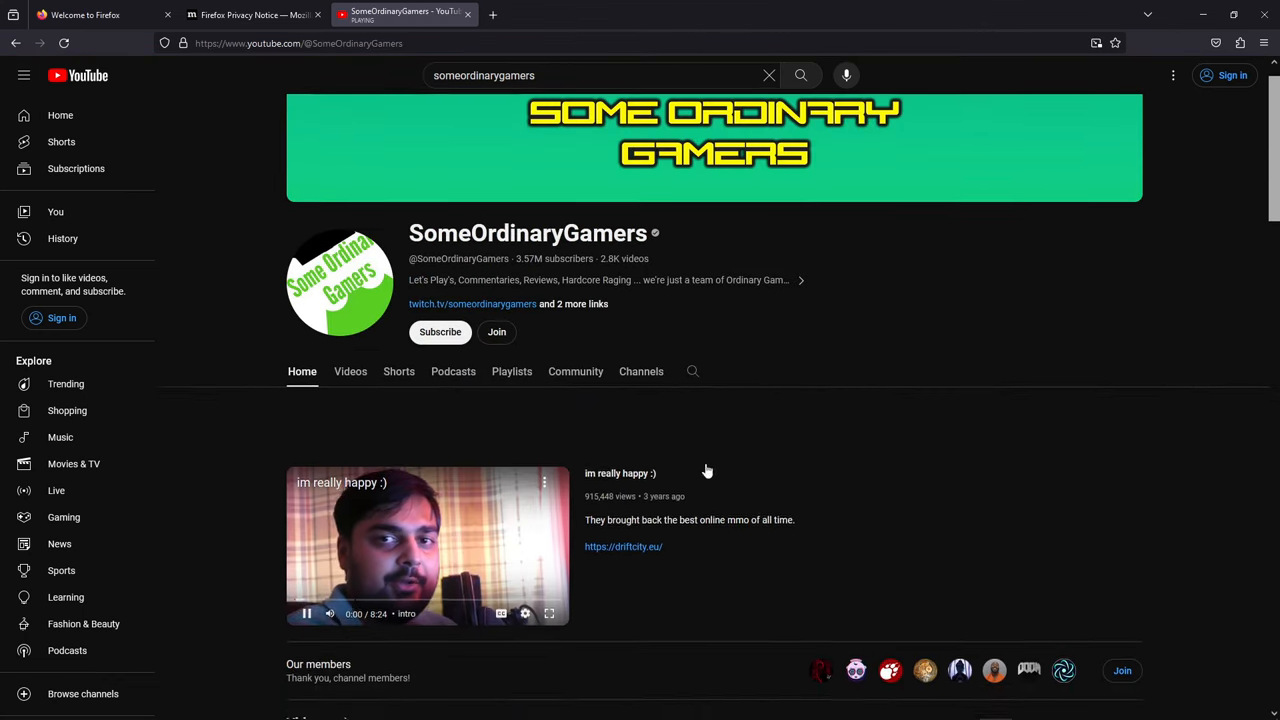
pyautogui.scroll(-3)
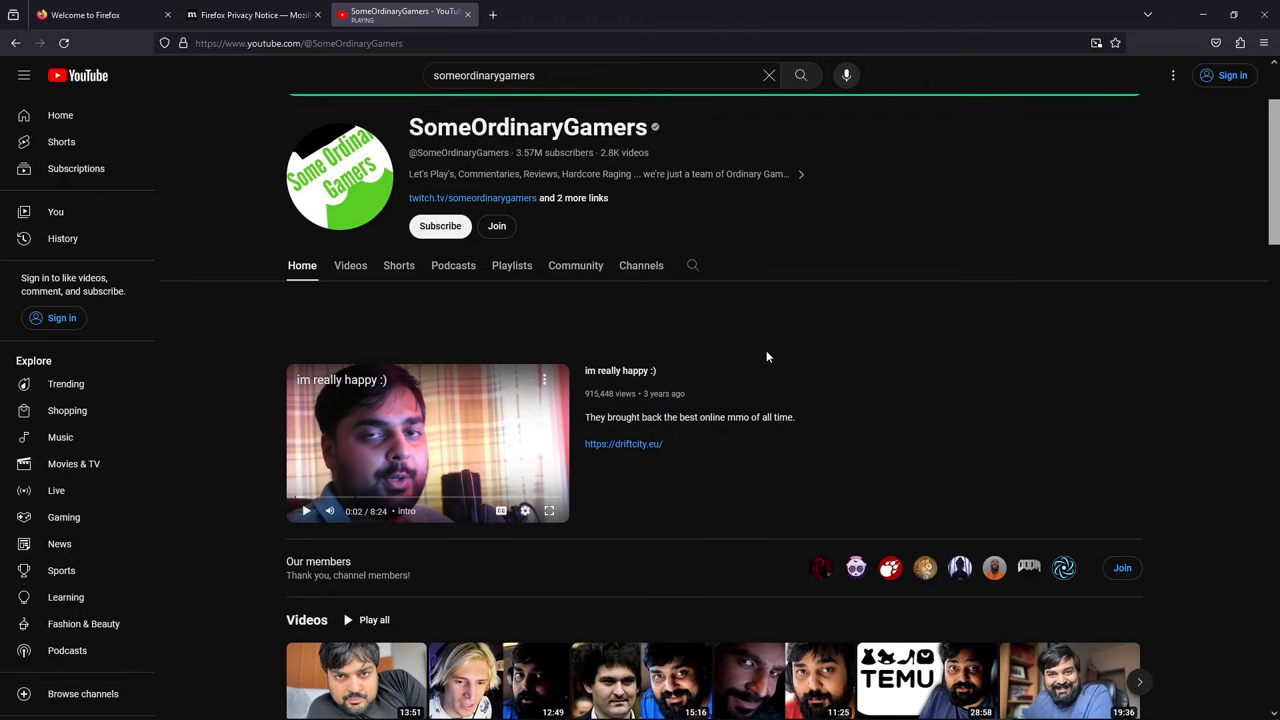
pyautogui.scroll(-3)
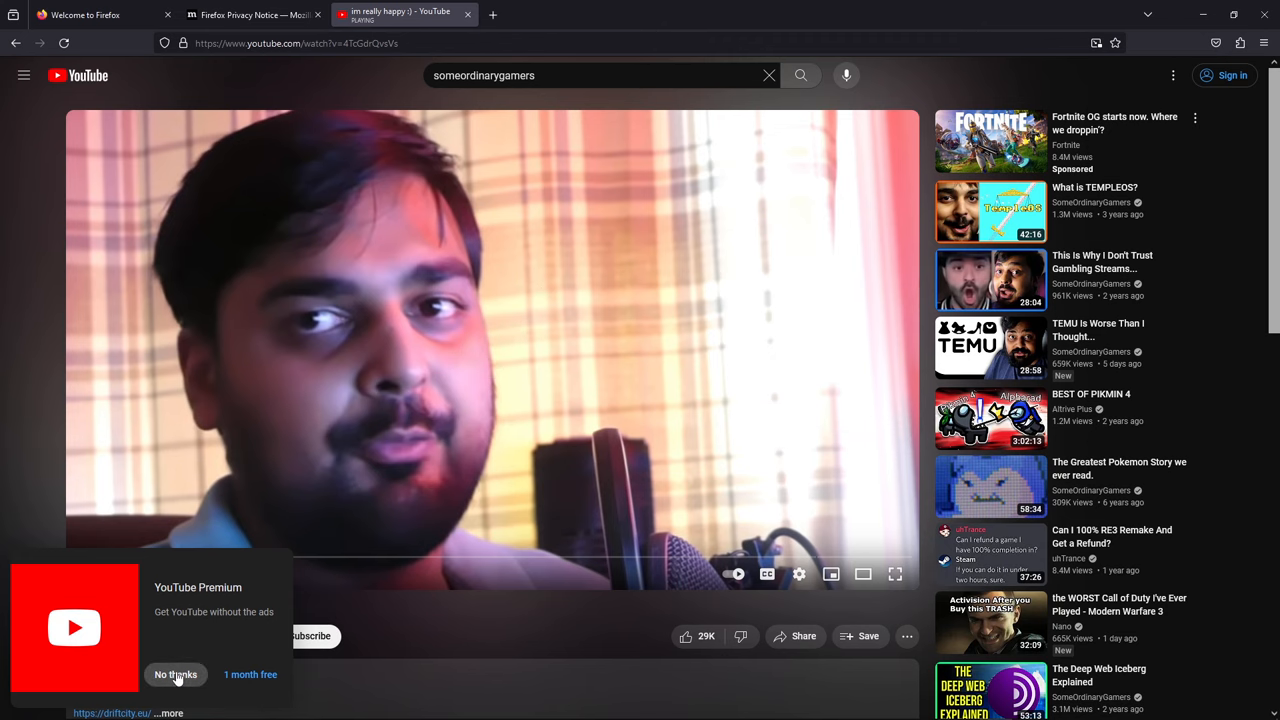
# Step: Decline the YouTube Premium offer with 'No thanks' and start a fresh tab
pyautogui.click(176, 674)
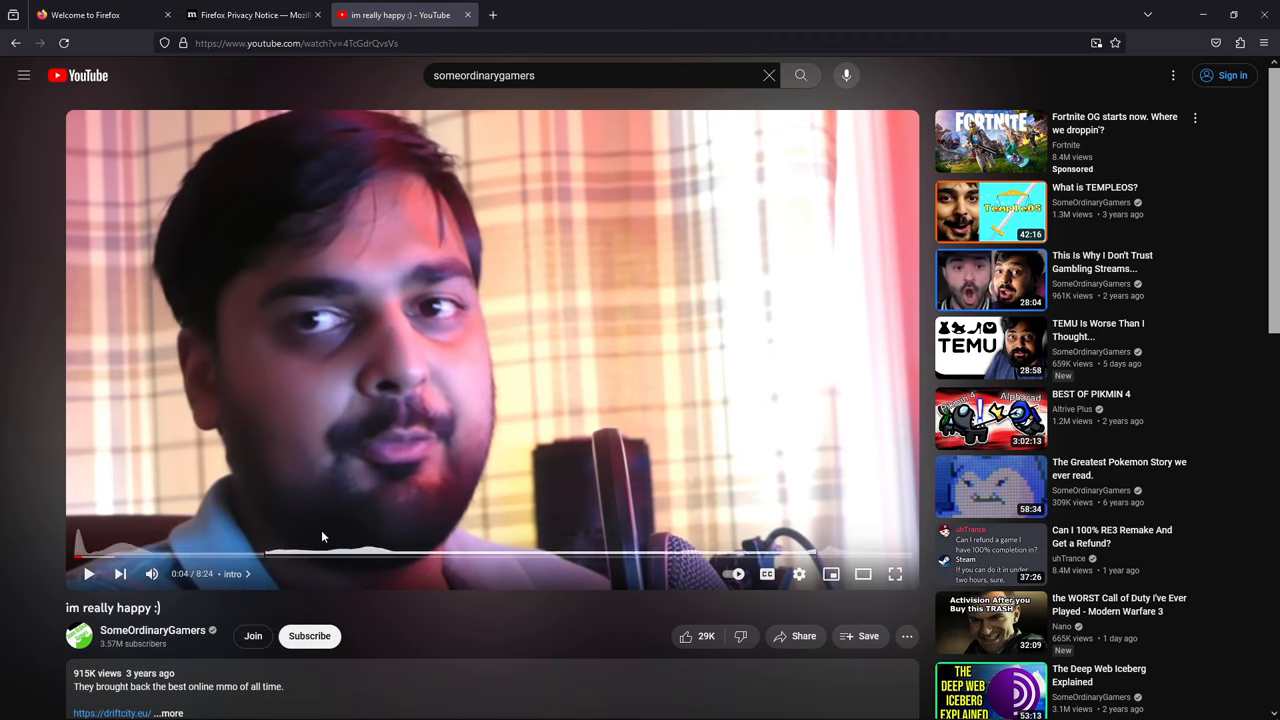
pyautogui.moveTo(24, 532)
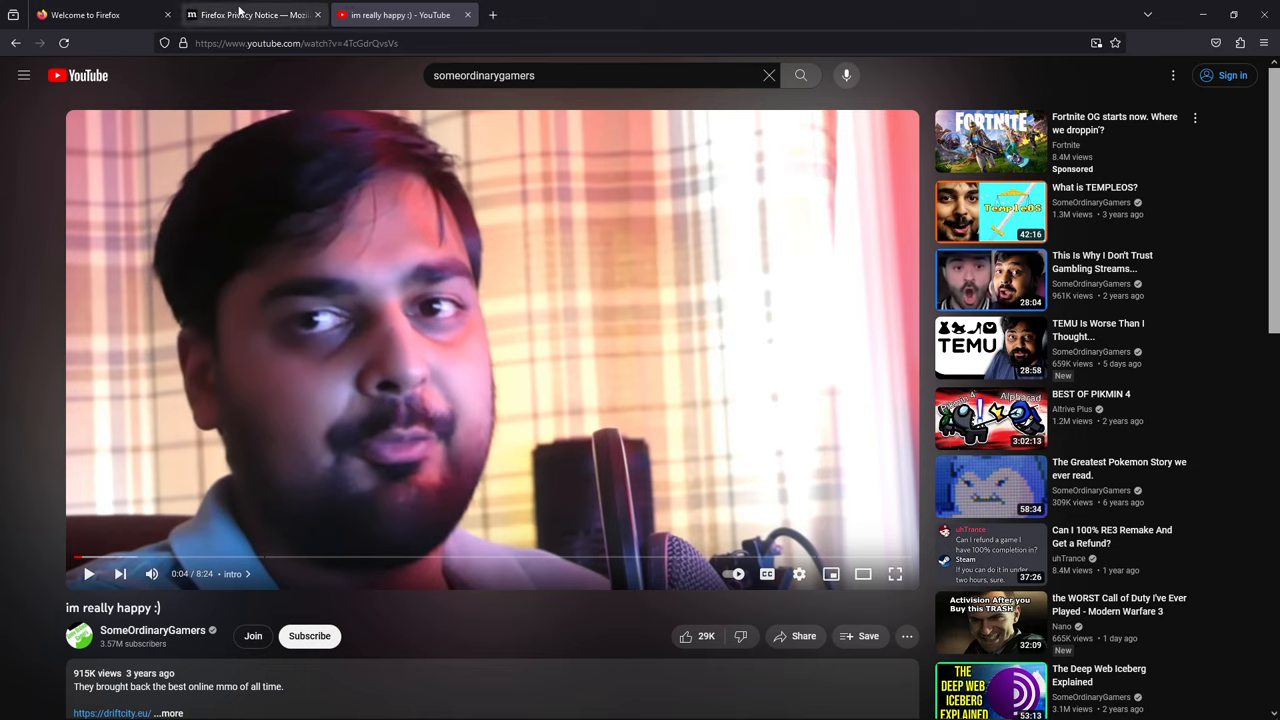
pyautogui.moveTo(622, 624)
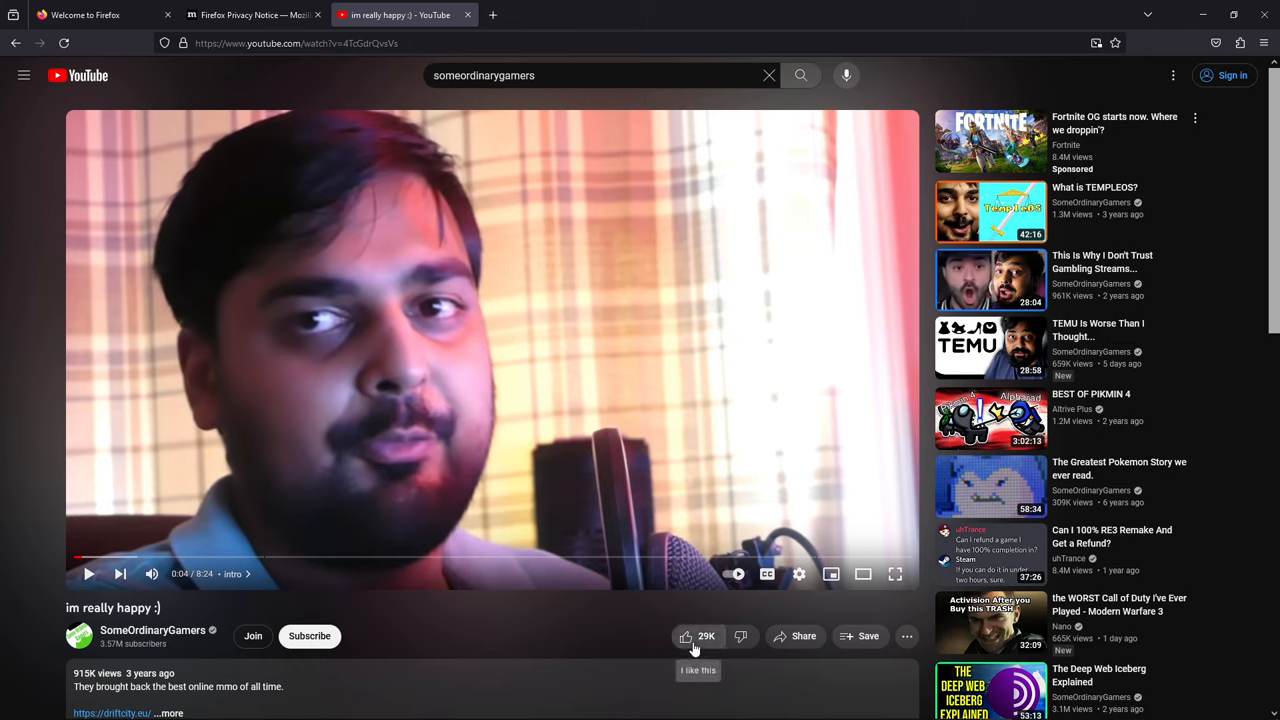
pyautogui.moveTo(740, 636)
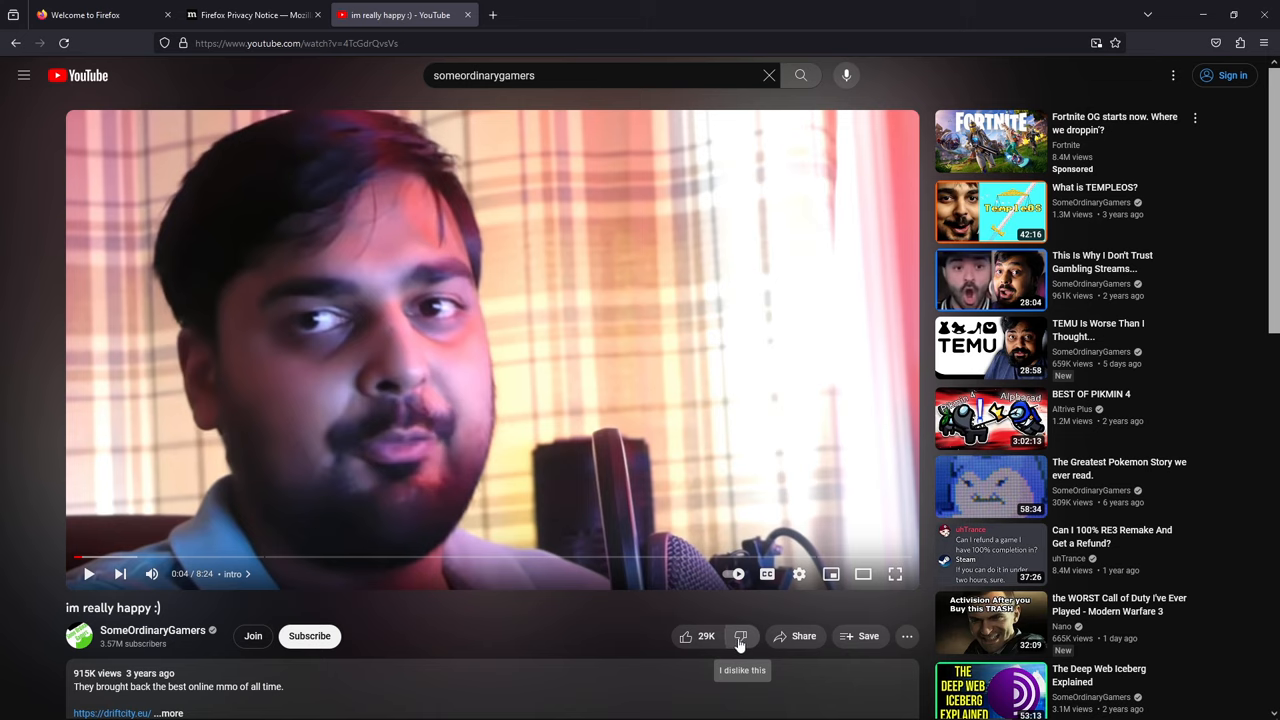
pyautogui.moveTo(740, 648)
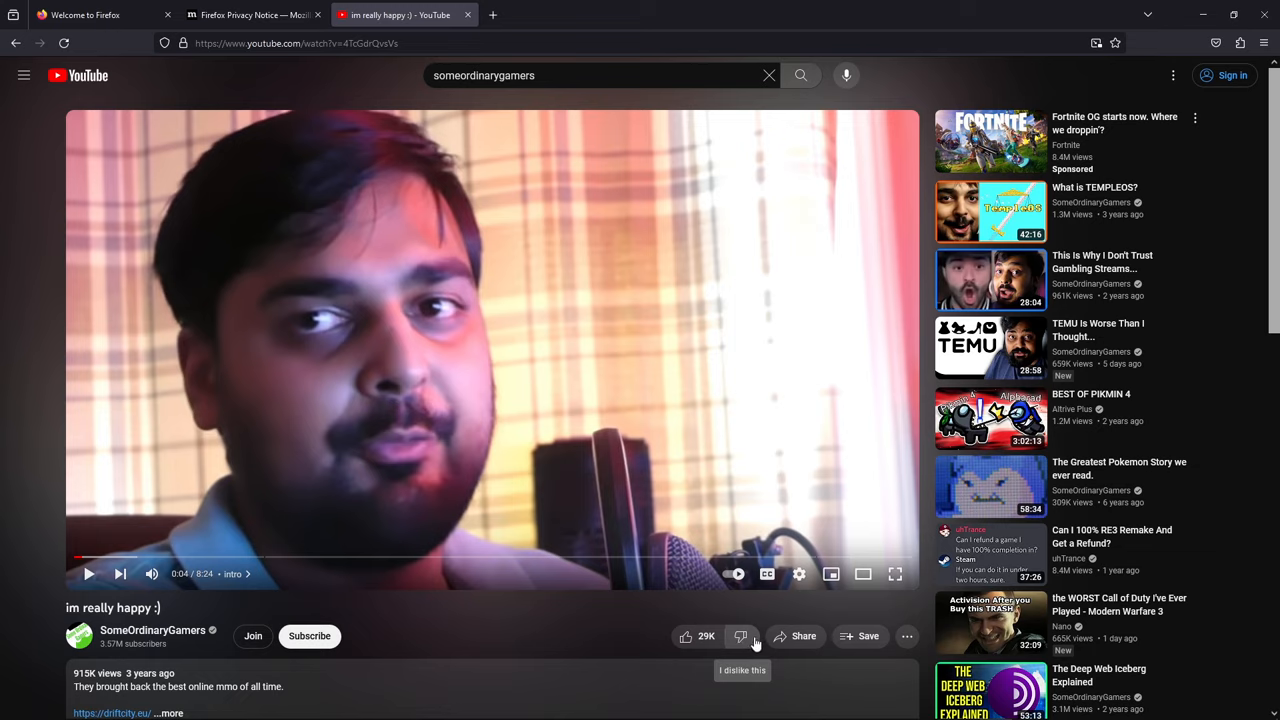
pyautogui.moveTo(4, 604)
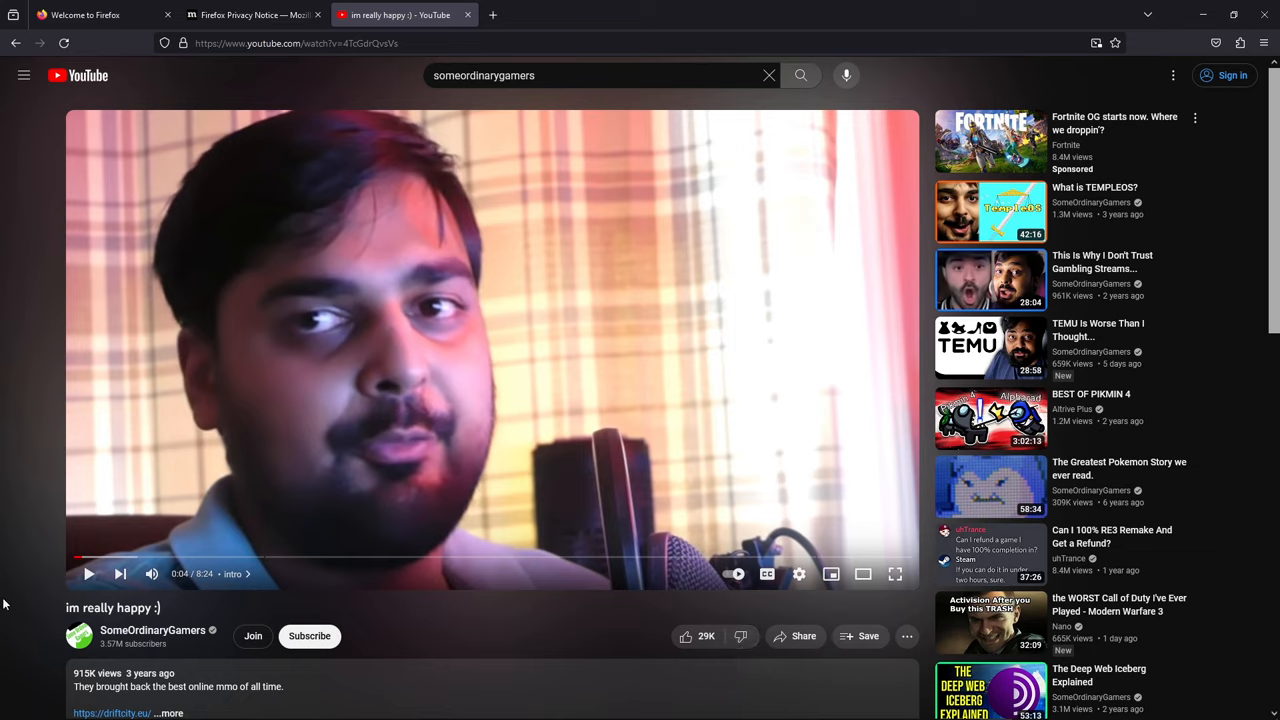
pyautogui.moveTo(832, 572)
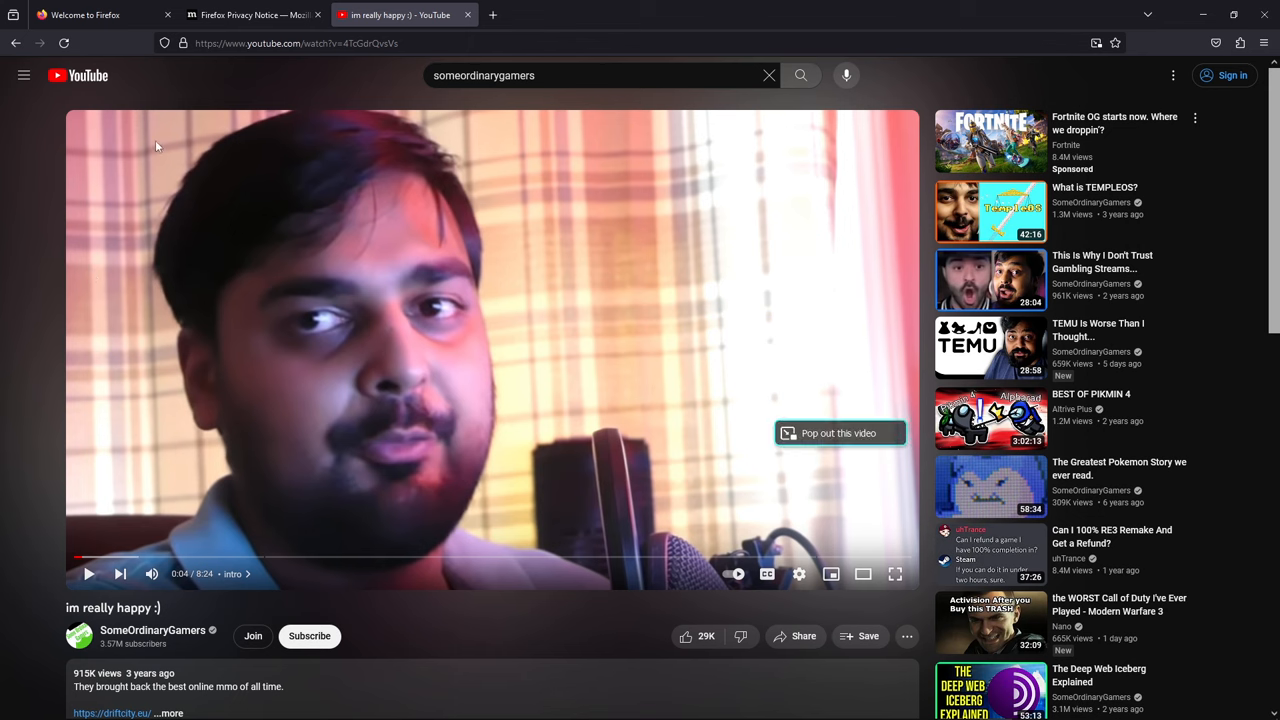
pyautogui.moveTo(492, 14)
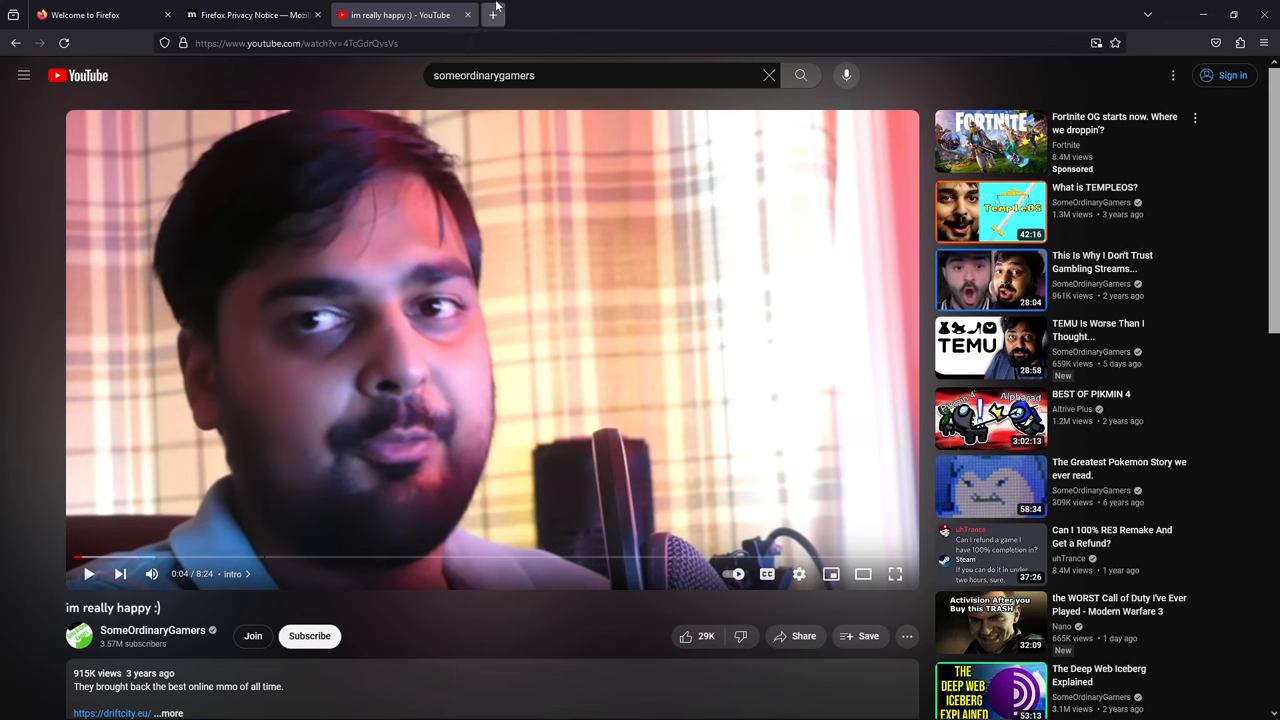
pyautogui.click(492, 14)
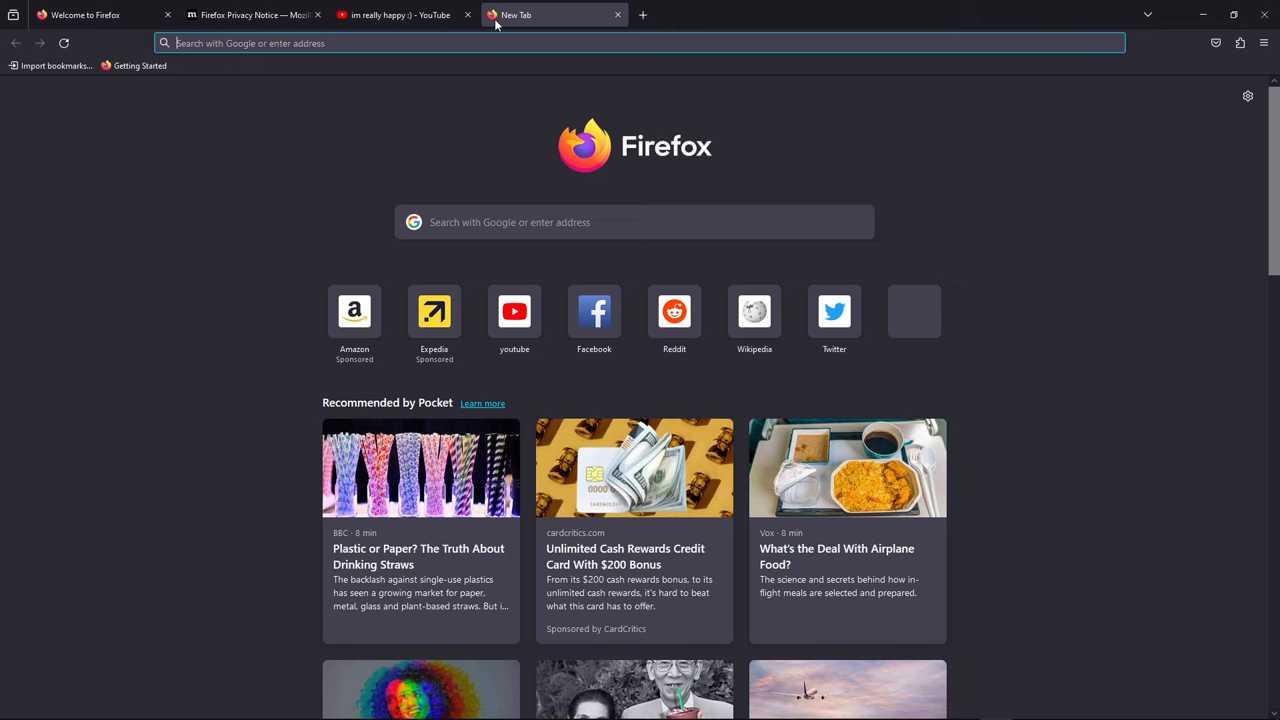
# Step: Search Google for 'ublock origin' from the new tab
pyautogui.write('ublock+origin')
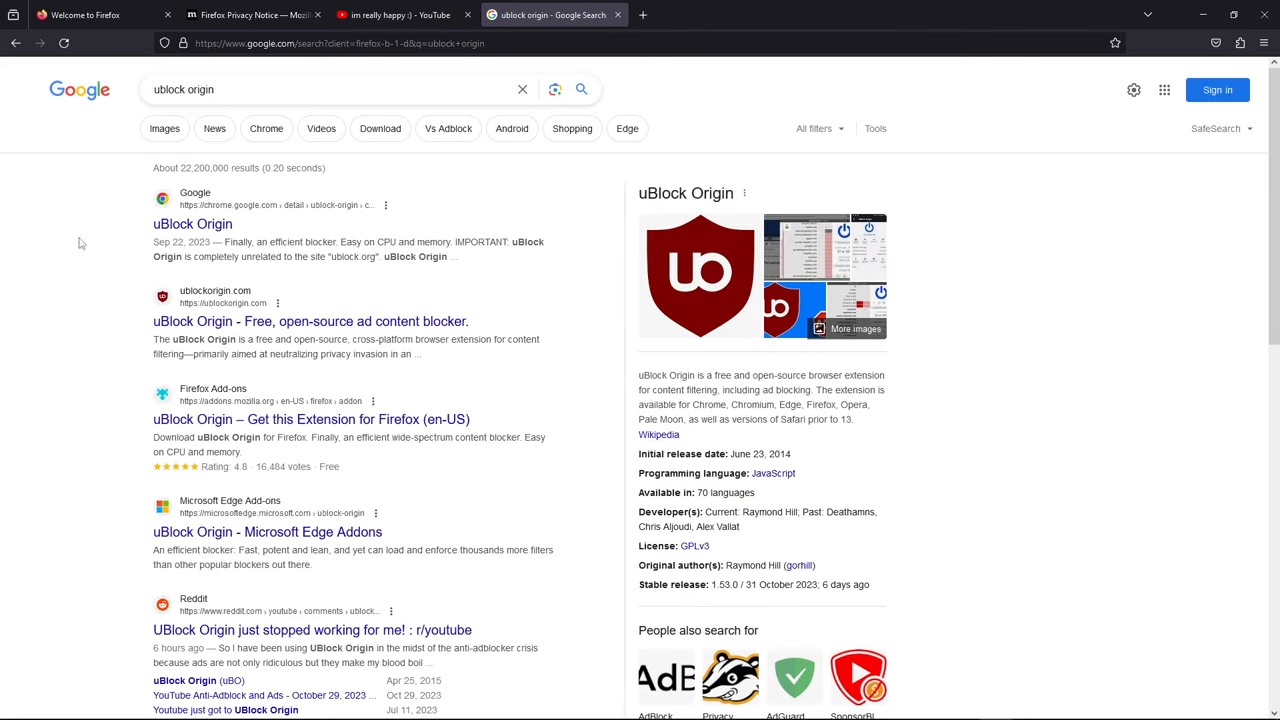
pyautogui.moveTo(192, 224)
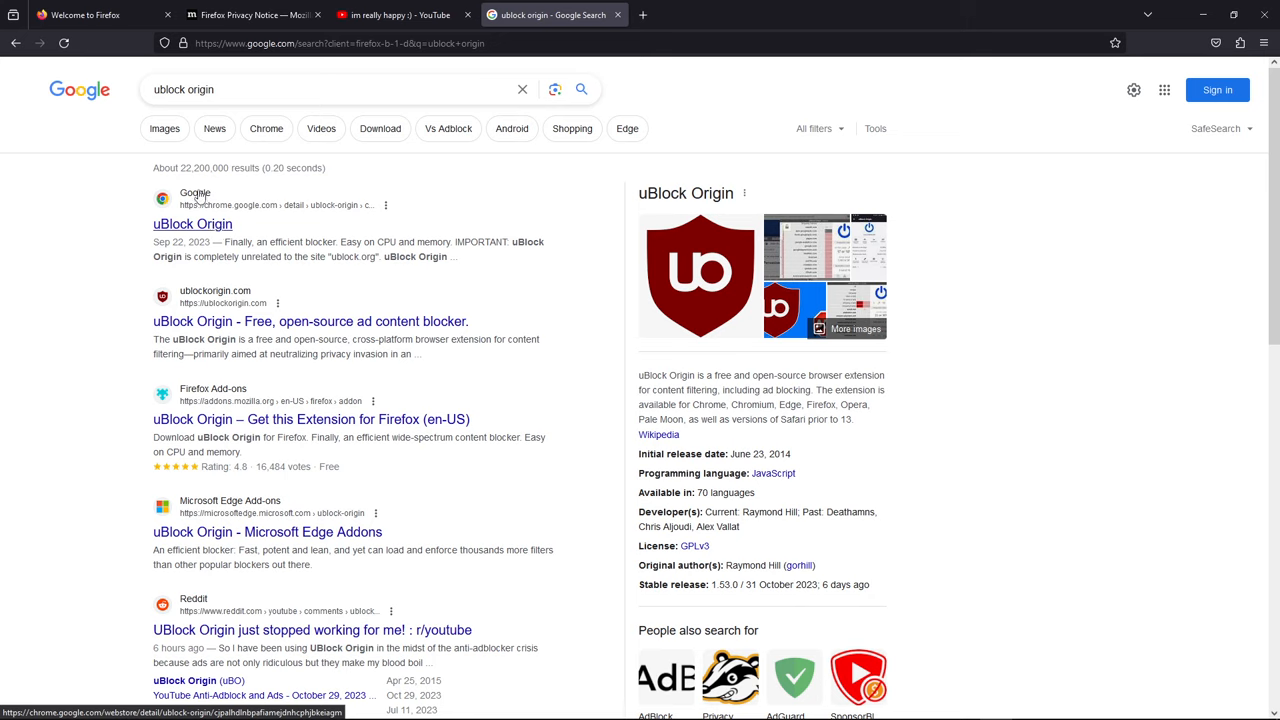
pyautogui.moveTo(224, 216)
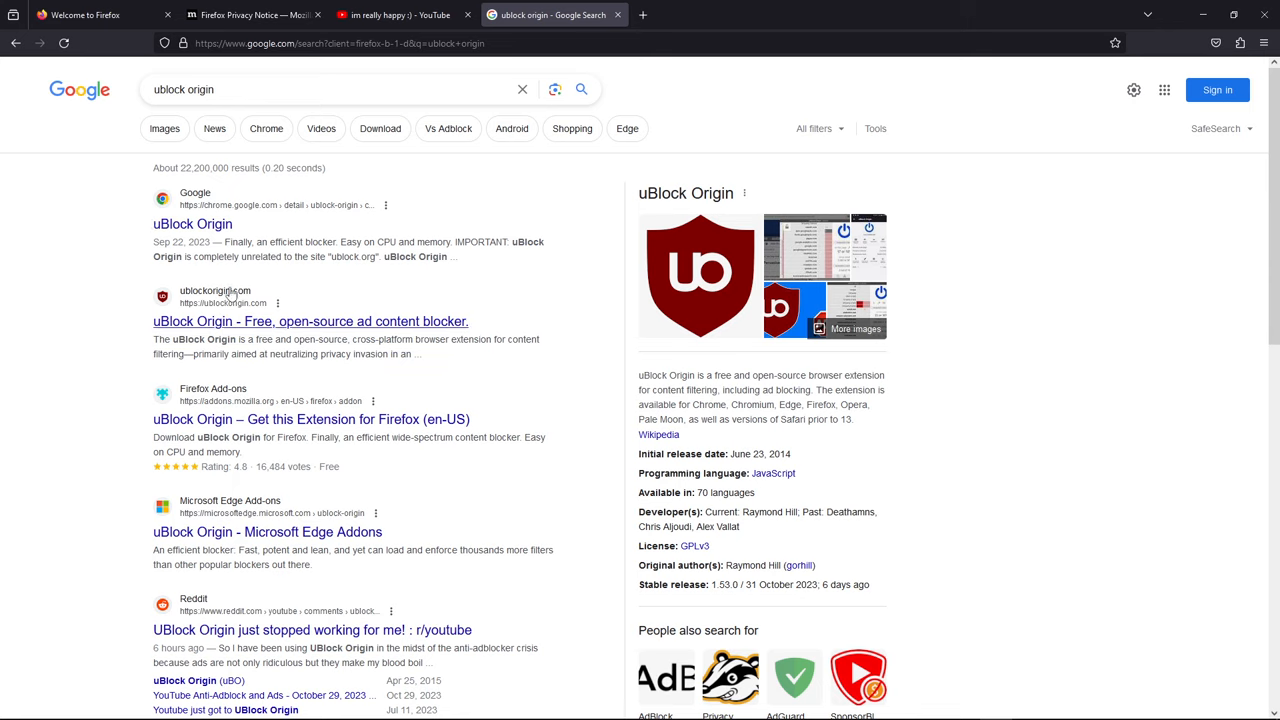
pyautogui.moveTo(228, 324)
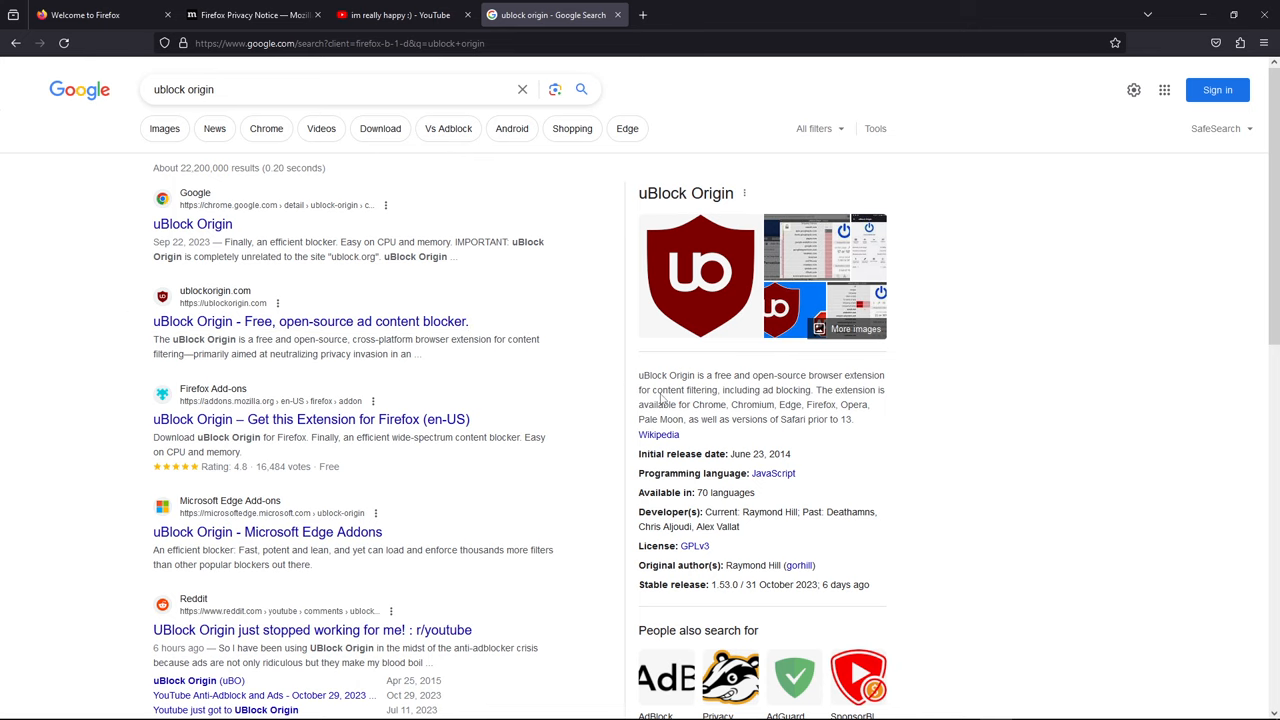
pyautogui.moveTo(46, 432)
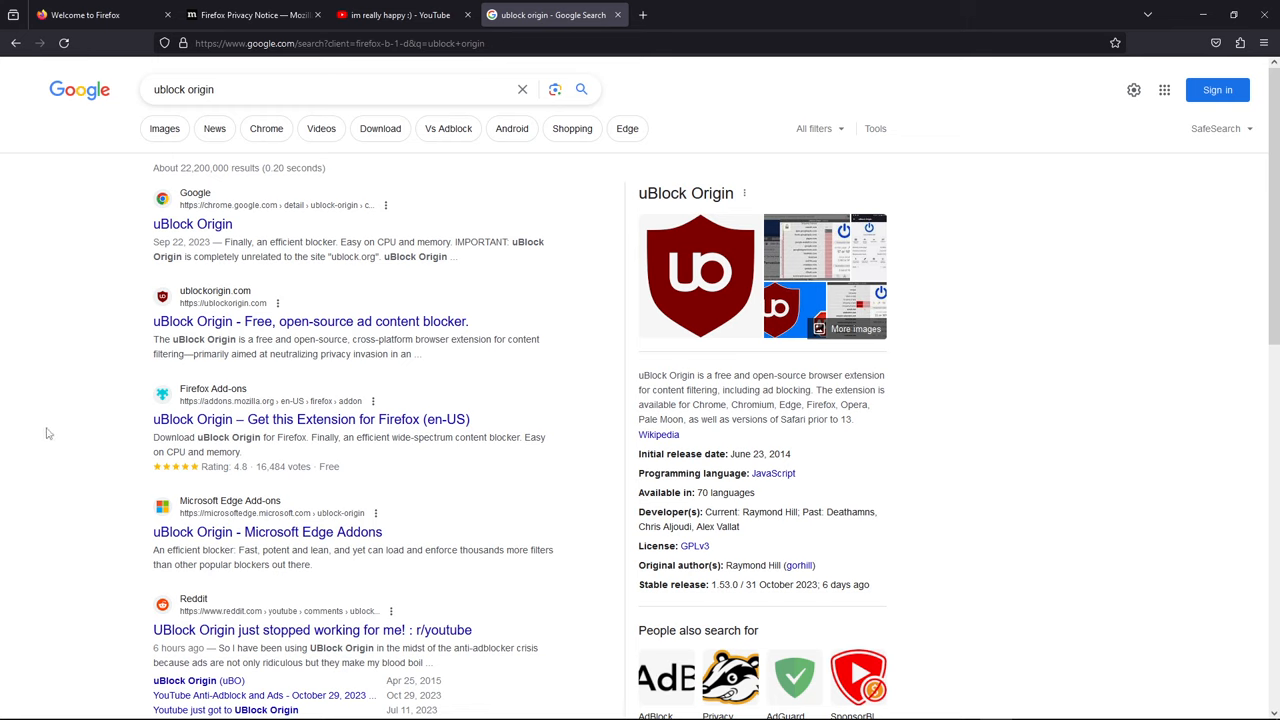
pyautogui.moveTo(248, 420)
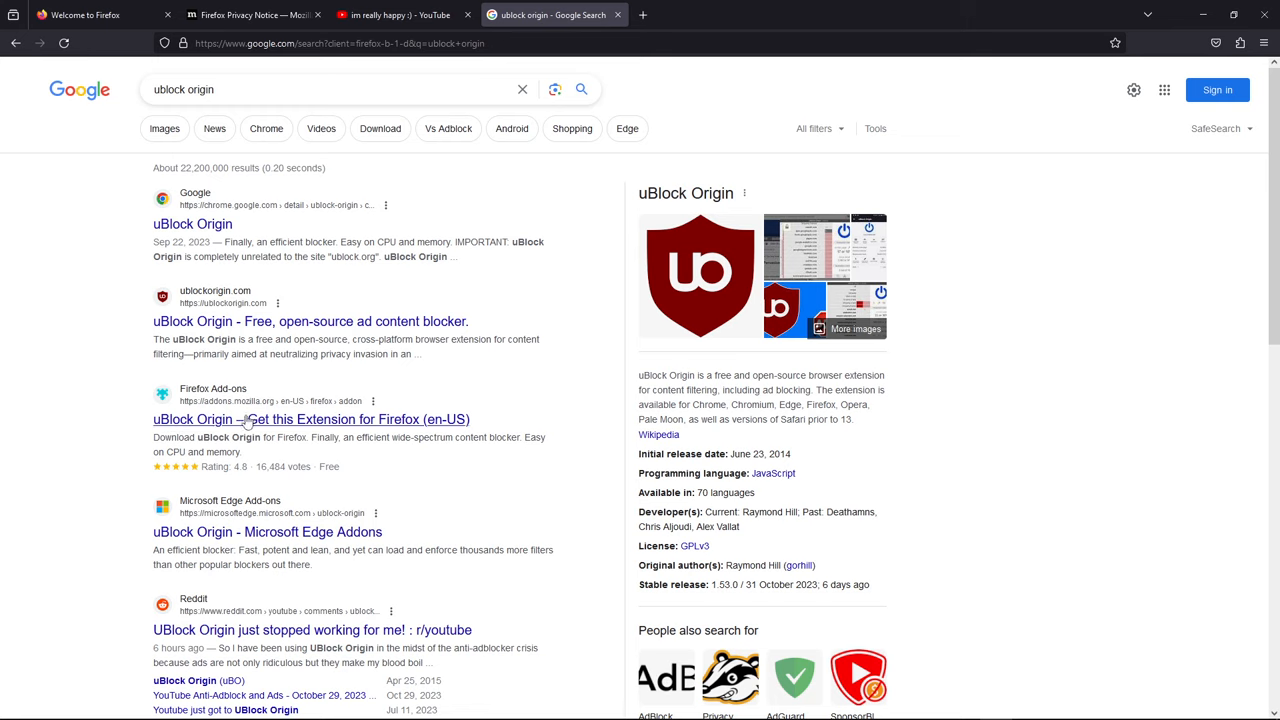
pyautogui.moveTo(328, 424)
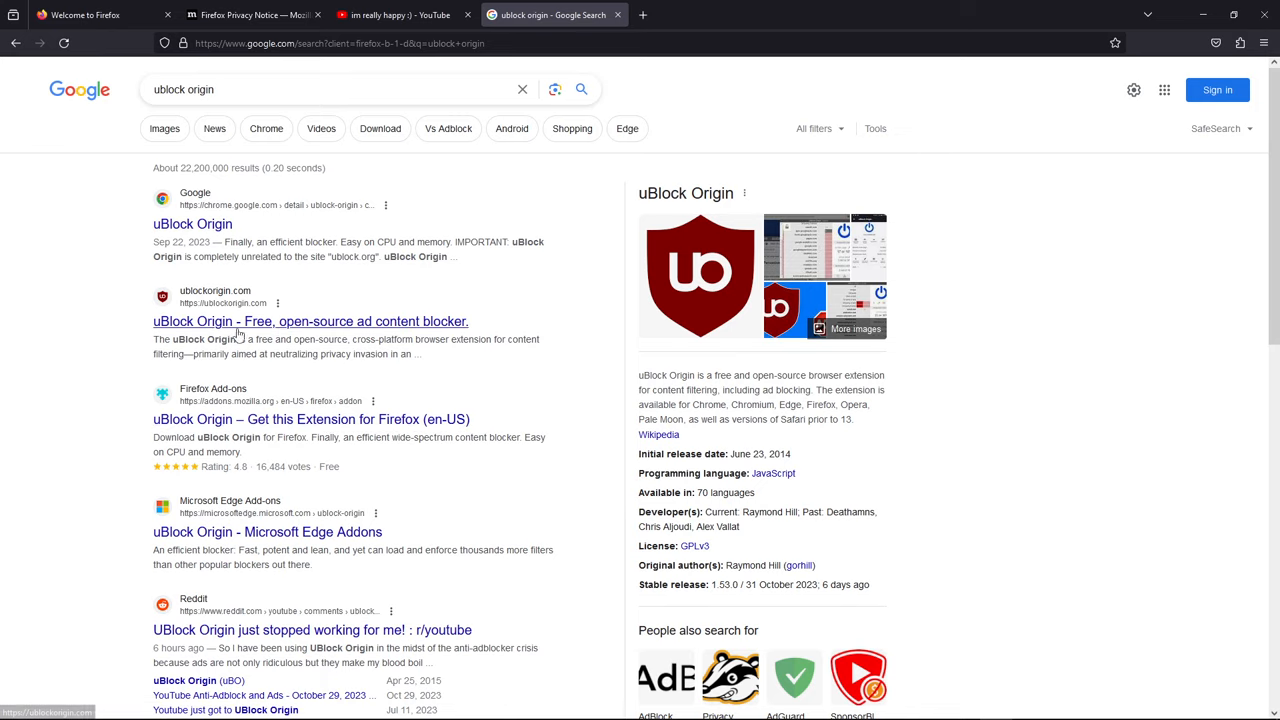
# Step: Add uBlock Origin to Firefox from ublockorigin.com, granting its permissions
pyautogui.click(310, 320)
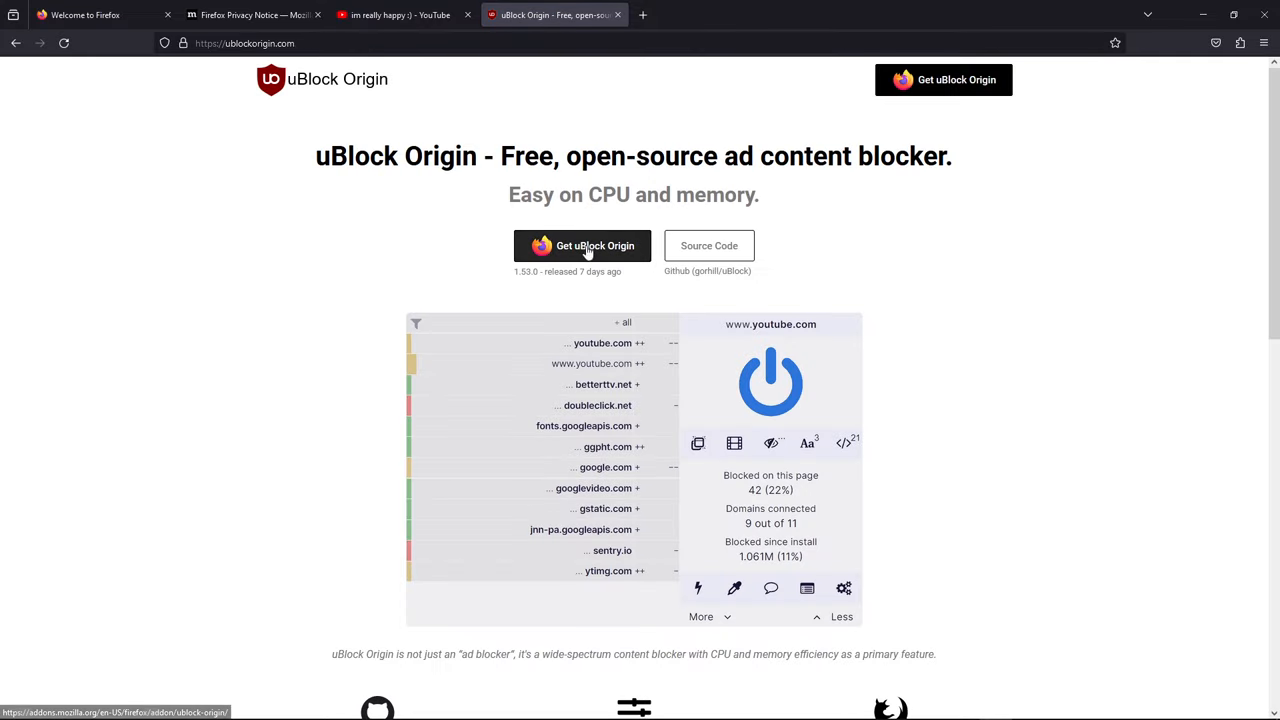
pyautogui.click(582, 246)
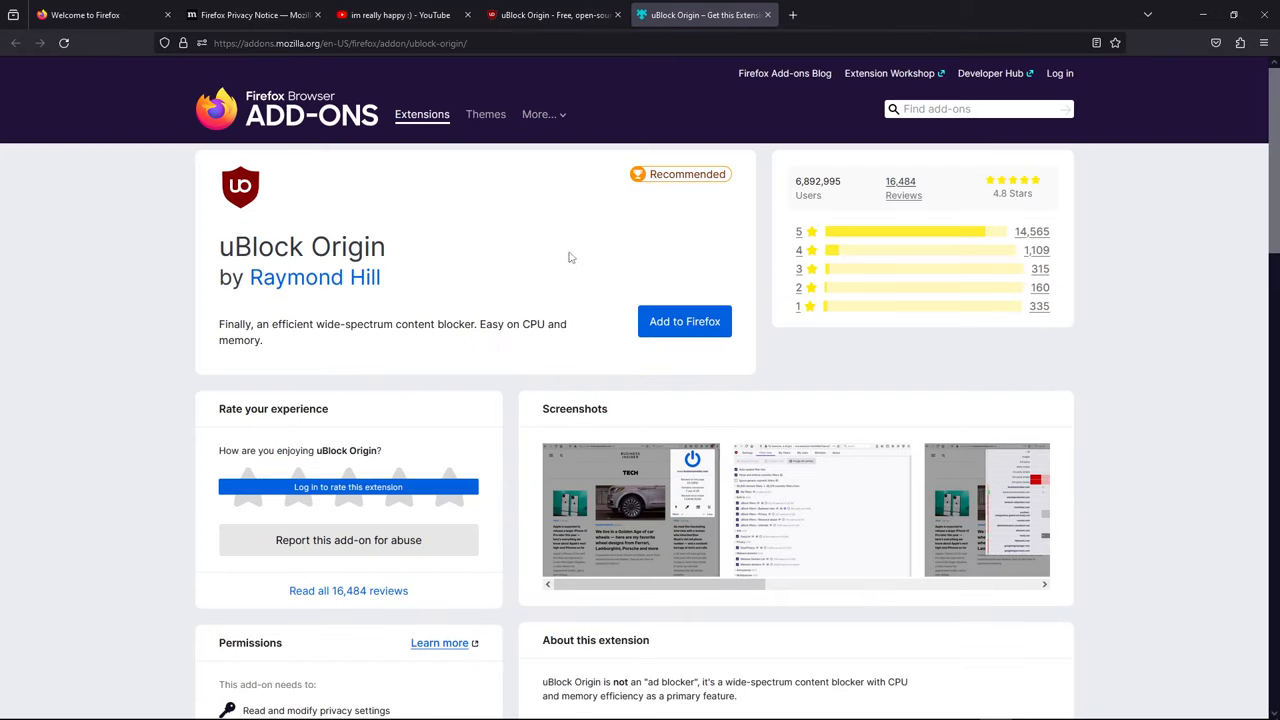
pyautogui.moveTo(104, 94)
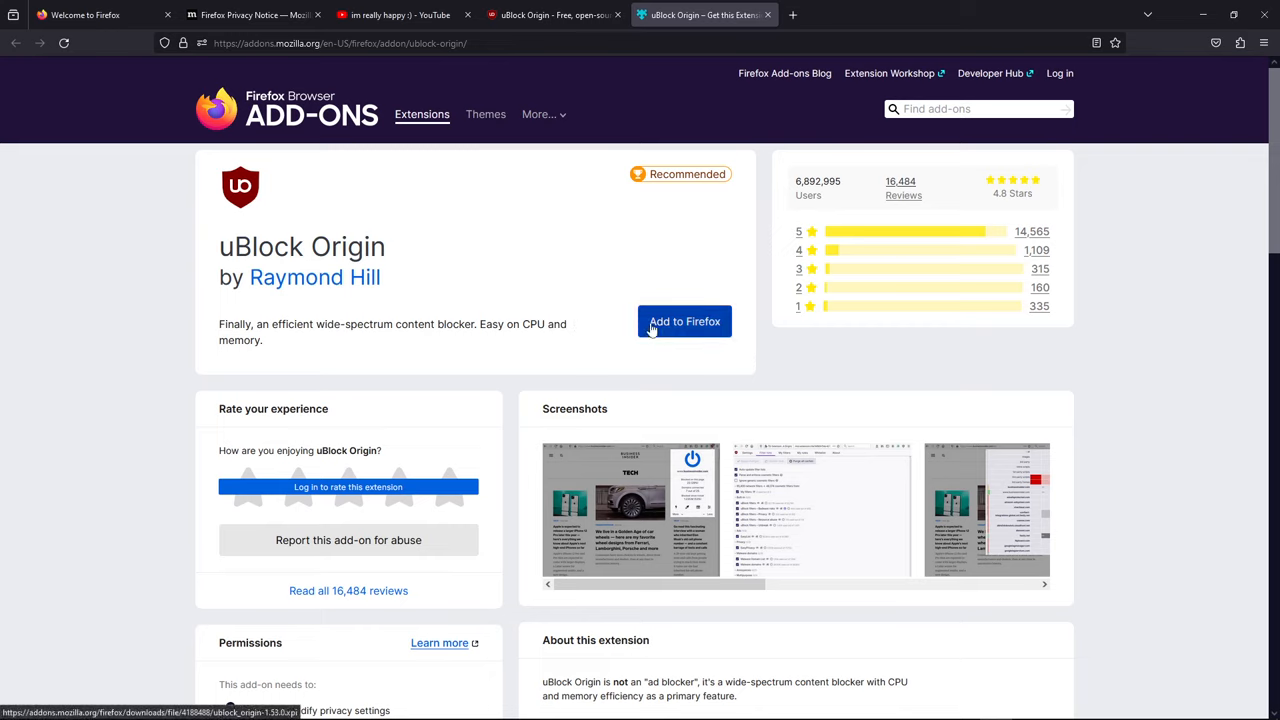
pyautogui.click(684, 320)
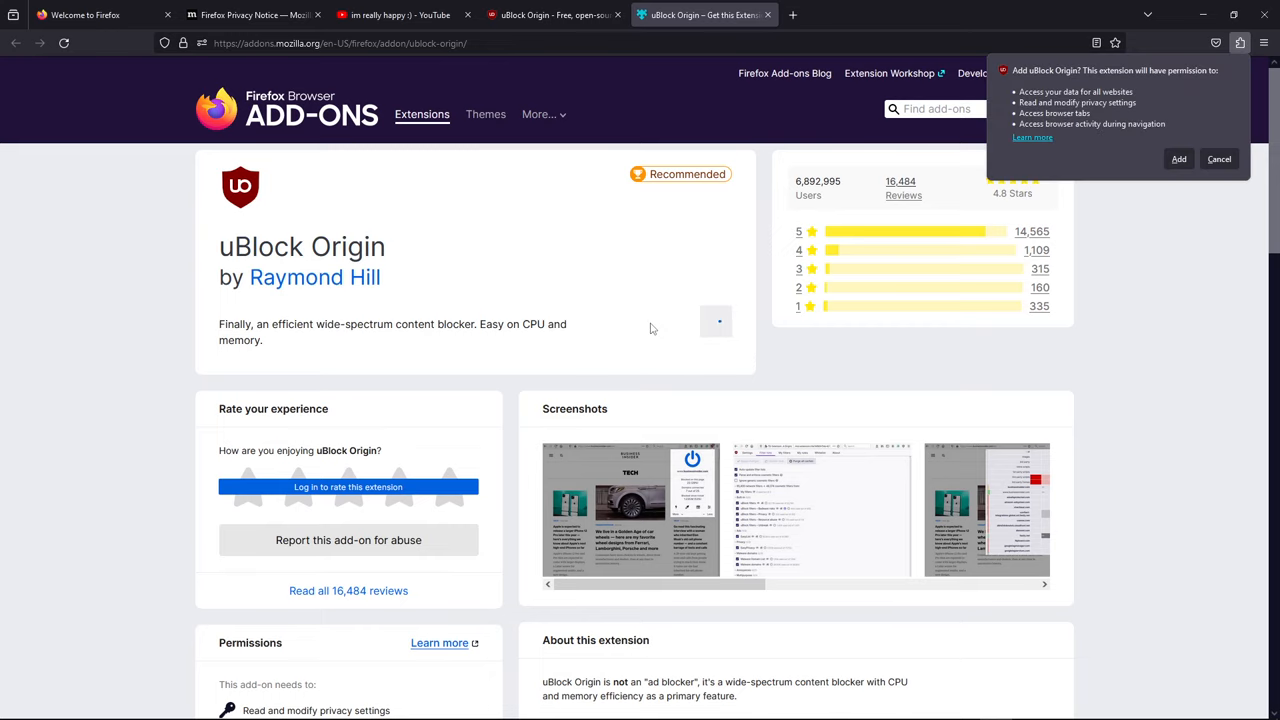
pyautogui.click(1178, 158)
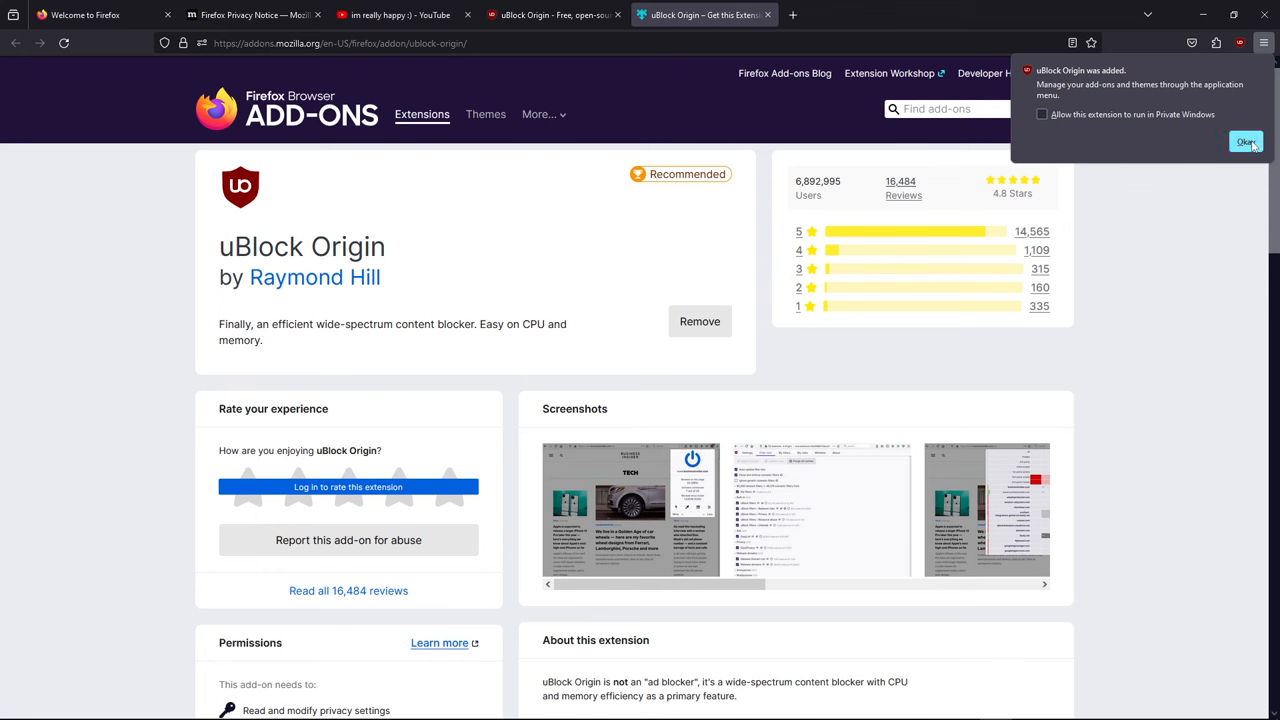
pyautogui.click(1246, 140)
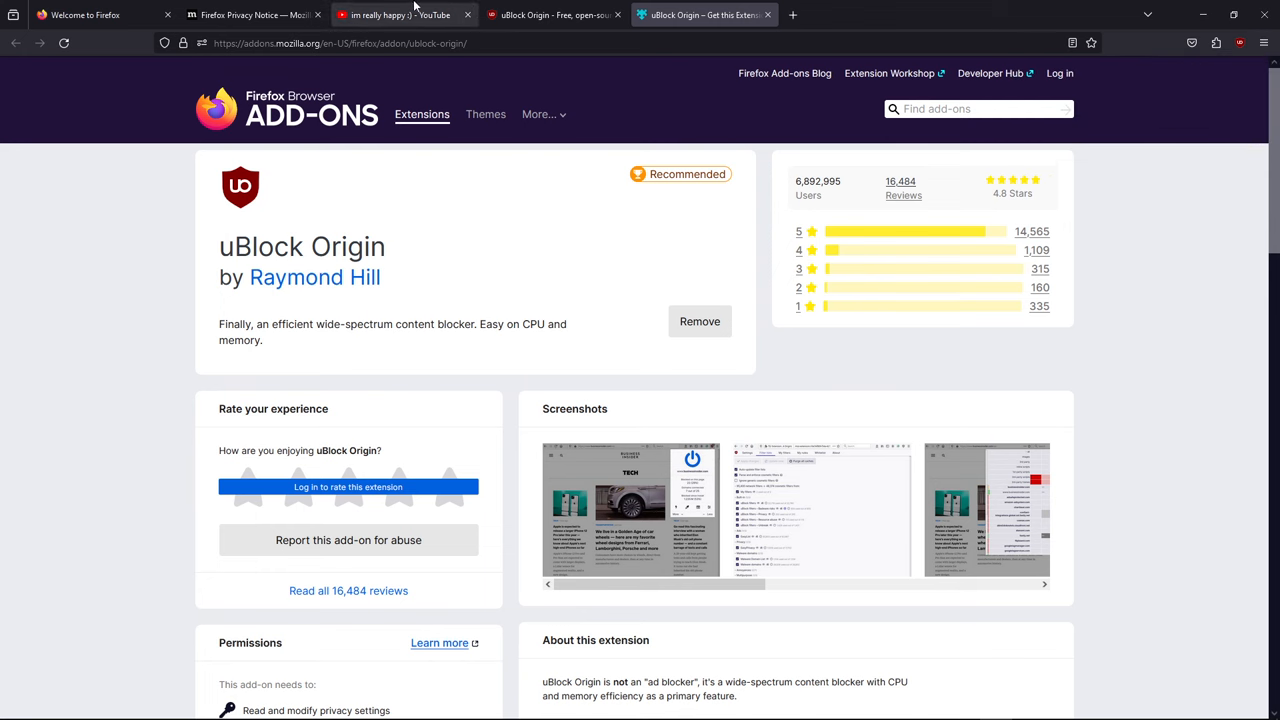
# Step: Check the YouTube video now free of sponsored suggestions, then return to the ublockorigin.com tab
pyautogui.click(380, 14)
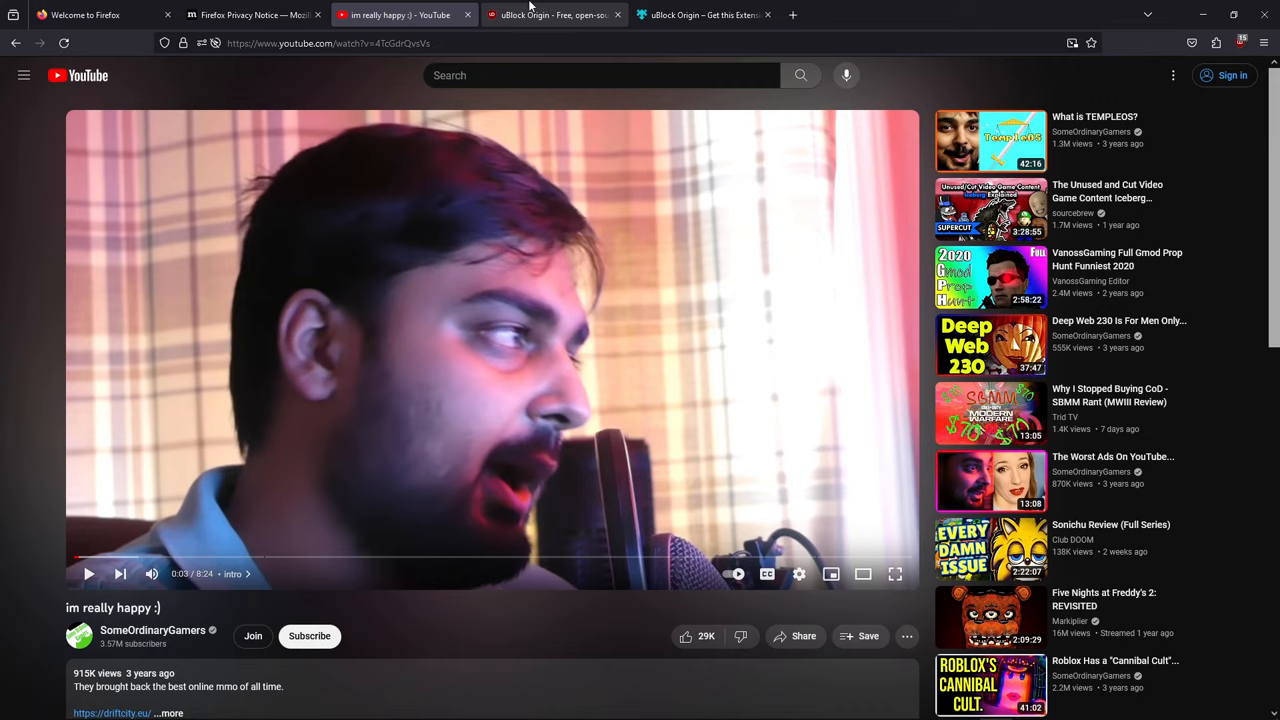
pyautogui.click(552, 14)
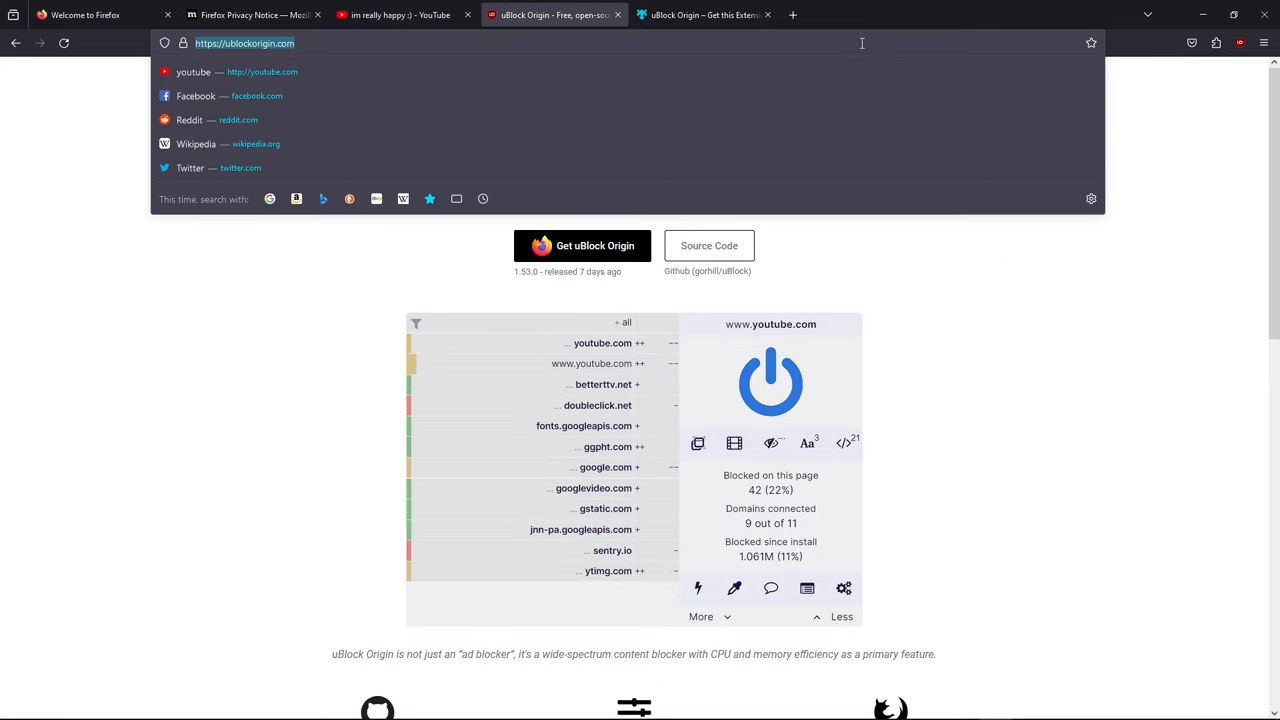
# Step: Search Google for 'return youtube dislike' and go to returnyoutubedislike.com
pyautogui.write('return+youtube+dislike')
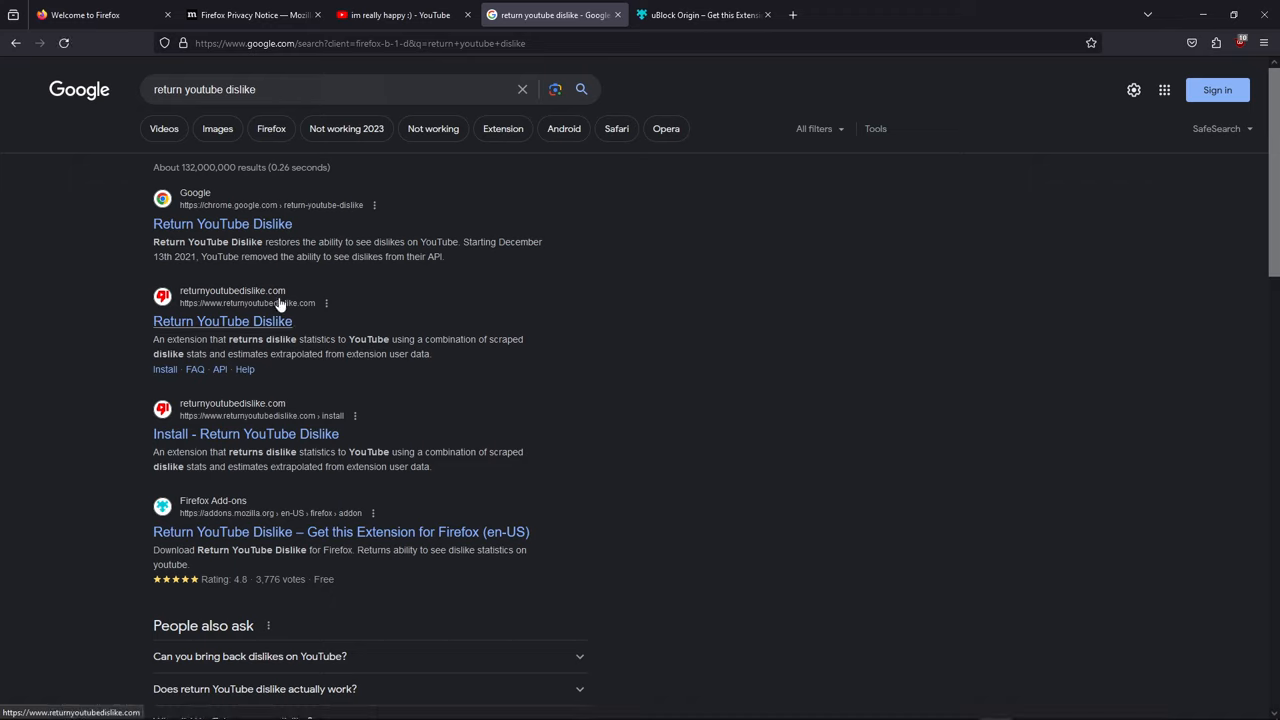
pyautogui.click(222, 320)
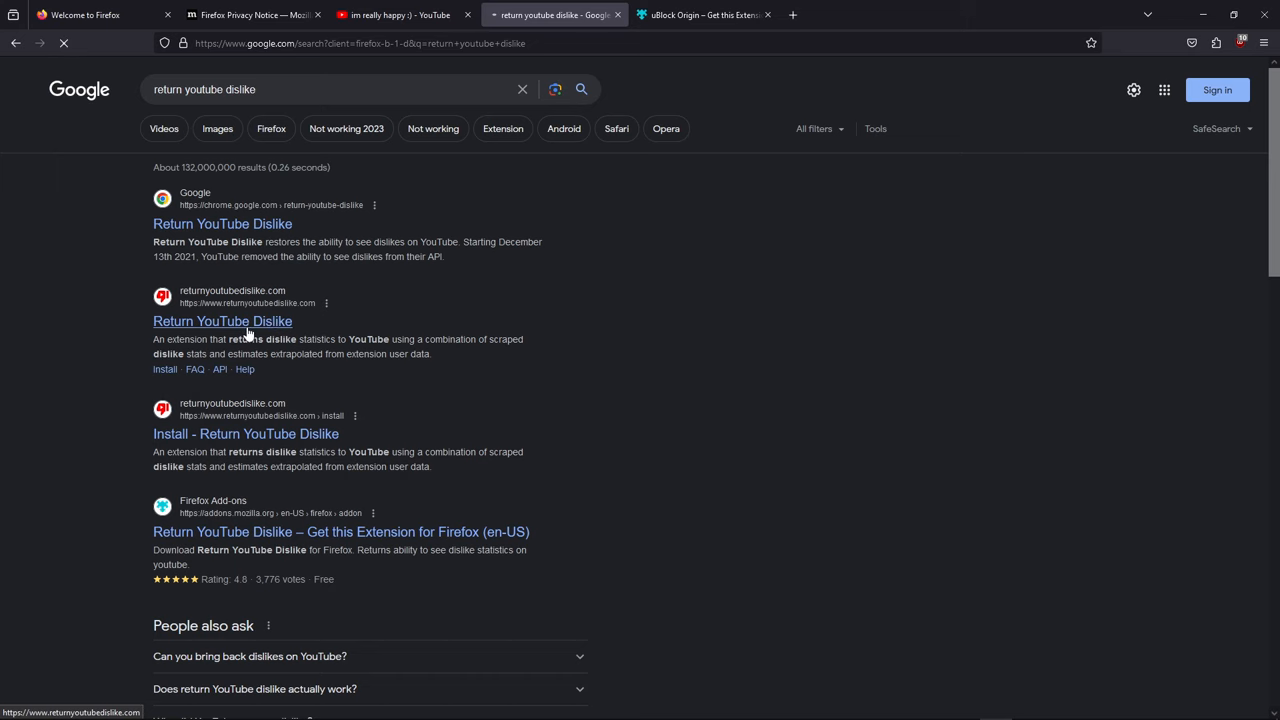
pyautogui.click(222, 320)
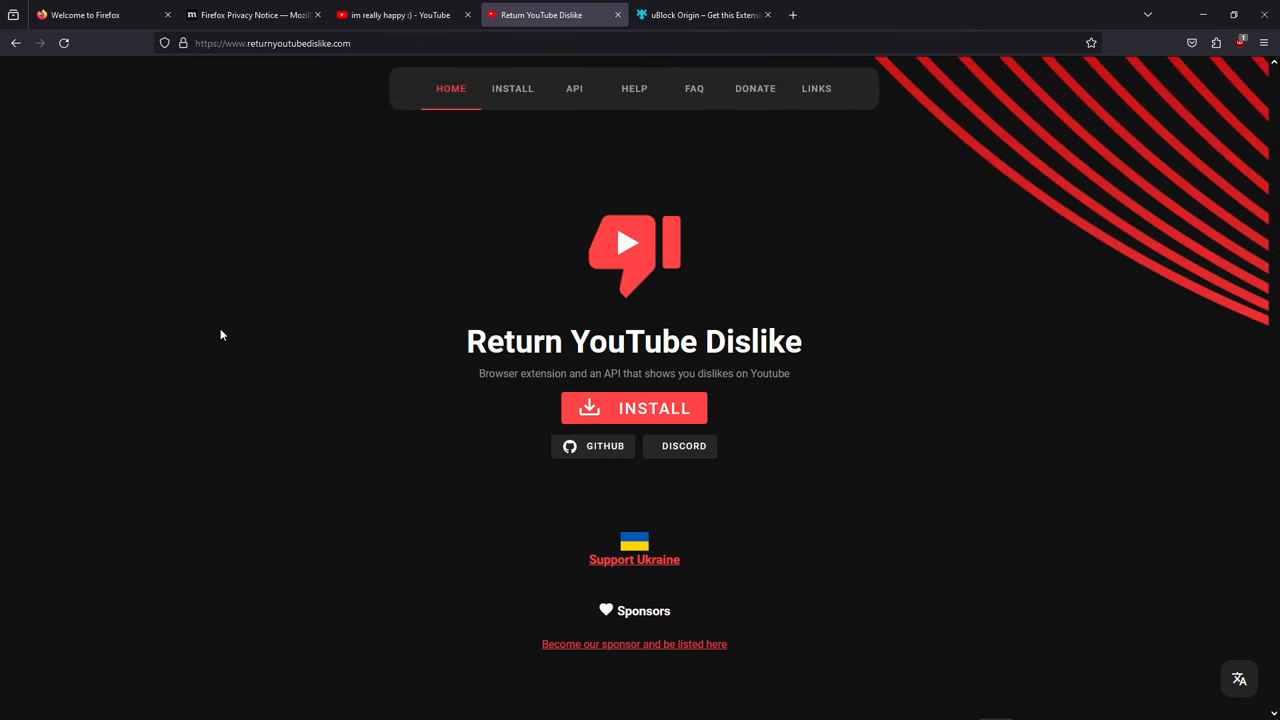
# Step: Install Return YouTube Dislike for Firefox with its permissions, then view dislikes on the YouTube video
pyautogui.click(634, 408)
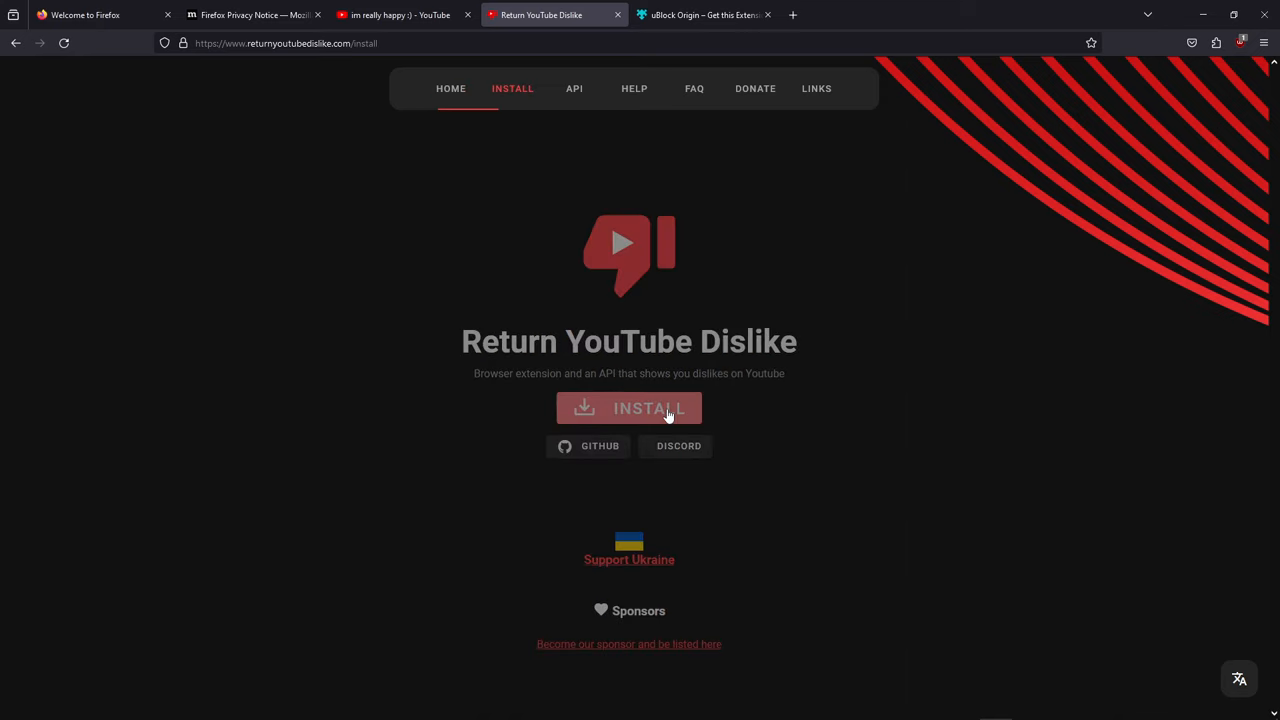
pyautogui.click(628, 408)
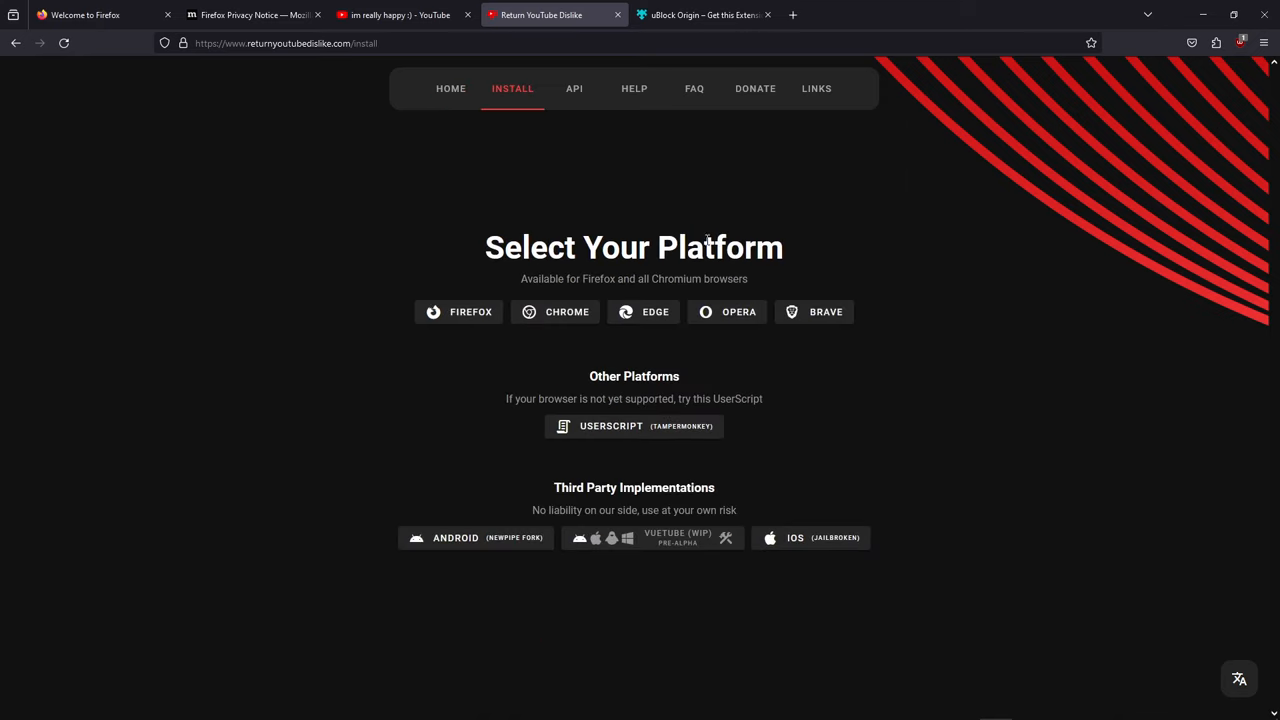
pyautogui.click(458, 312)
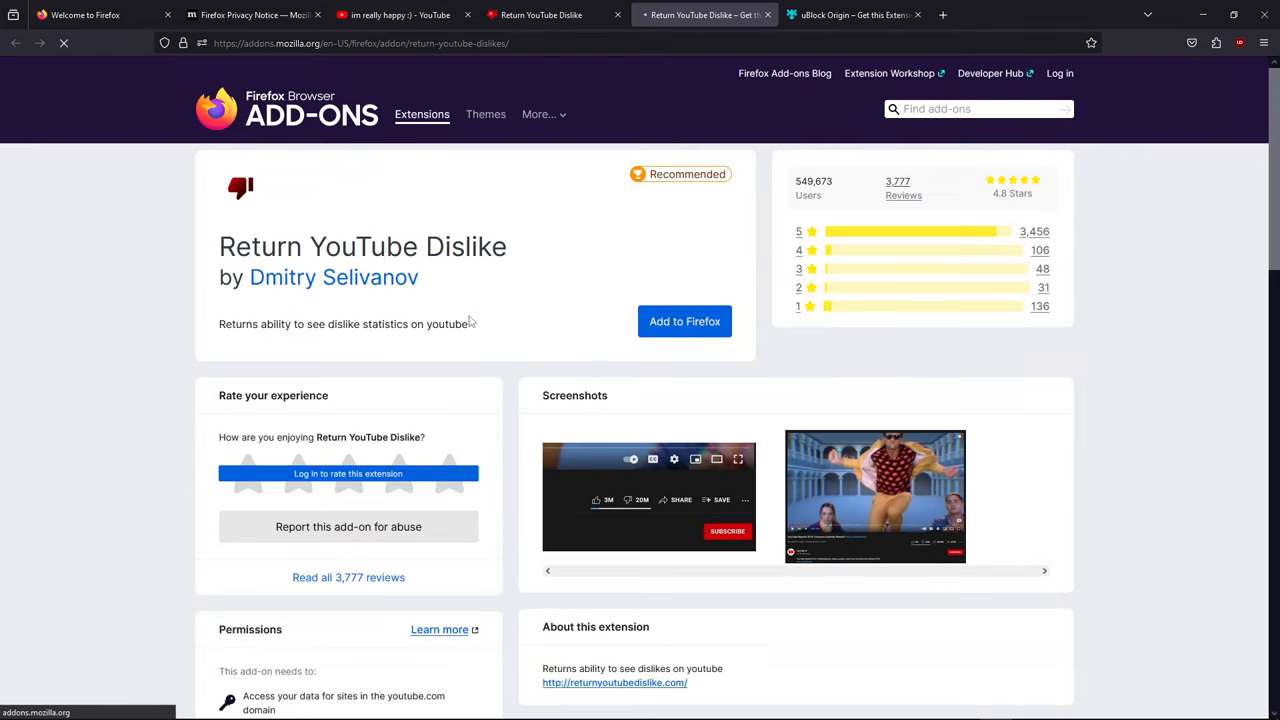
pyautogui.click(684, 320)
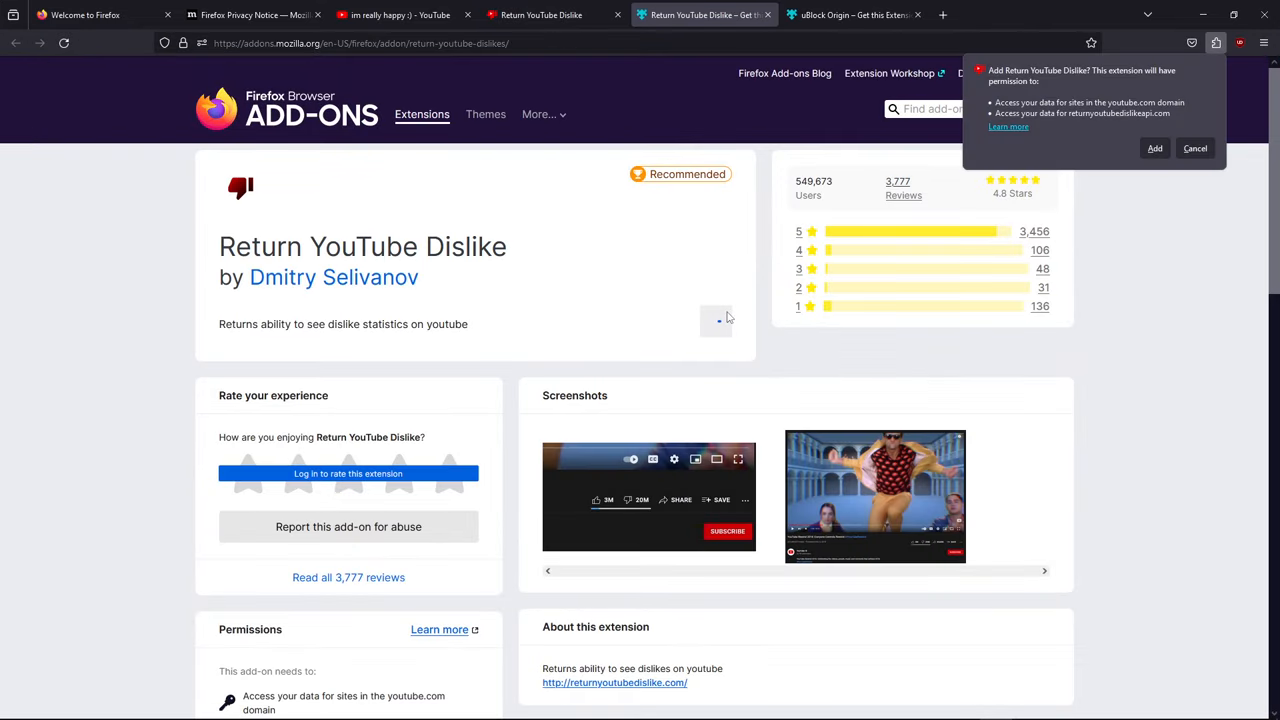
pyautogui.click(1154, 148)
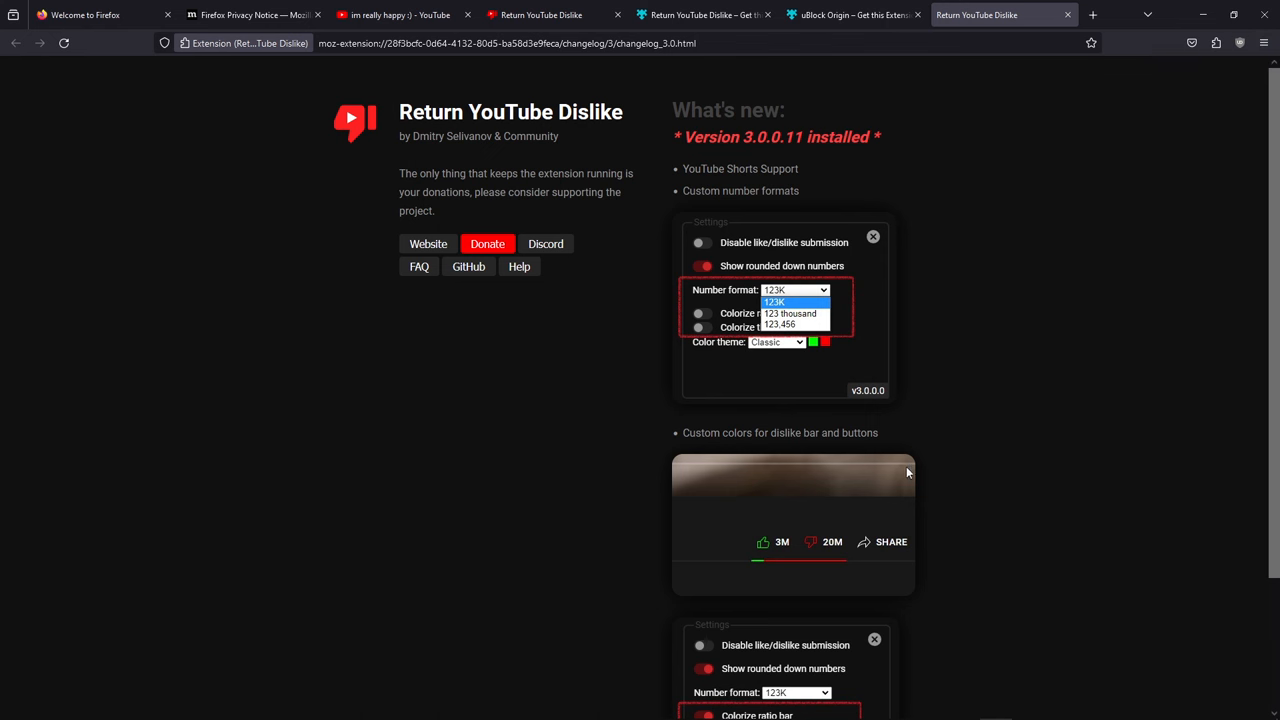
pyautogui.click(400, 14)
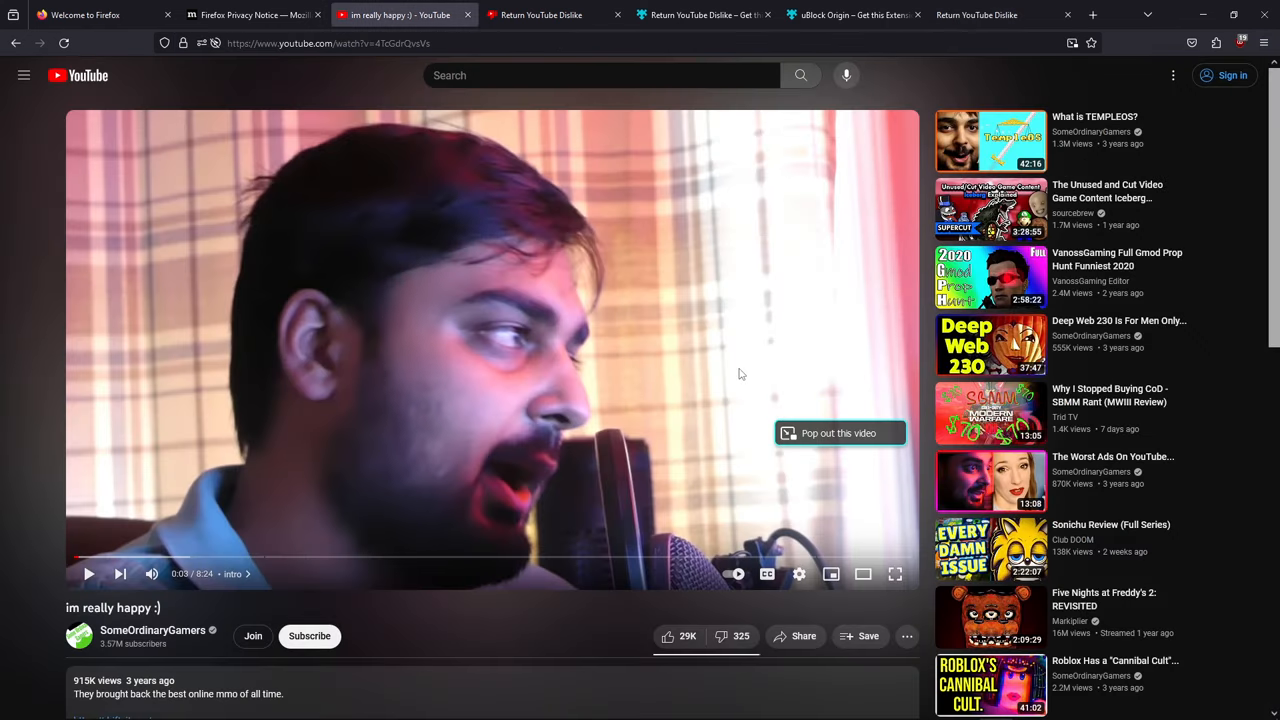
pyautogui.moveTo(4, 348)
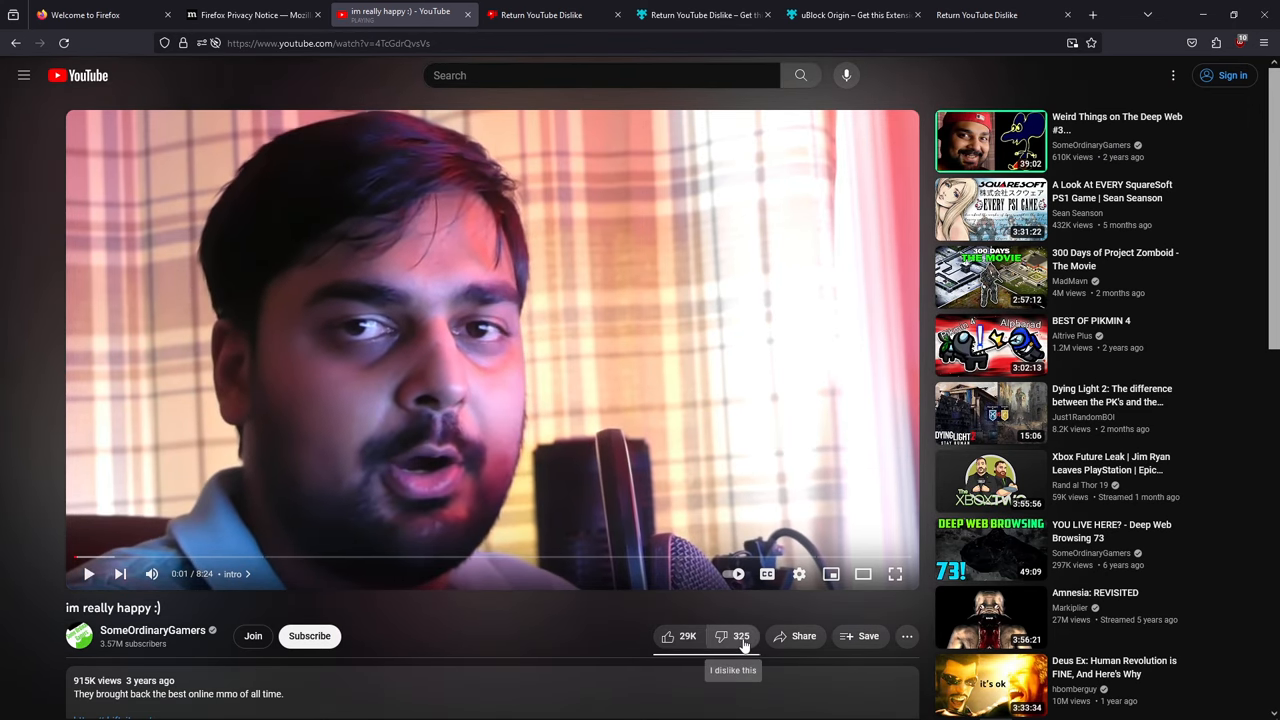
pyautogui.moveTo(532, 620)
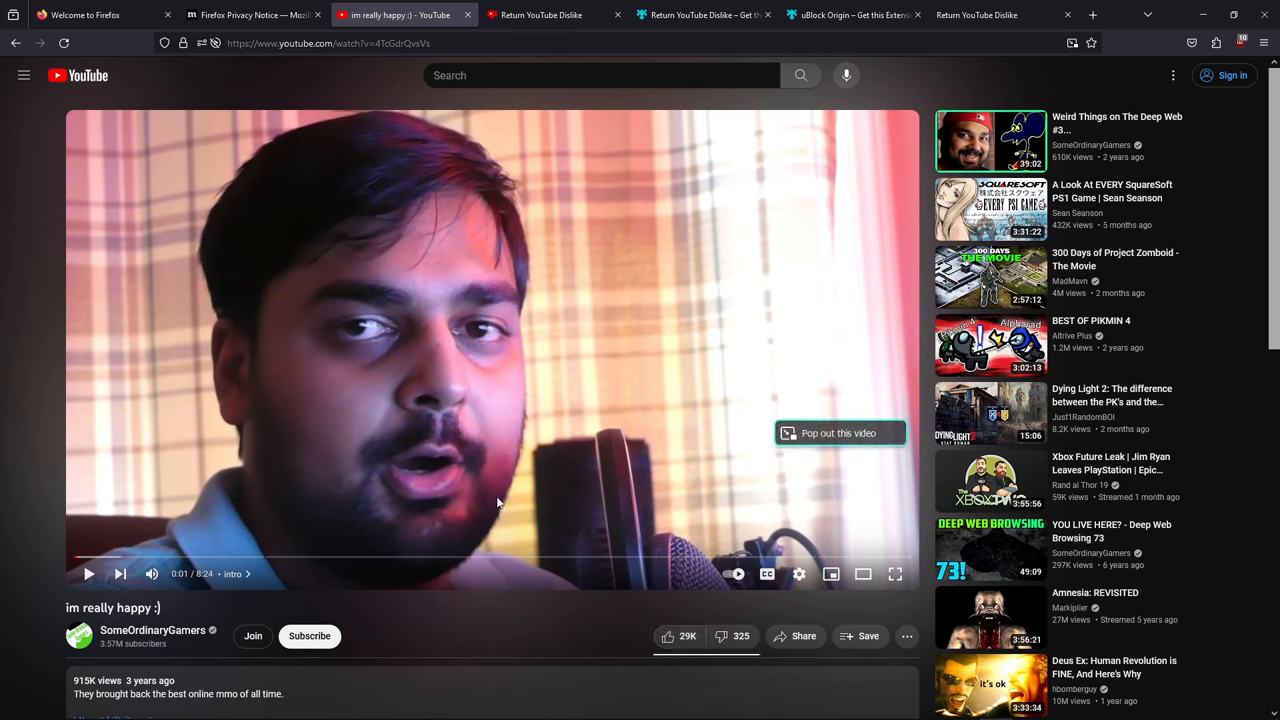
pyautogui.moveTo(688, 636)
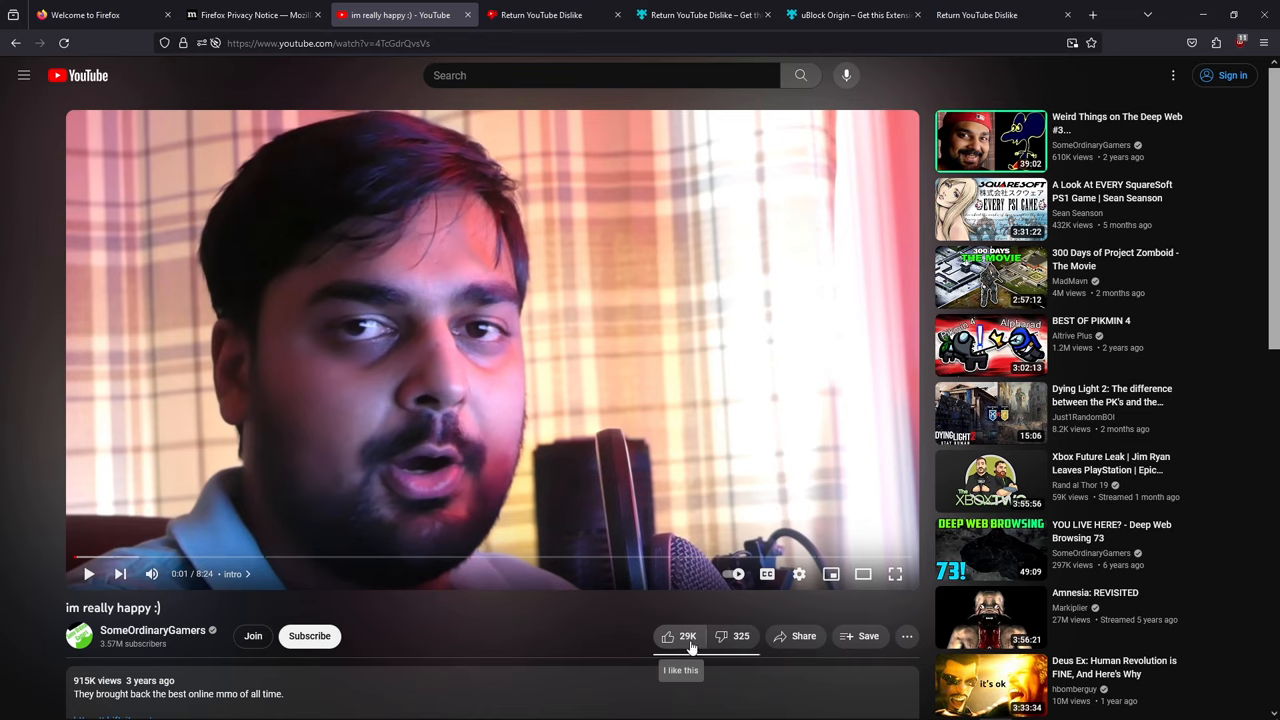
pyautogui.moveTo(722, 636)
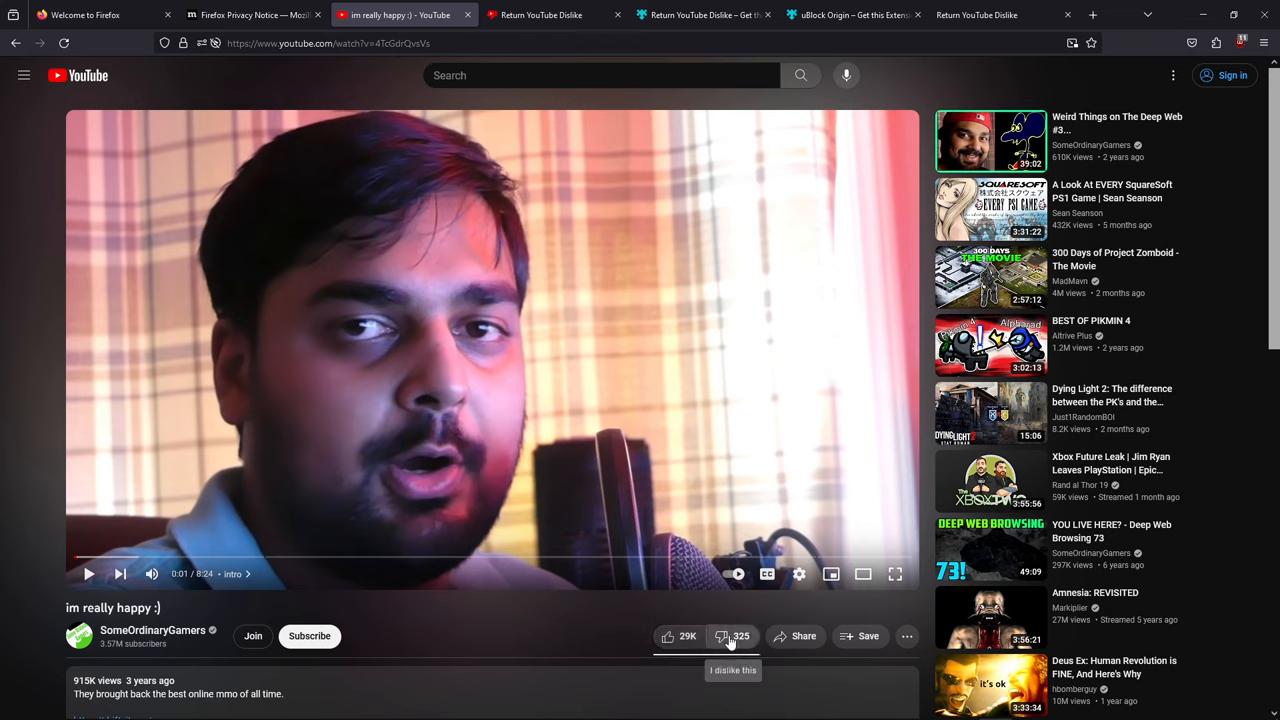
pyautogui.moveTo(588, 640)
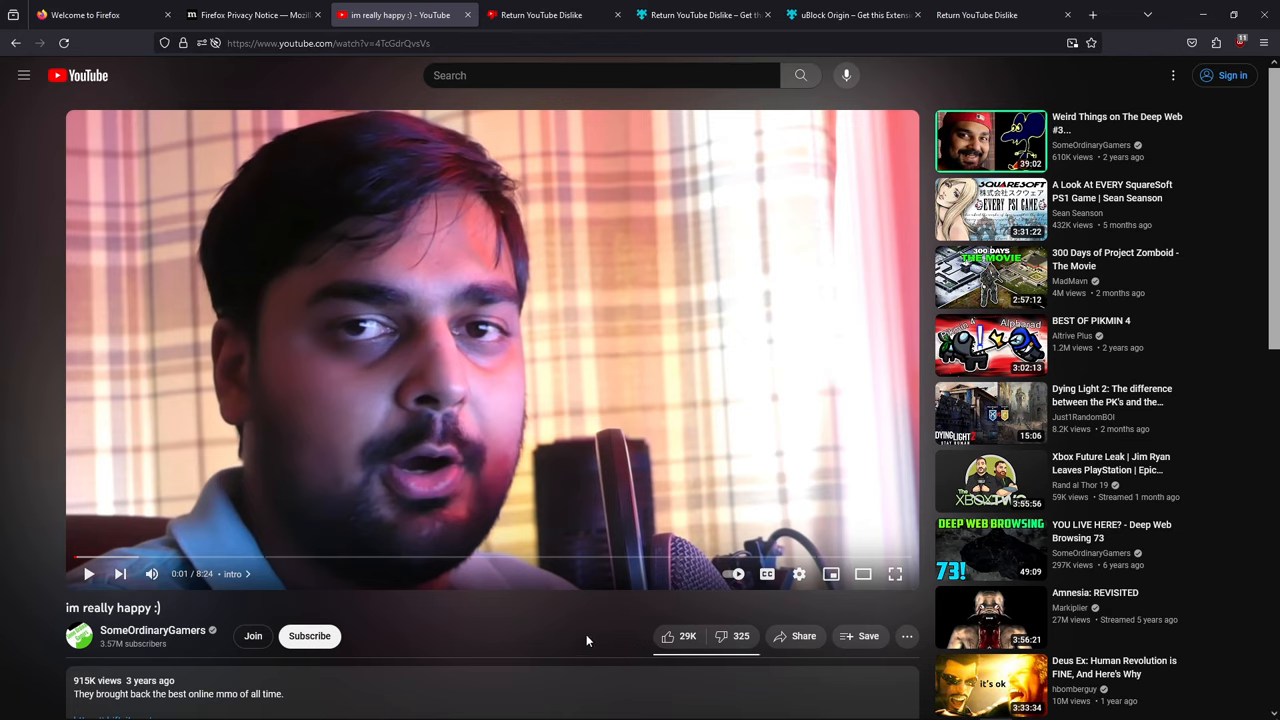
pyautogui.moveTo(804, 636)
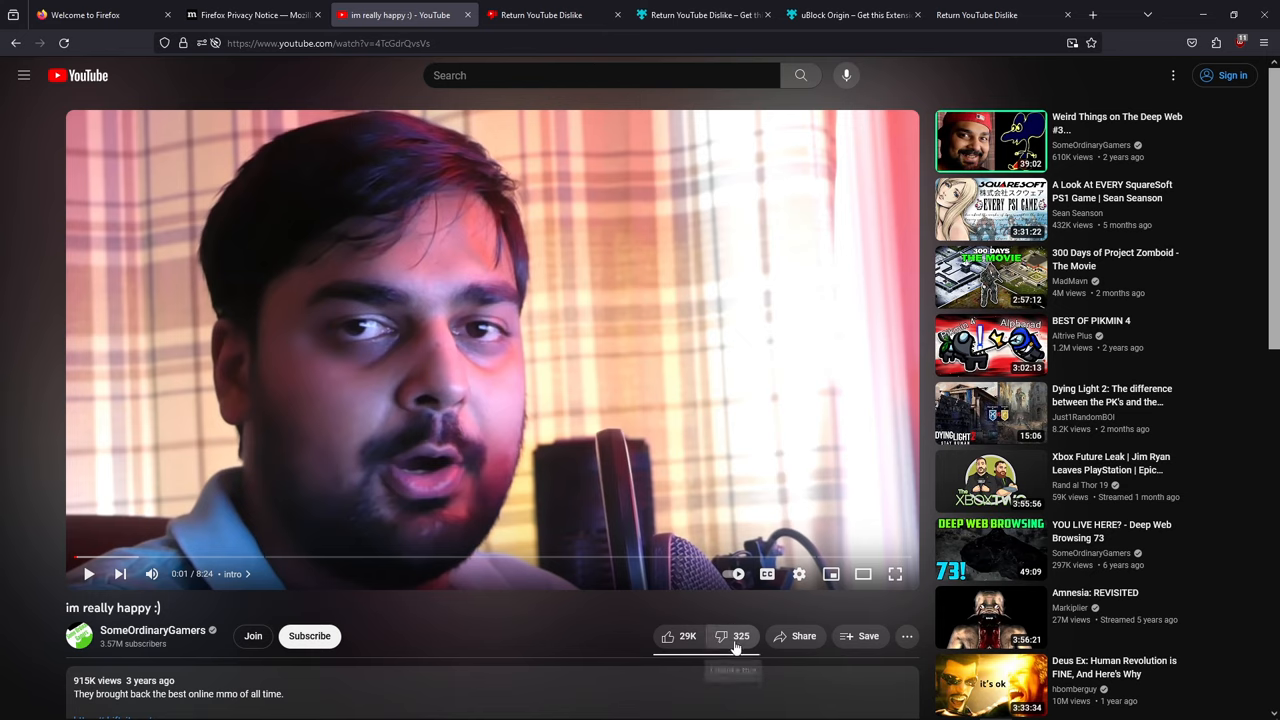
pyautogui.moveTo(740, 636)
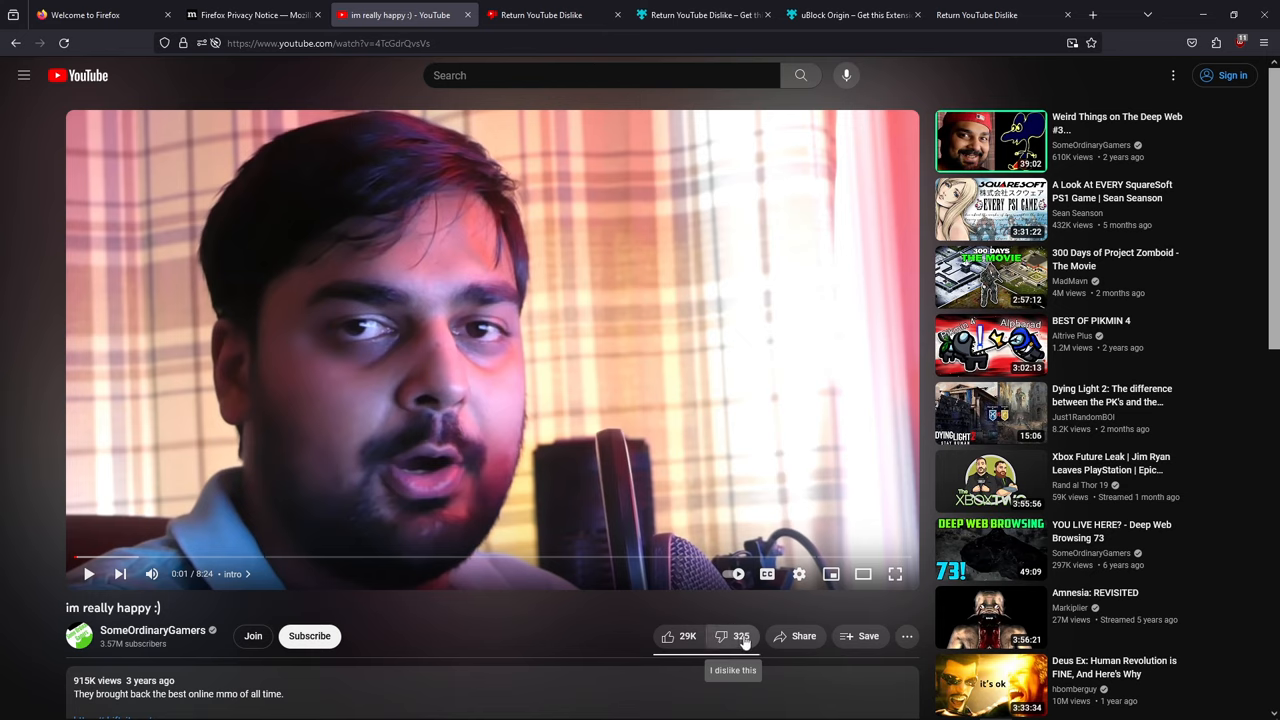
pyautogui.moveTo(614, 640)
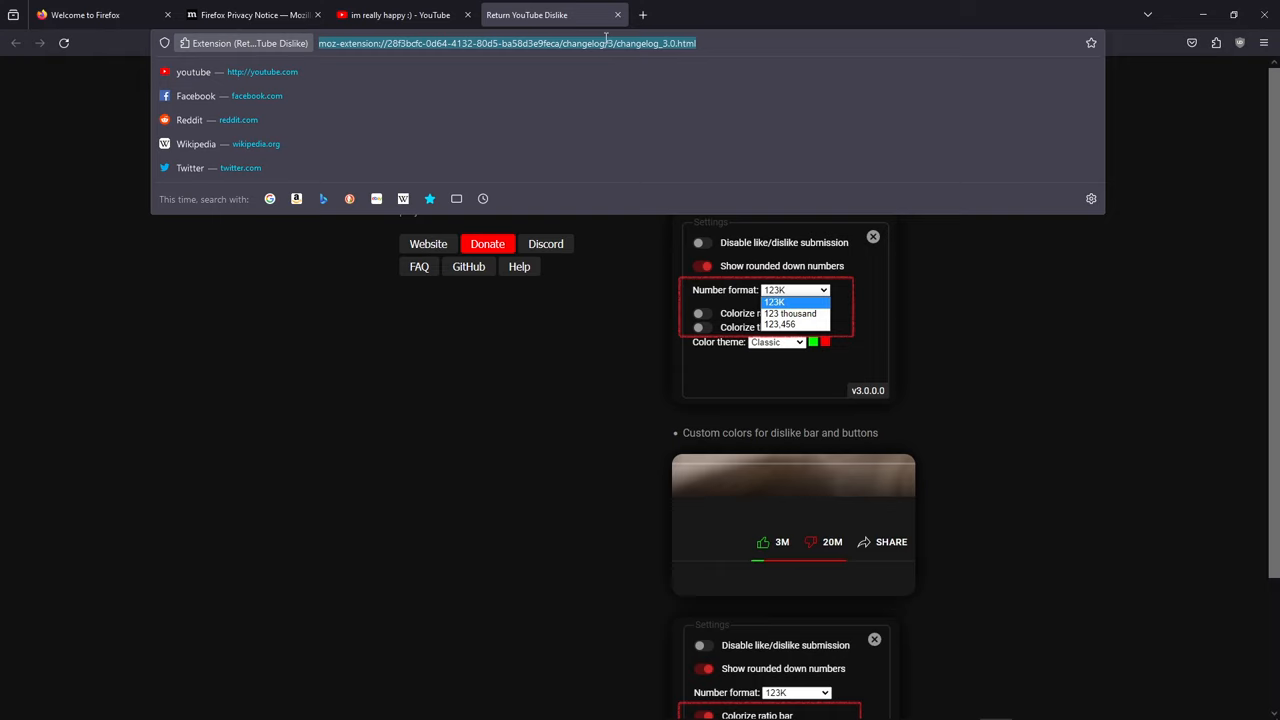
# Step: Search Google for 'youtube sponsor block' and go to the sponsor.ajay.app site
pyautogui.write('youtube.com/')
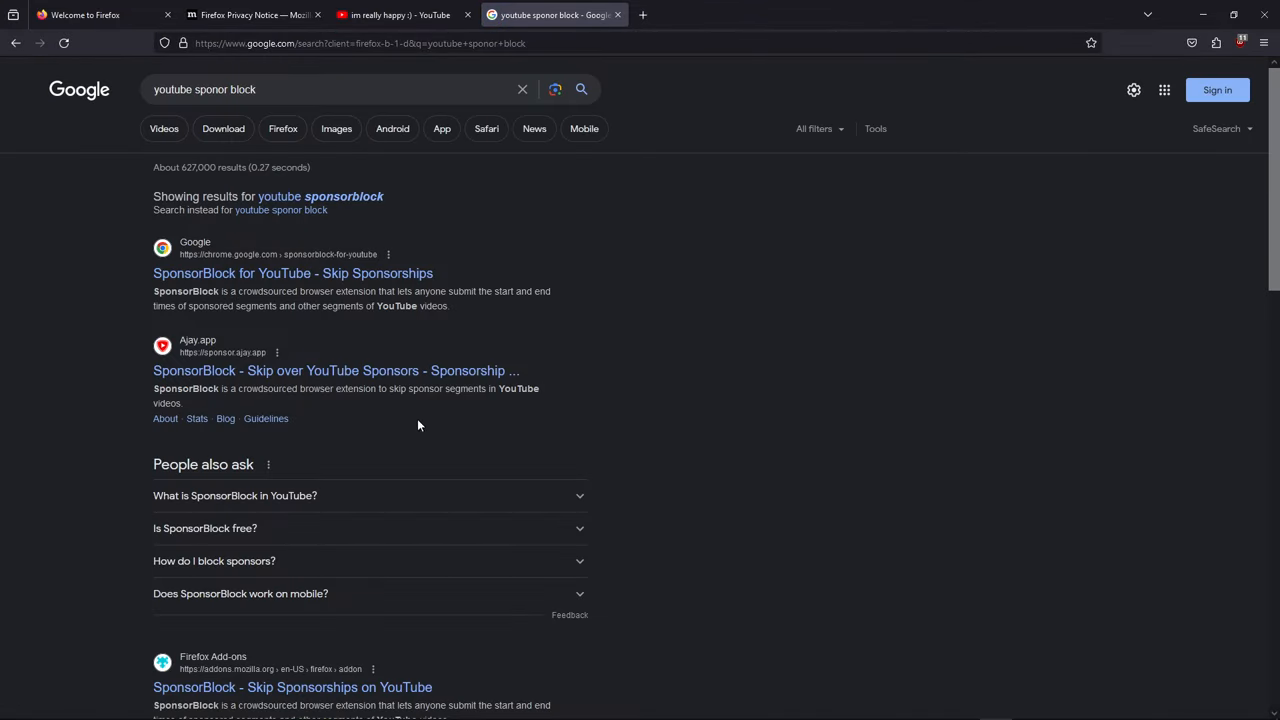
pyautogui.moveTo(336, 370)
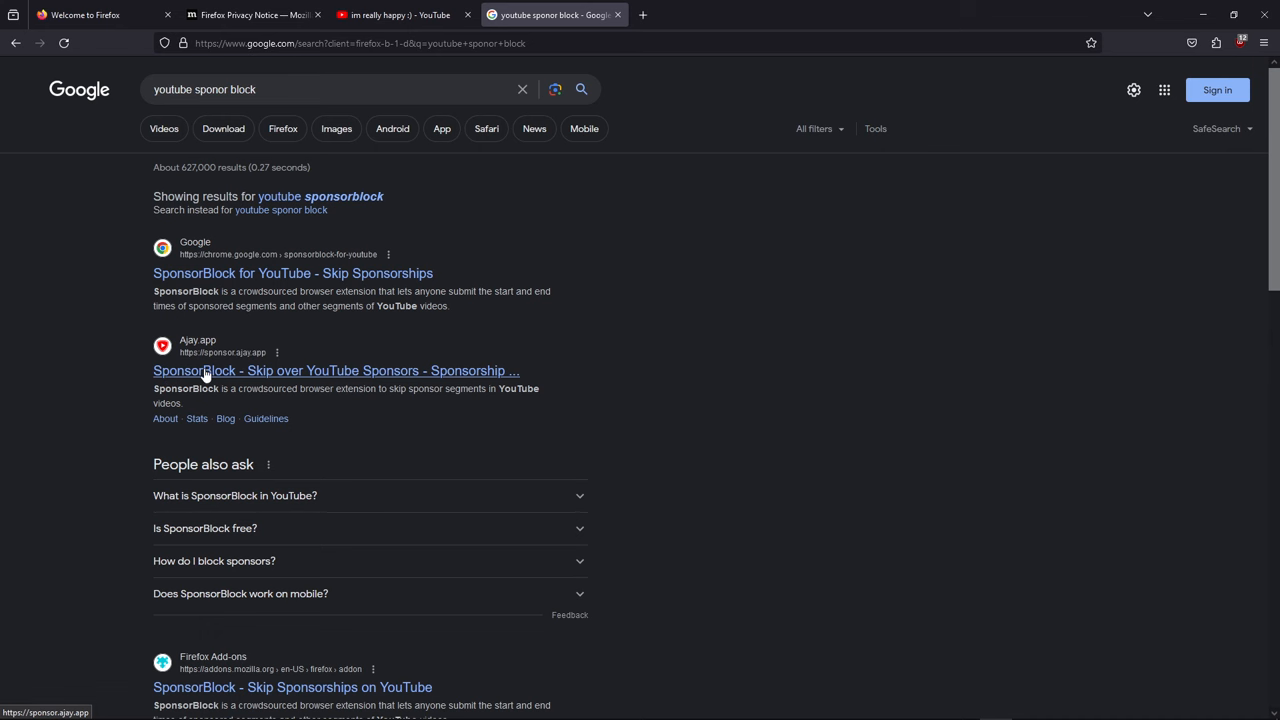
pyautogui.click(336, 370)
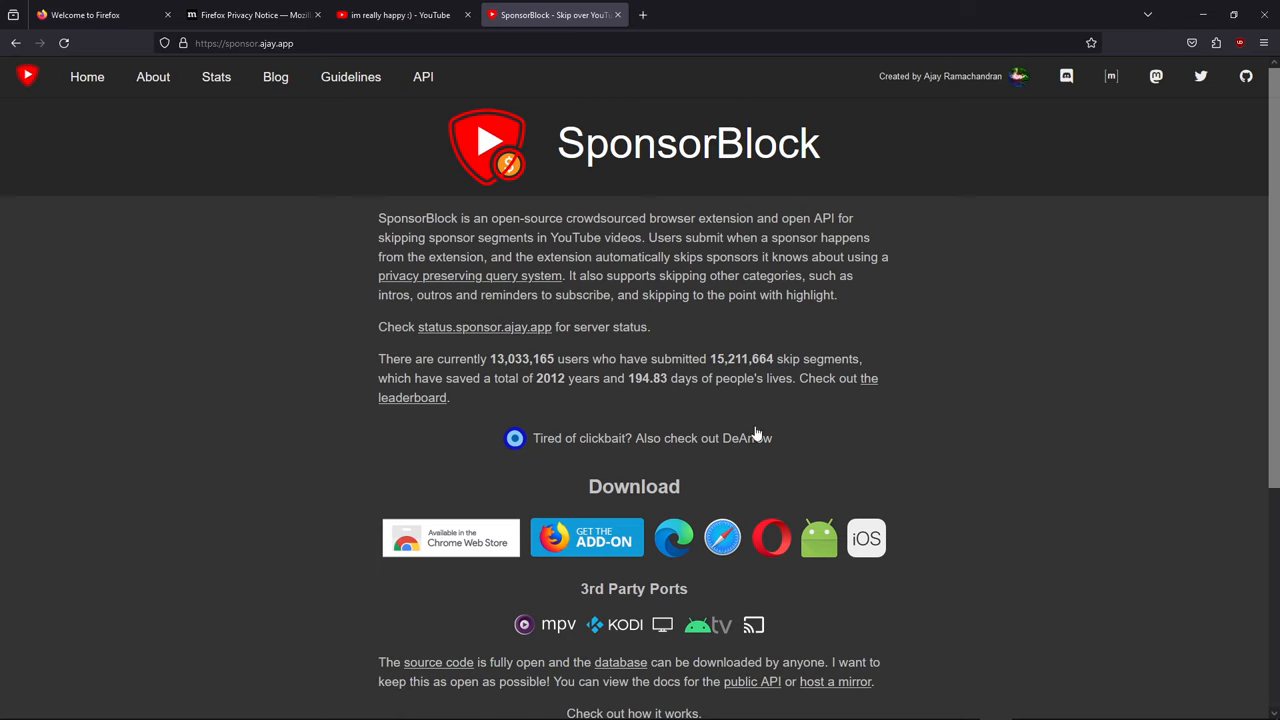
pyautogui.moveTo(588, 538)
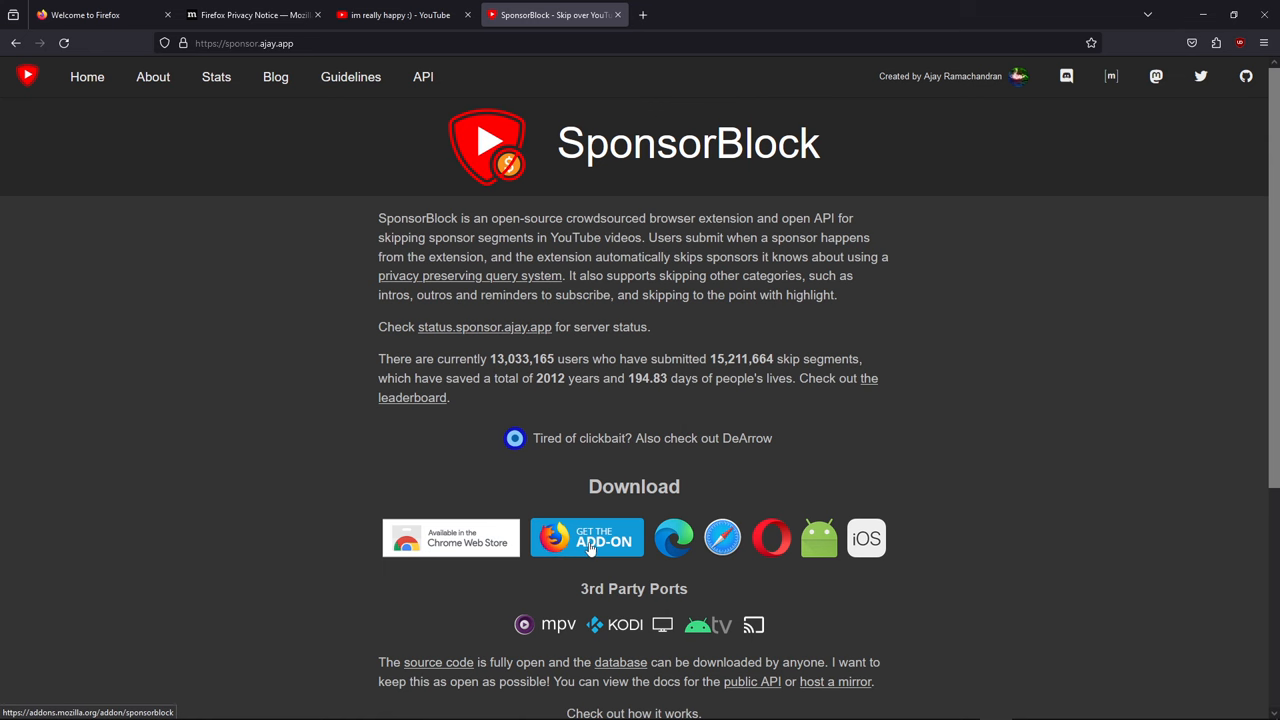
# Step: Add SponsorBlock to Firefox with its permissions and review its welcome page skip settings
pyautogui.click(588, 536)
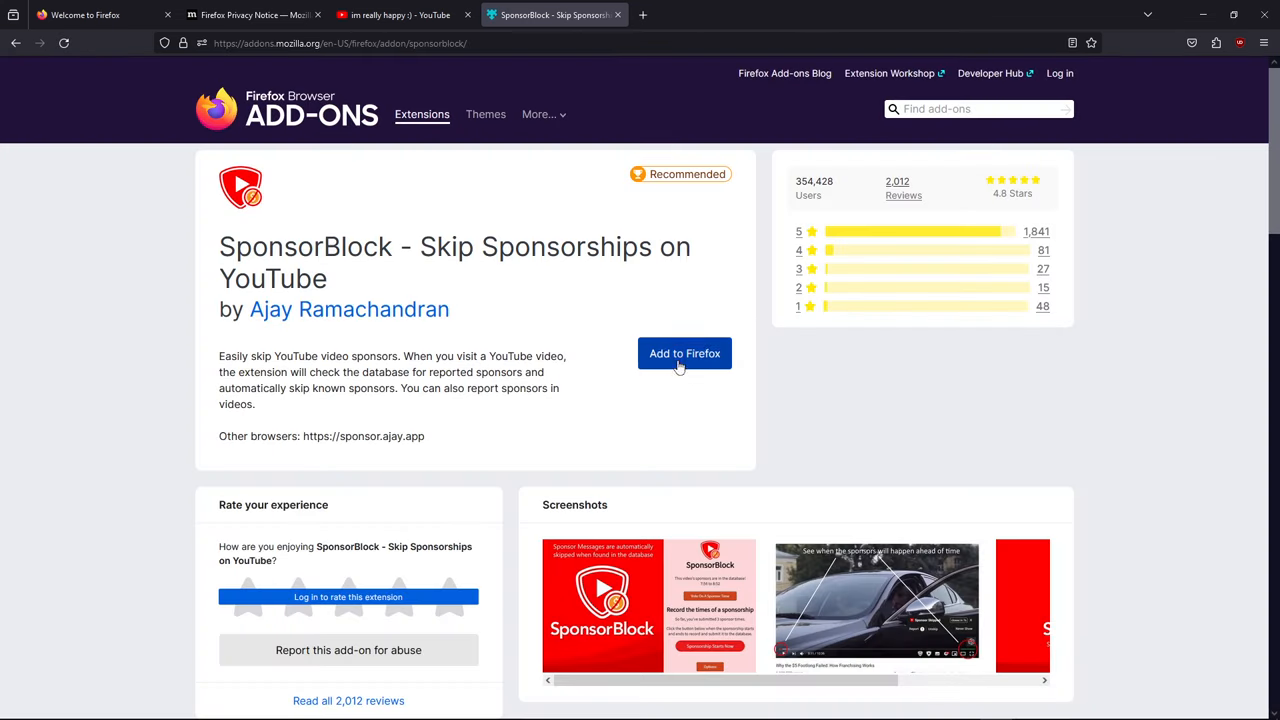
pyautogui.click(684, 352)
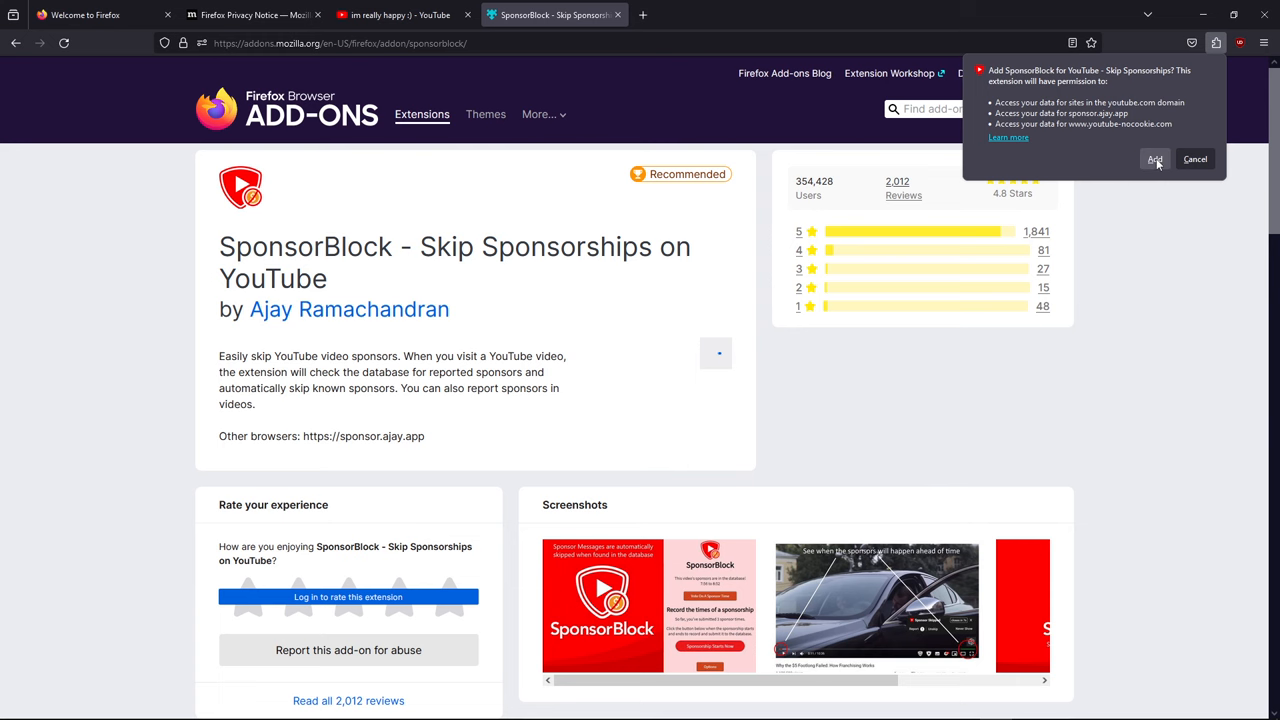
pyautogui.click(1156, 160)
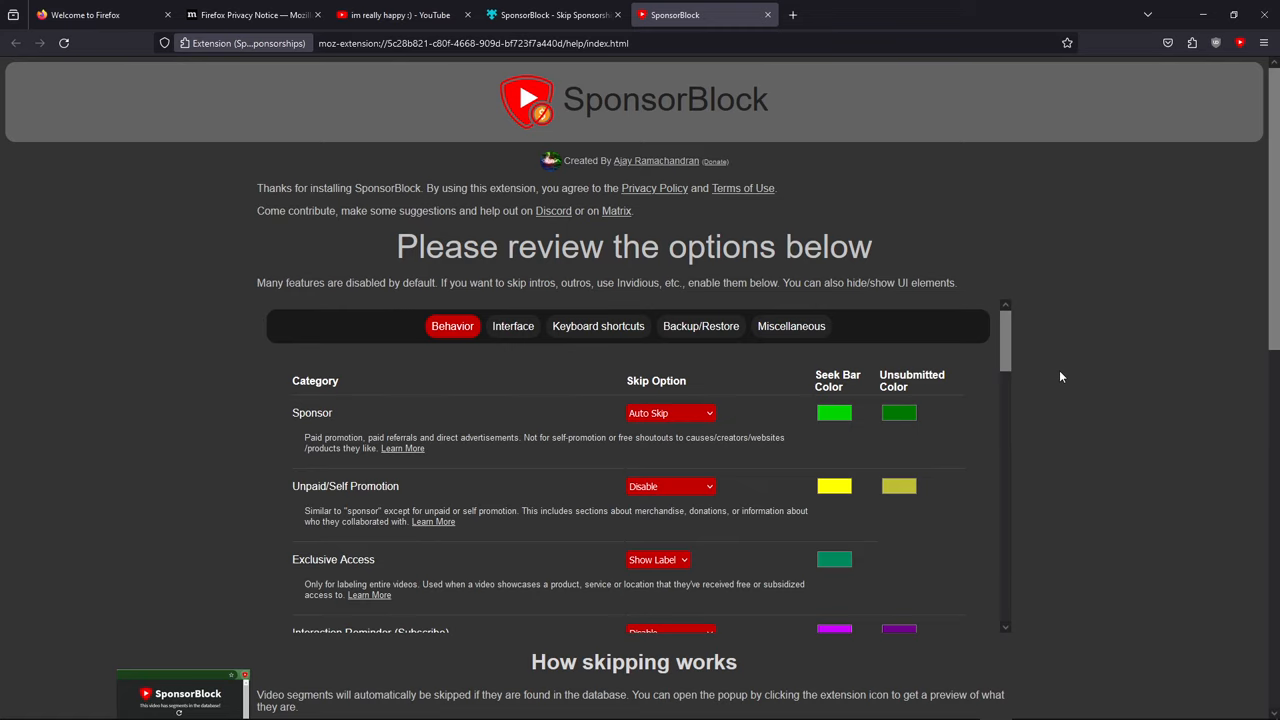
pyautogui.moveTo(1060, 378)
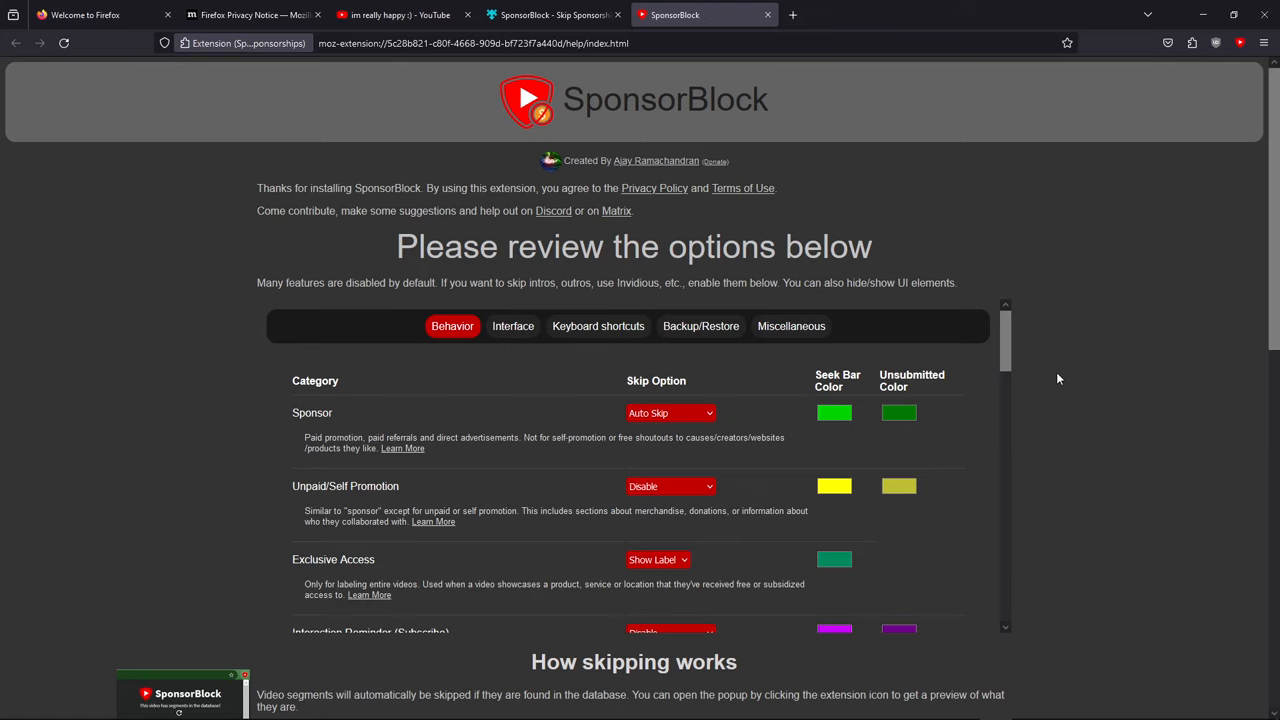
pyautogui.moveTo(772, 162)
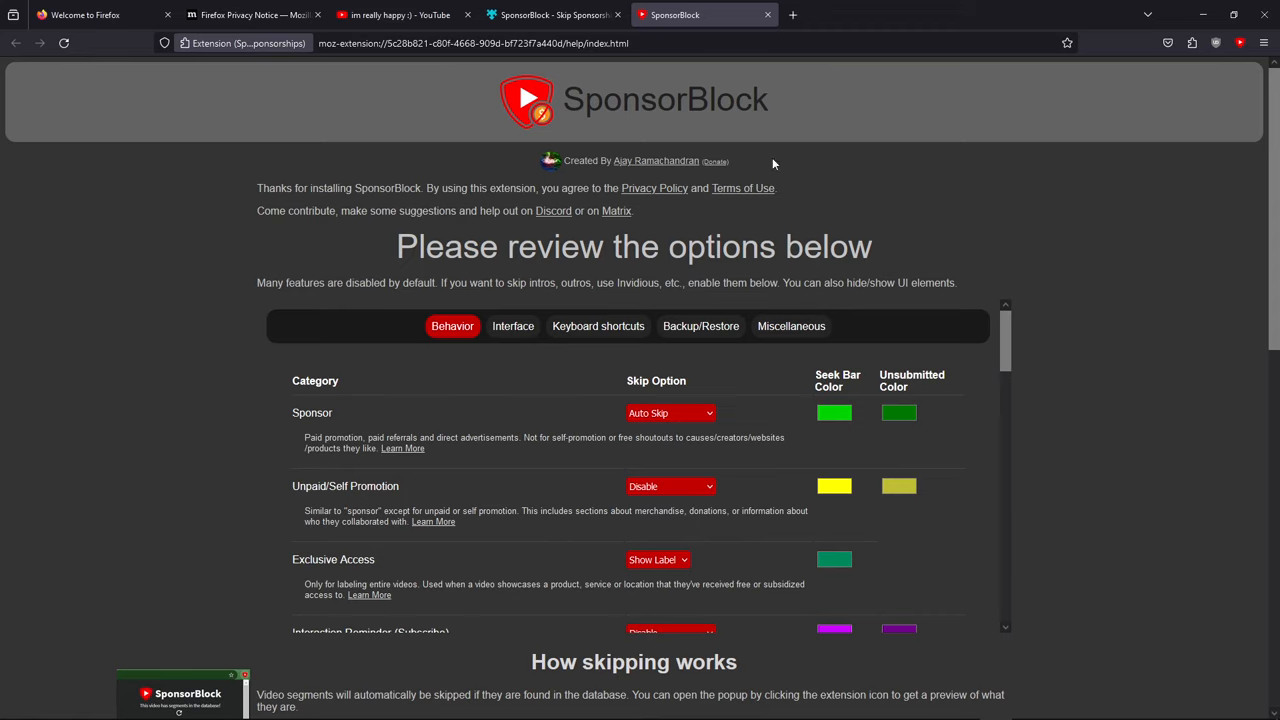
pyautogui.moveTo(736, 420)
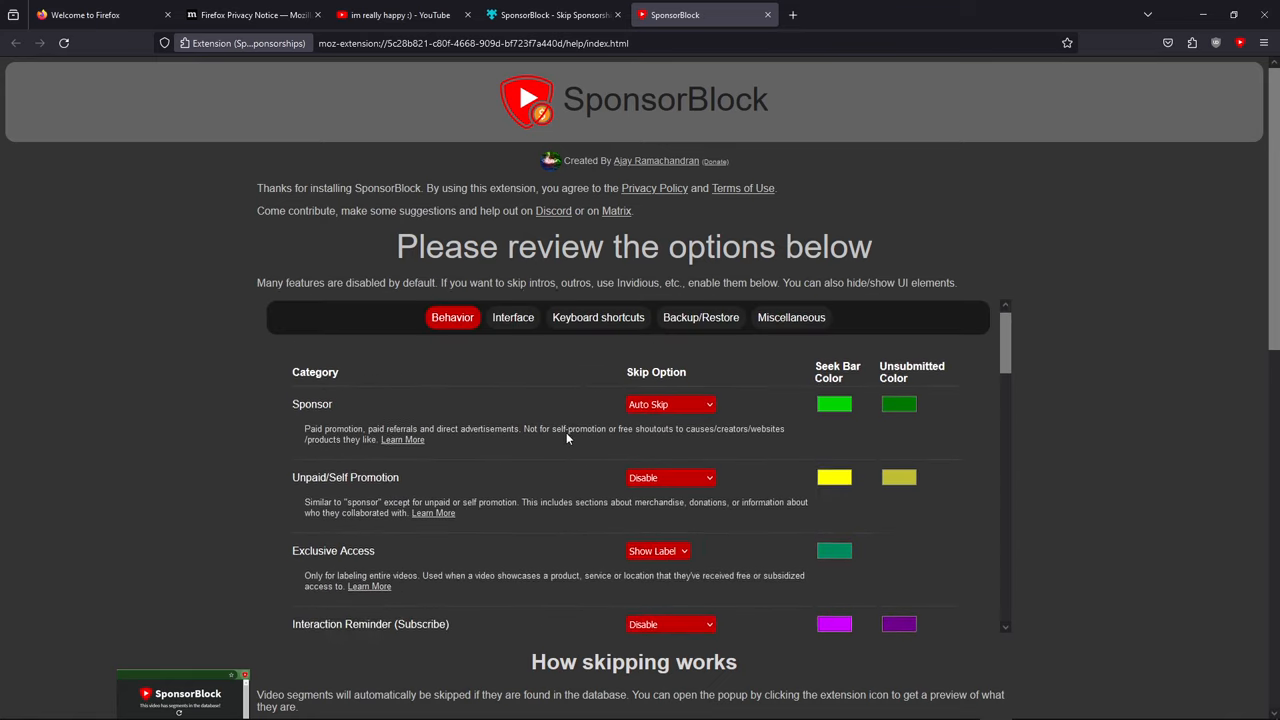
pyautogui.scroll(-3)
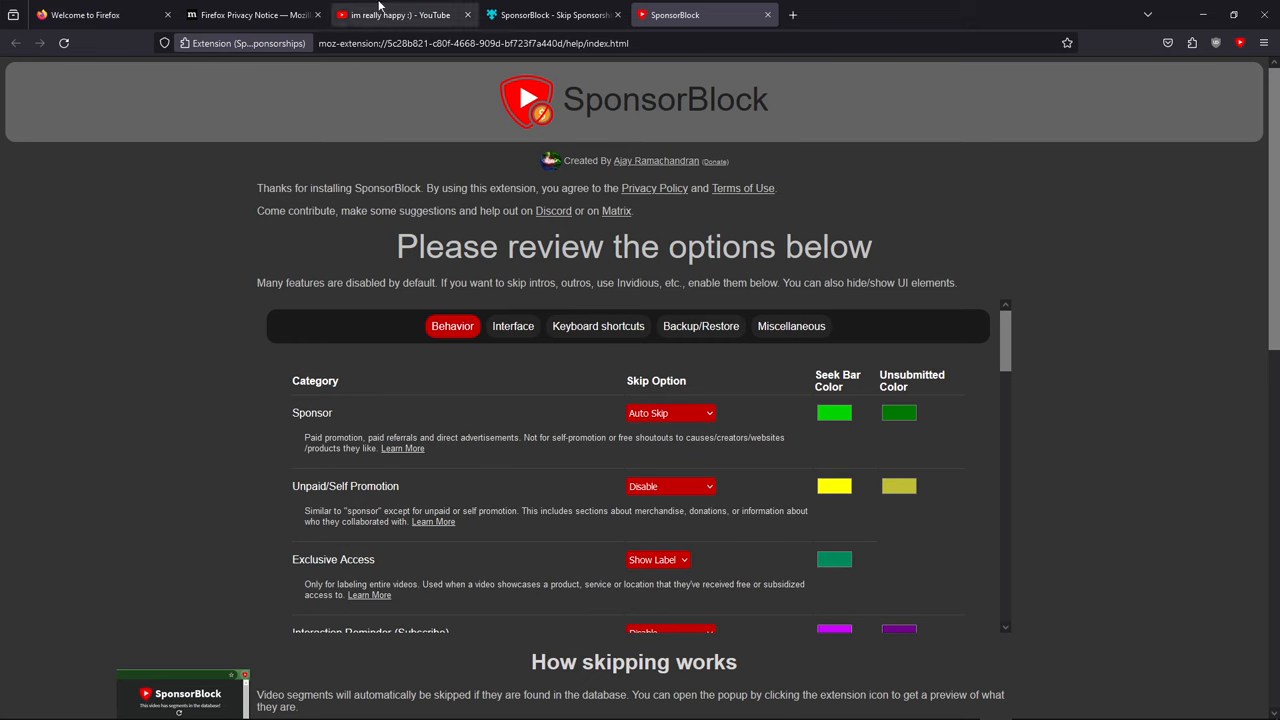
# Step: Switch between the video tab and the SponsorBlock welcome tab, ending on 'im really happy :)' showing 325 dislikes
pyautogui.click(400, 14)
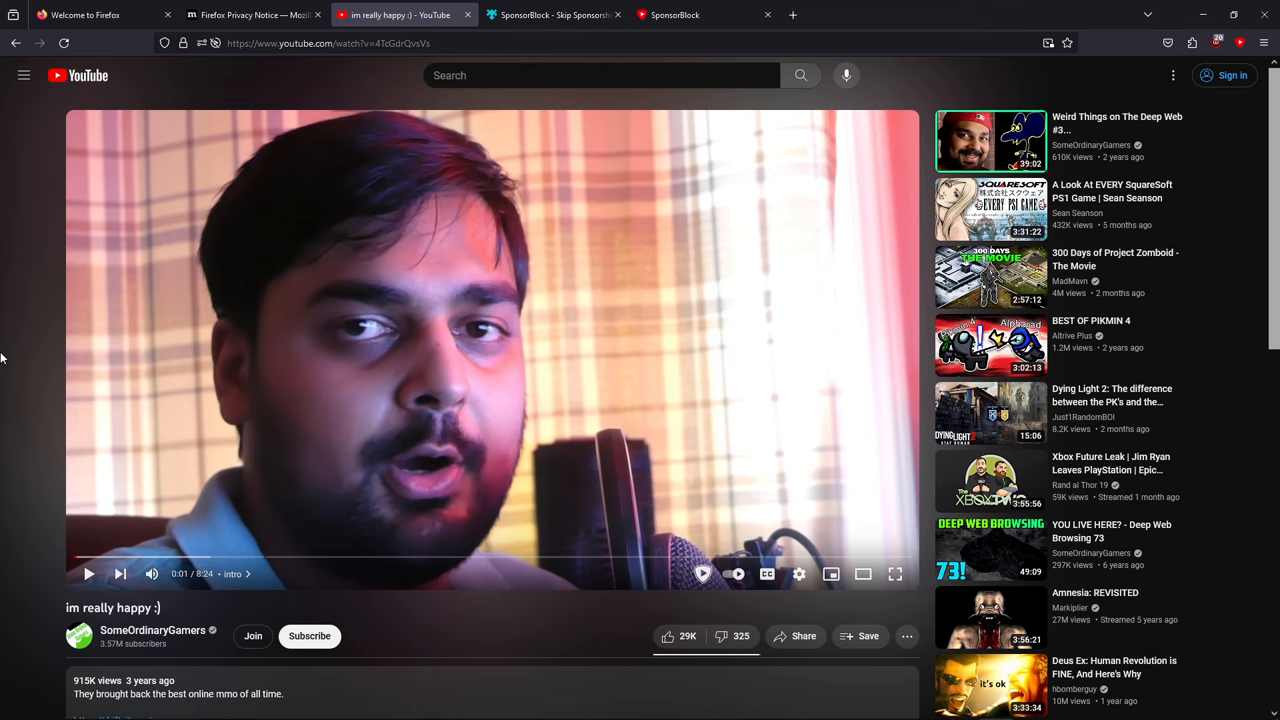
pyautogui.click(676, 14)
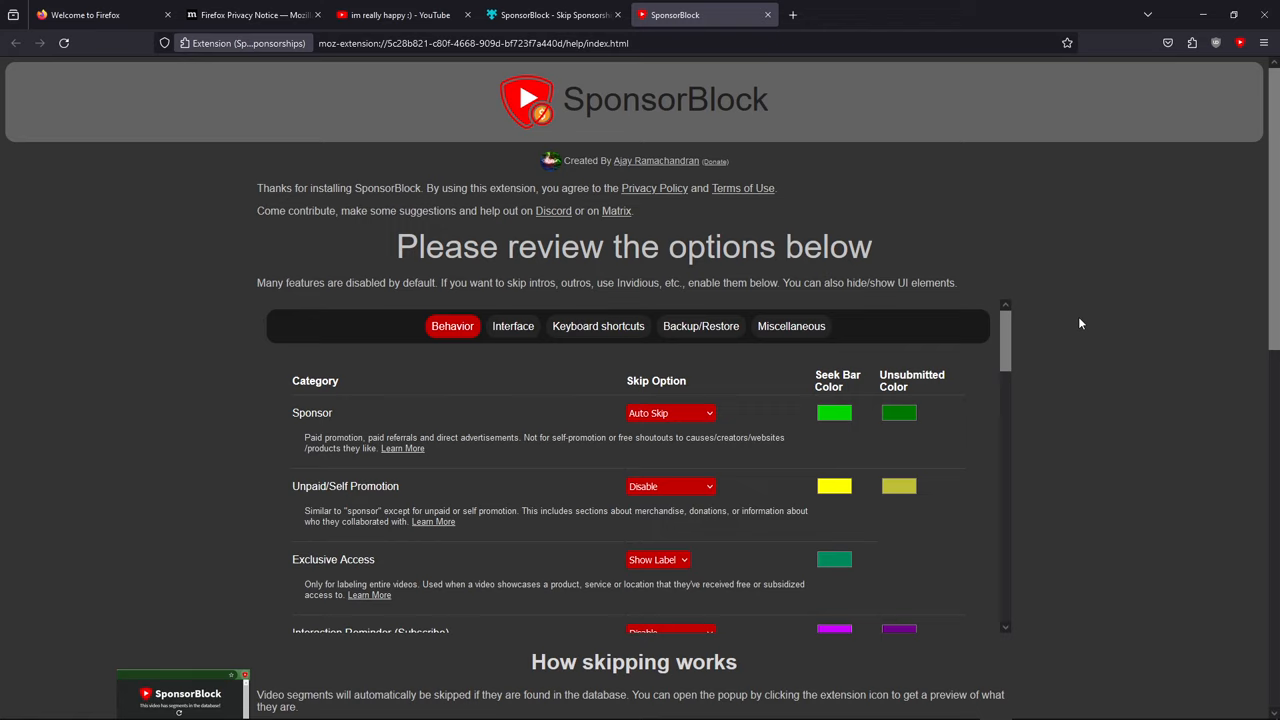
pyautogui.moveTo(364, 152)
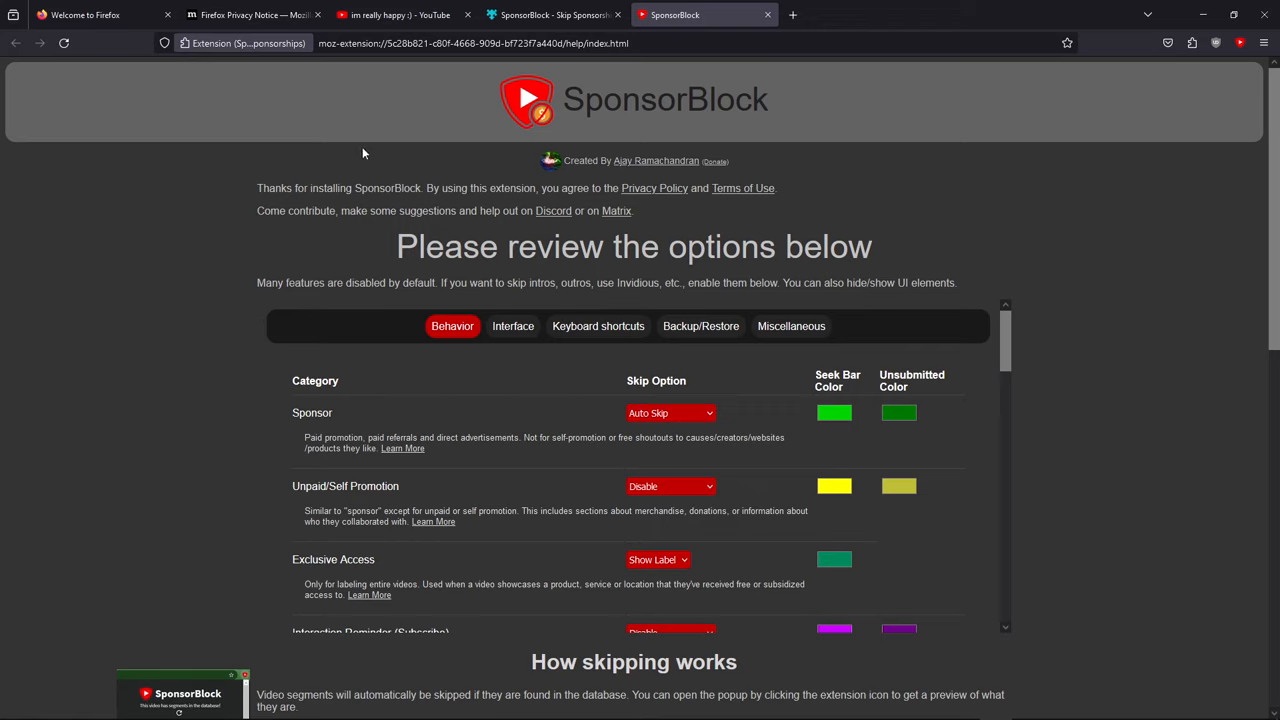
pyautogui.moveTo(744, 148)
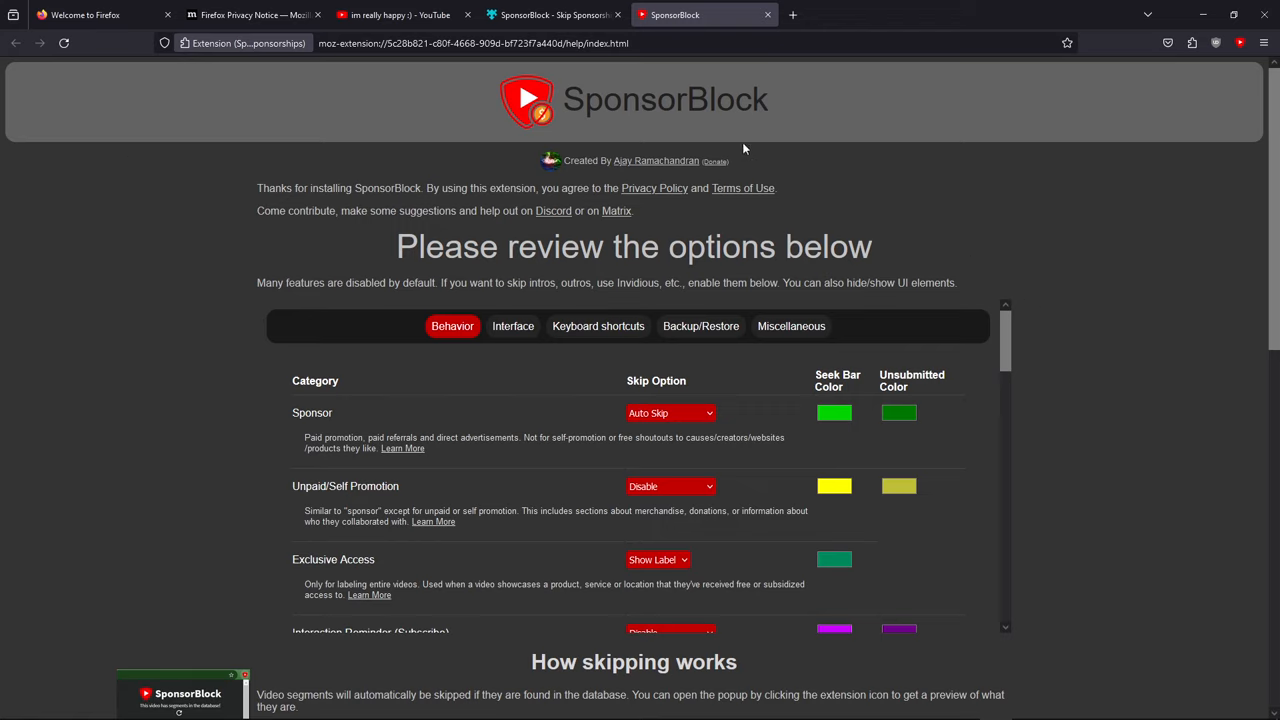
pyautogui.moveTo(840, 260)
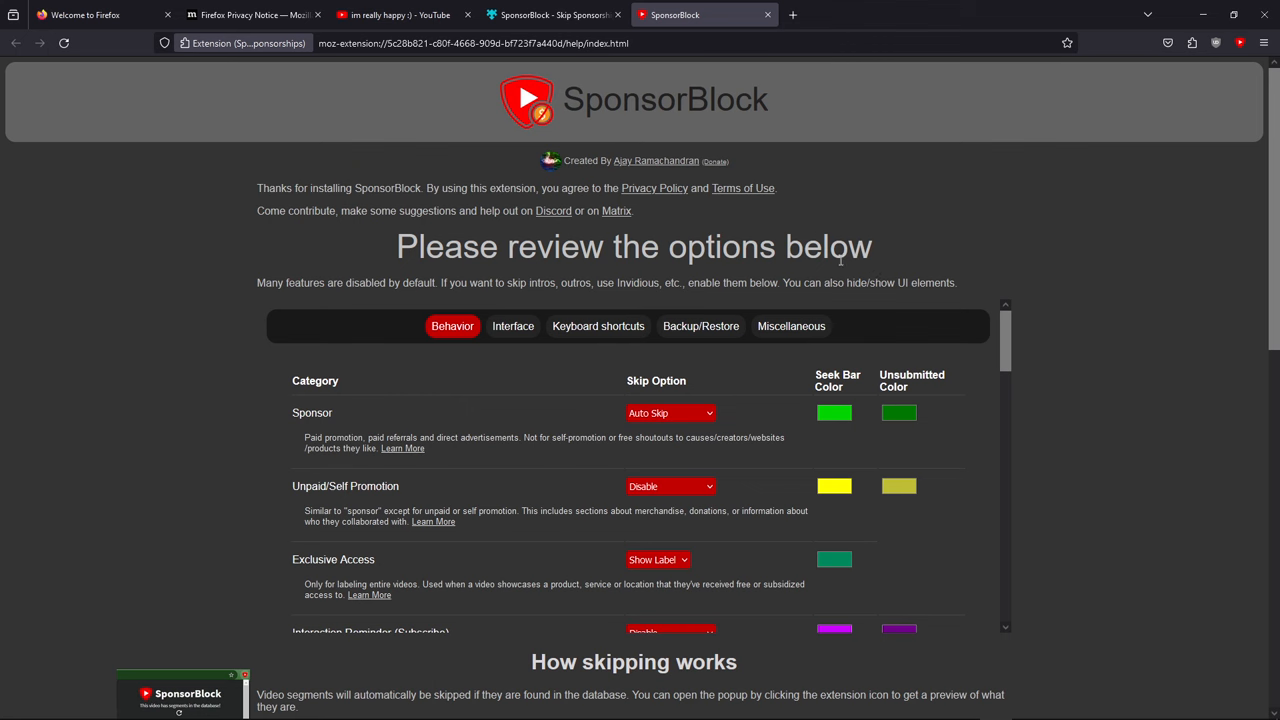
pyautogui.moveTo(348, 84)
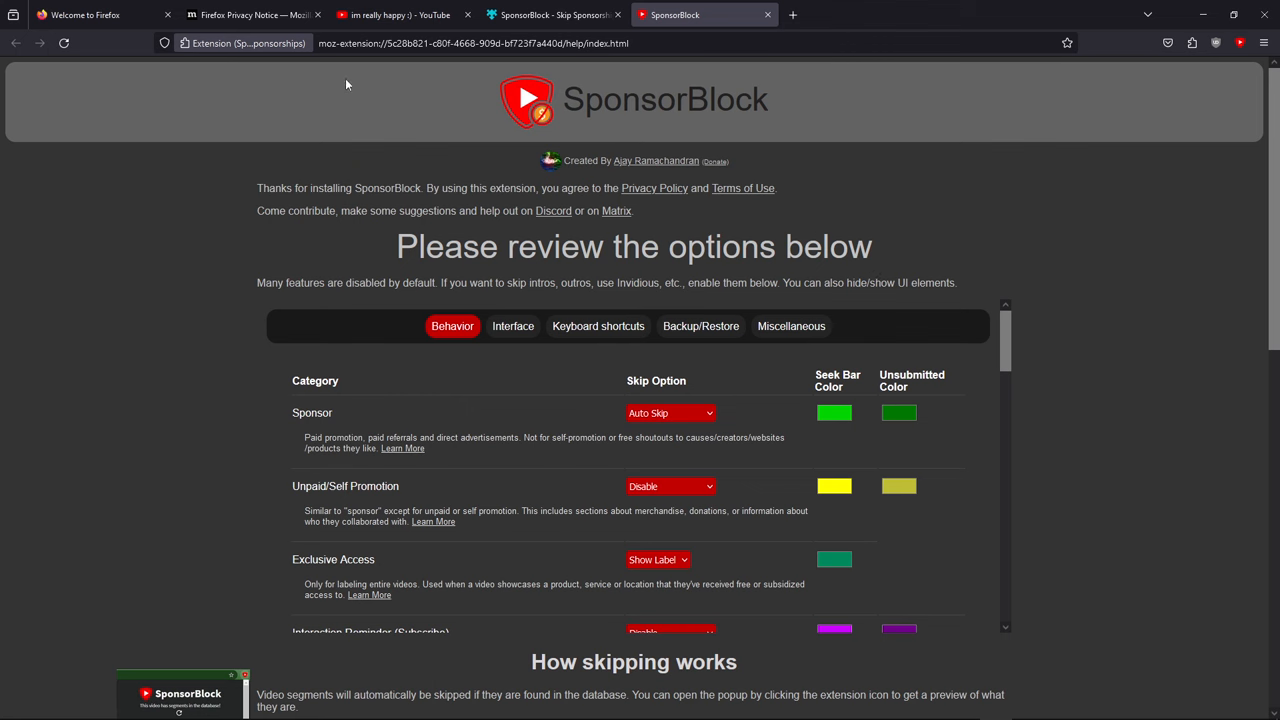
pyautogui.click(398, 14)
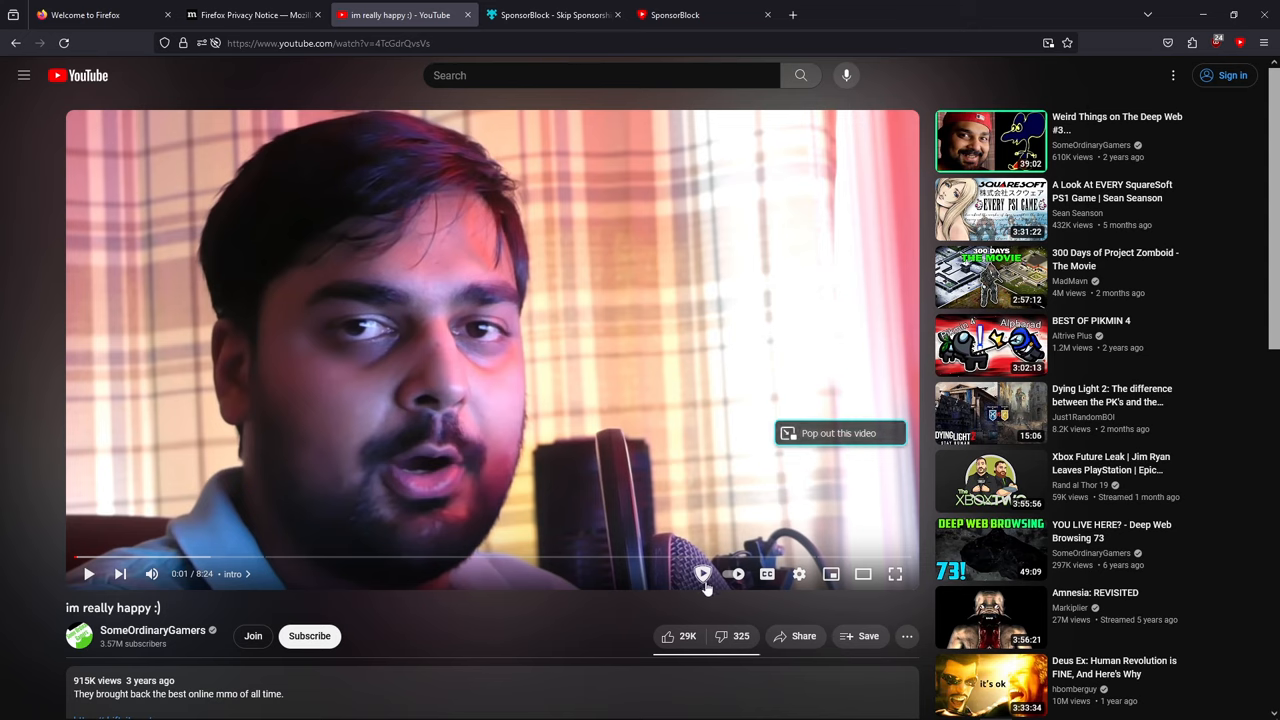
pyautogui.moveTo(314, 388)
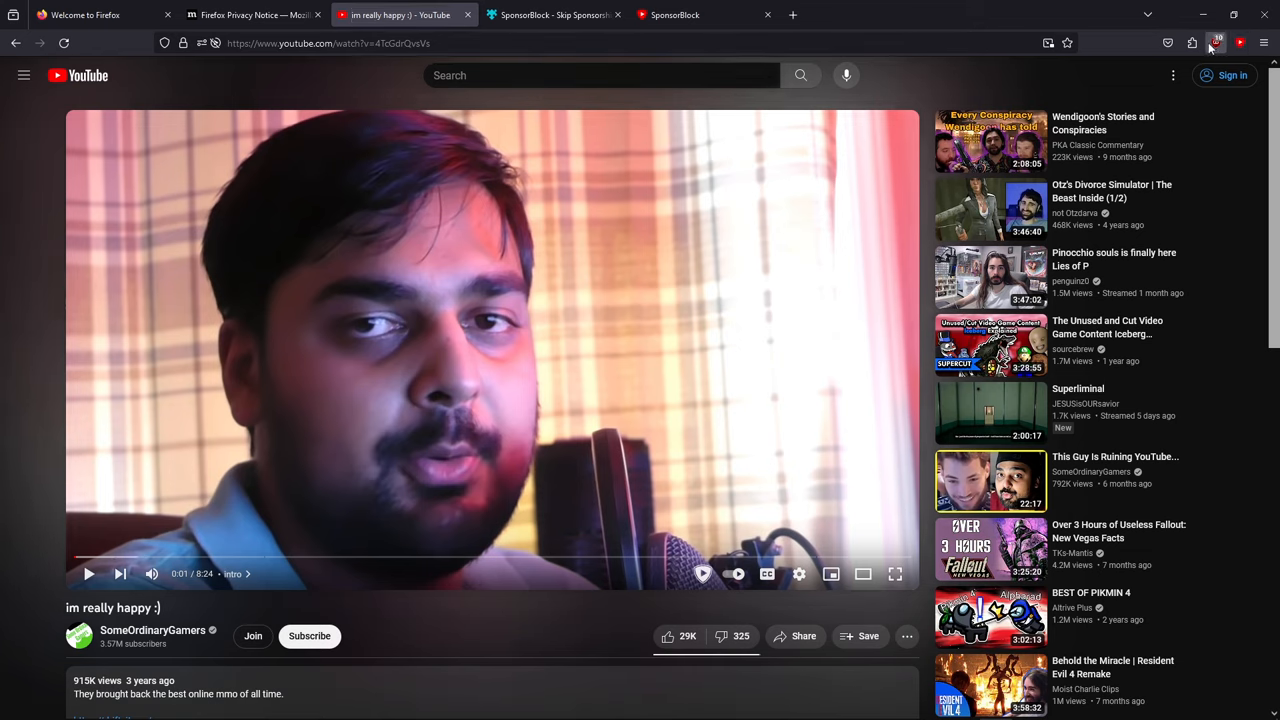
# Step: Close the extra tabs and scroll the YouTube home feed of recommended videos and Shorts
pyautogui.click(1192, 44)
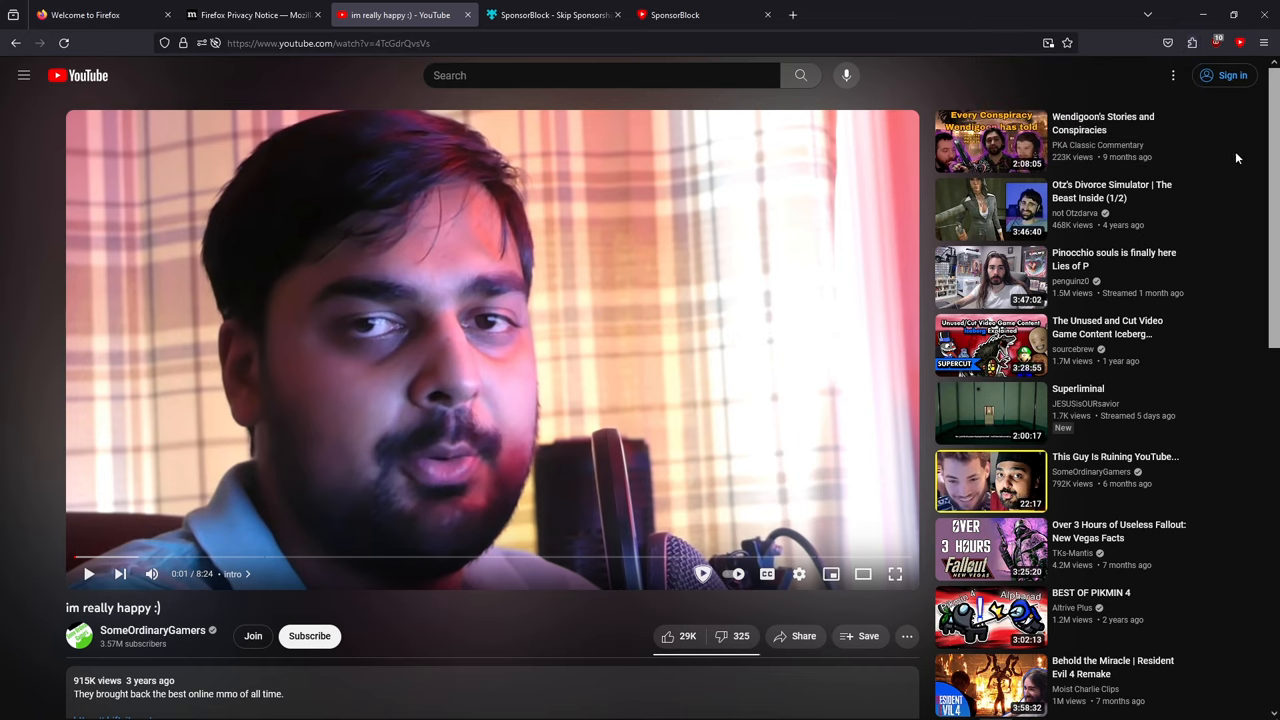
pyautogui.moveTo(1228, 188)
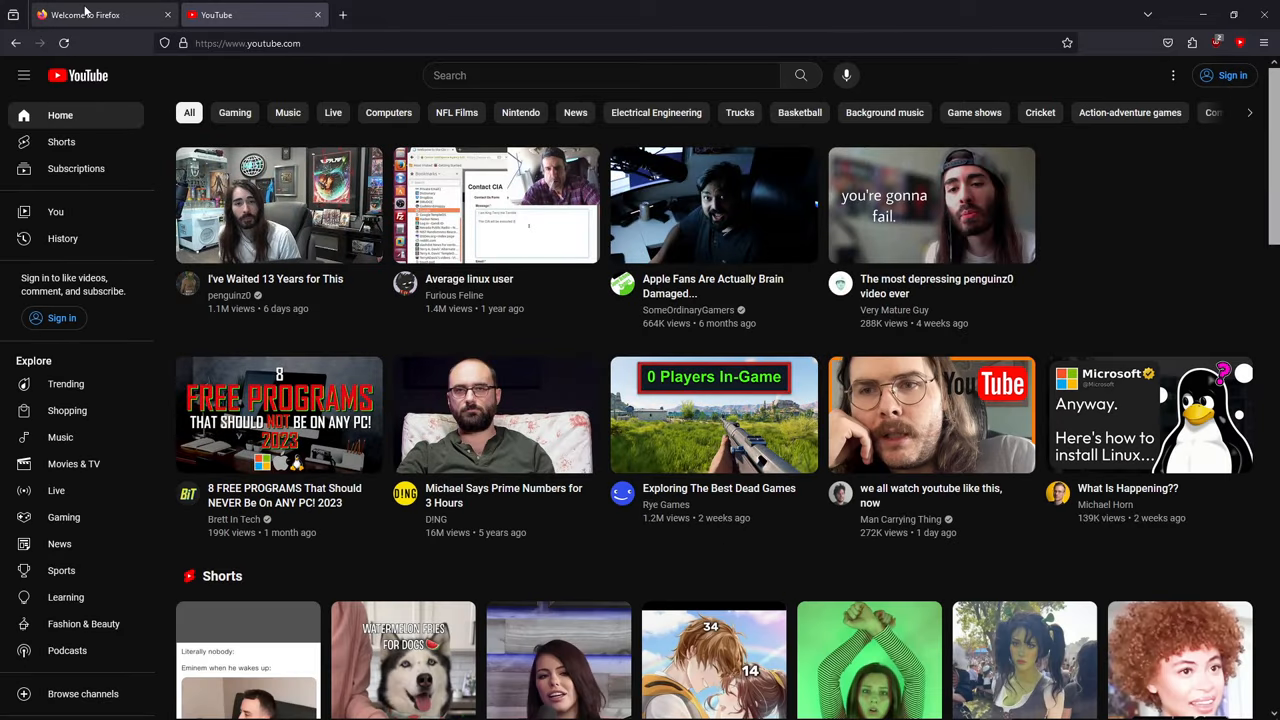
pyautogui.moveTo(330, 304)
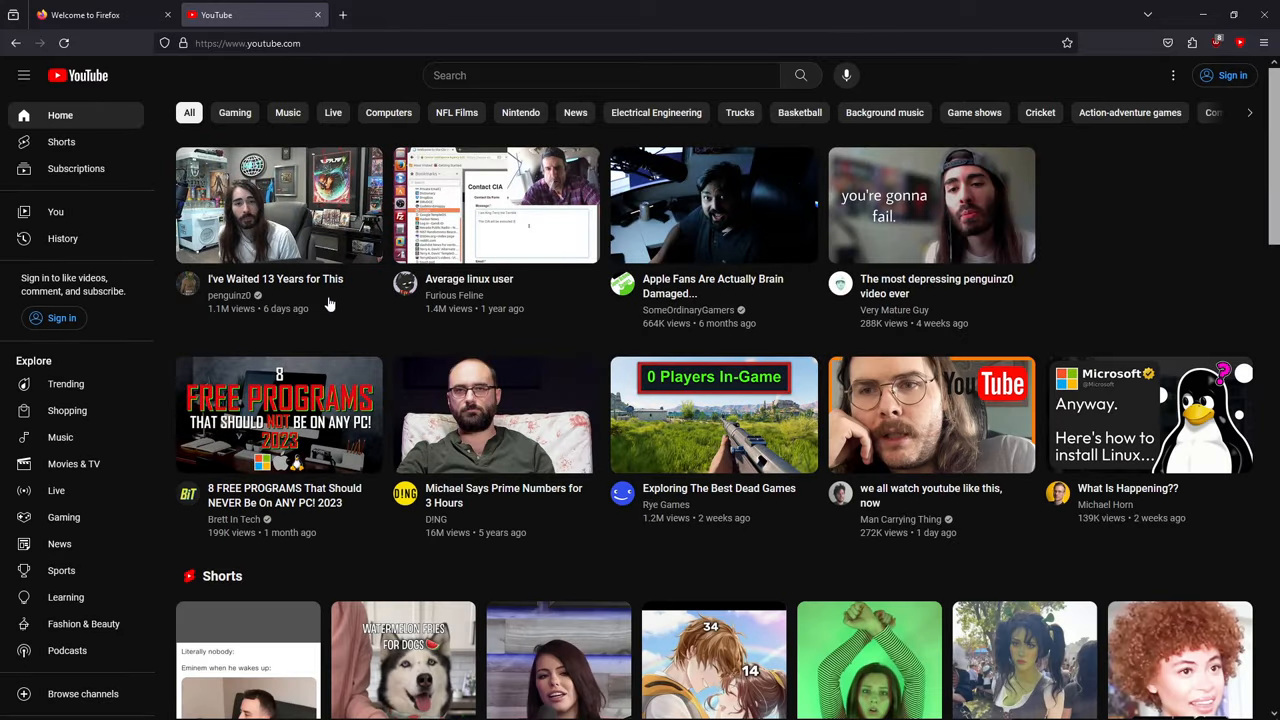
pyautogui.scroll(-3)
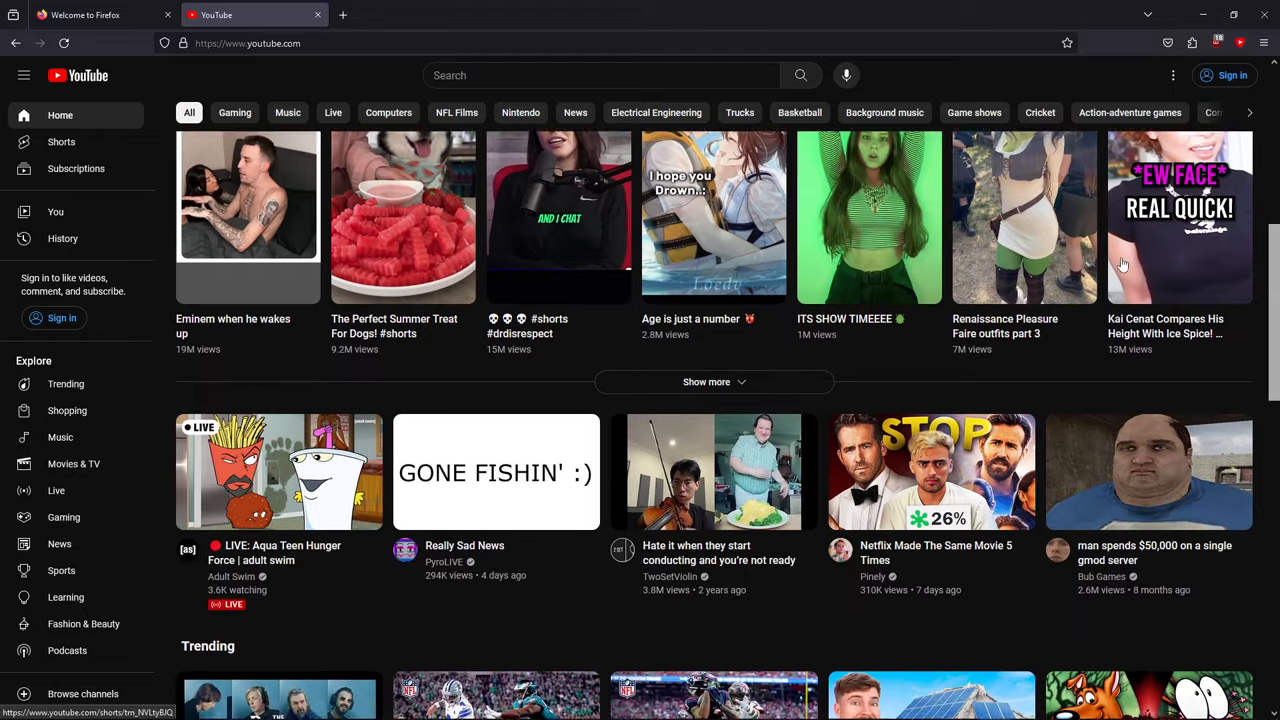
pyautogui.scroll(-3)
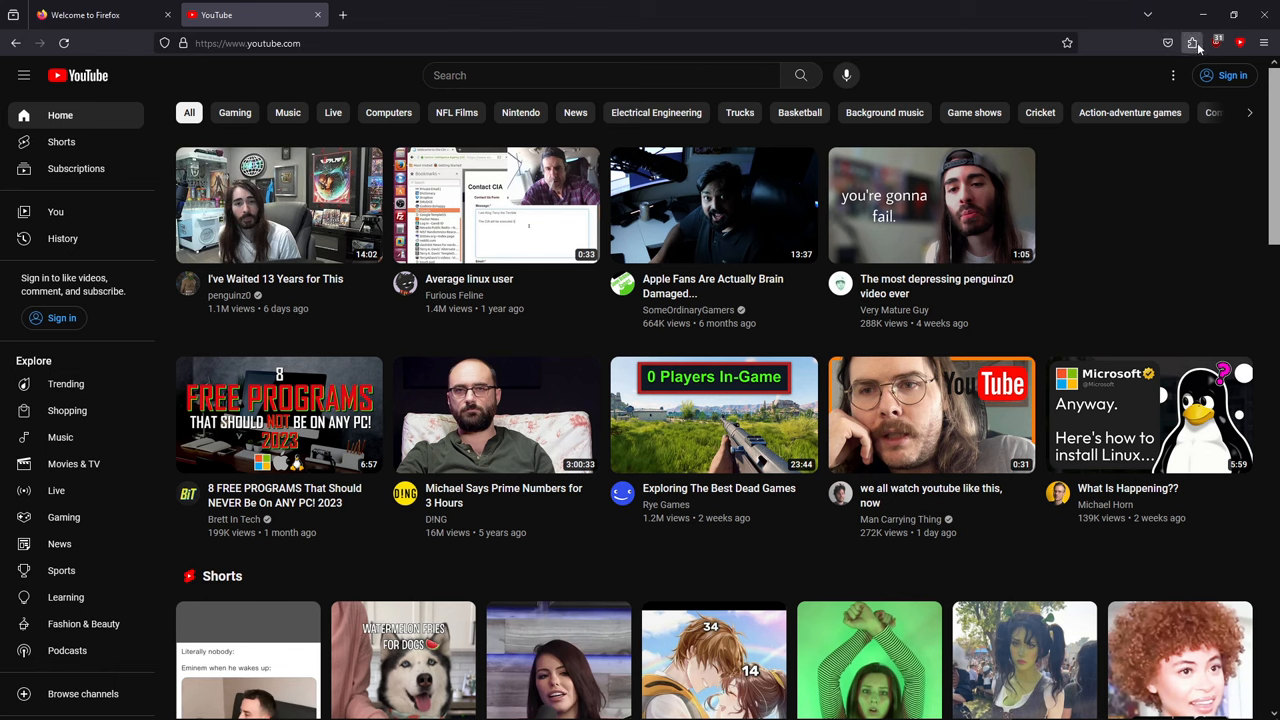
pyautogui.moveTo(1192, 272)
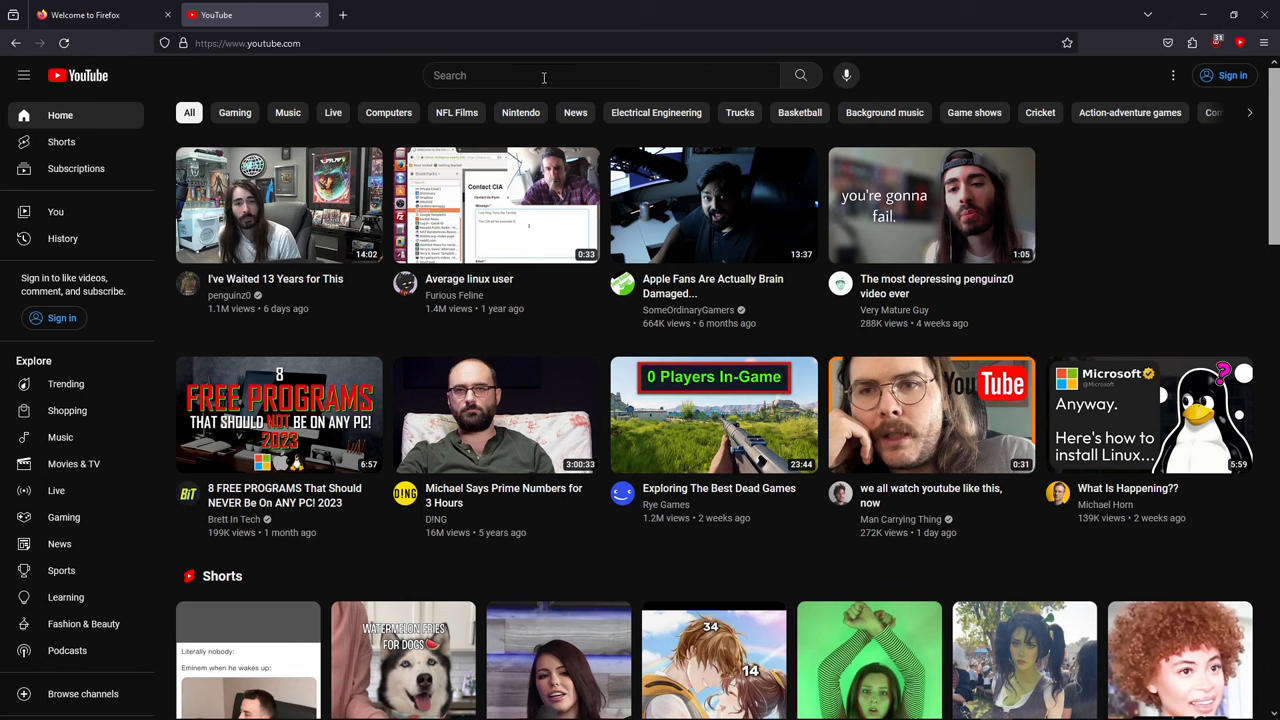
# Step: Search 'tesserakt gaming', open the channel and scroll to its DEATHWATCH, Hell Let Loose and Battalion Wars 2 OST playlists
pyautogui.write('tesserakt gaming')
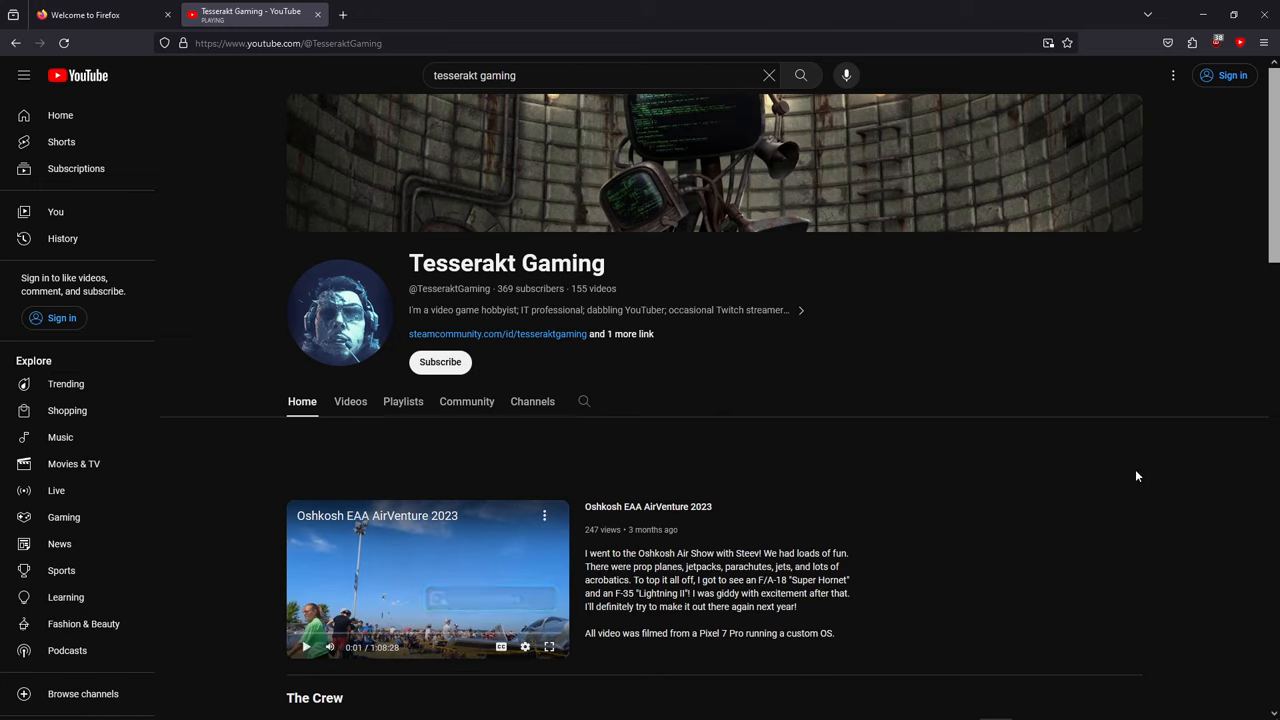
pyautogui.moveTo(618, 400)
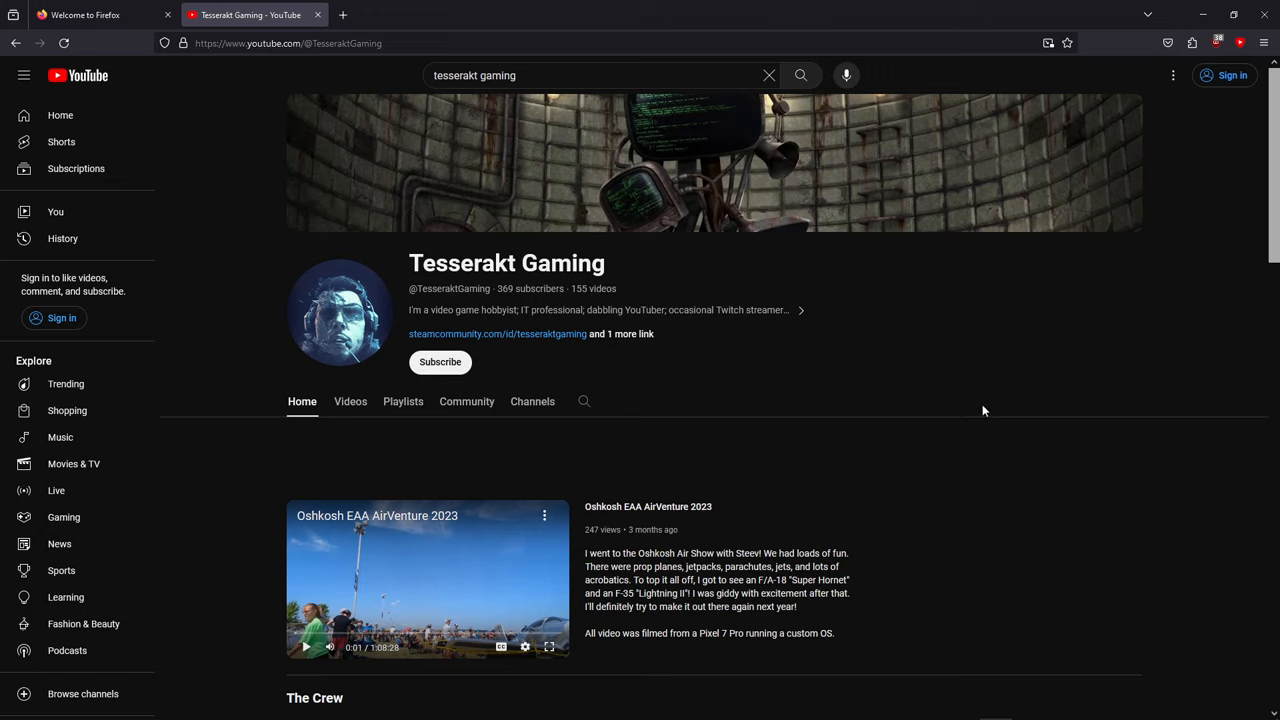
pyautogui.moveTo(726, 398)
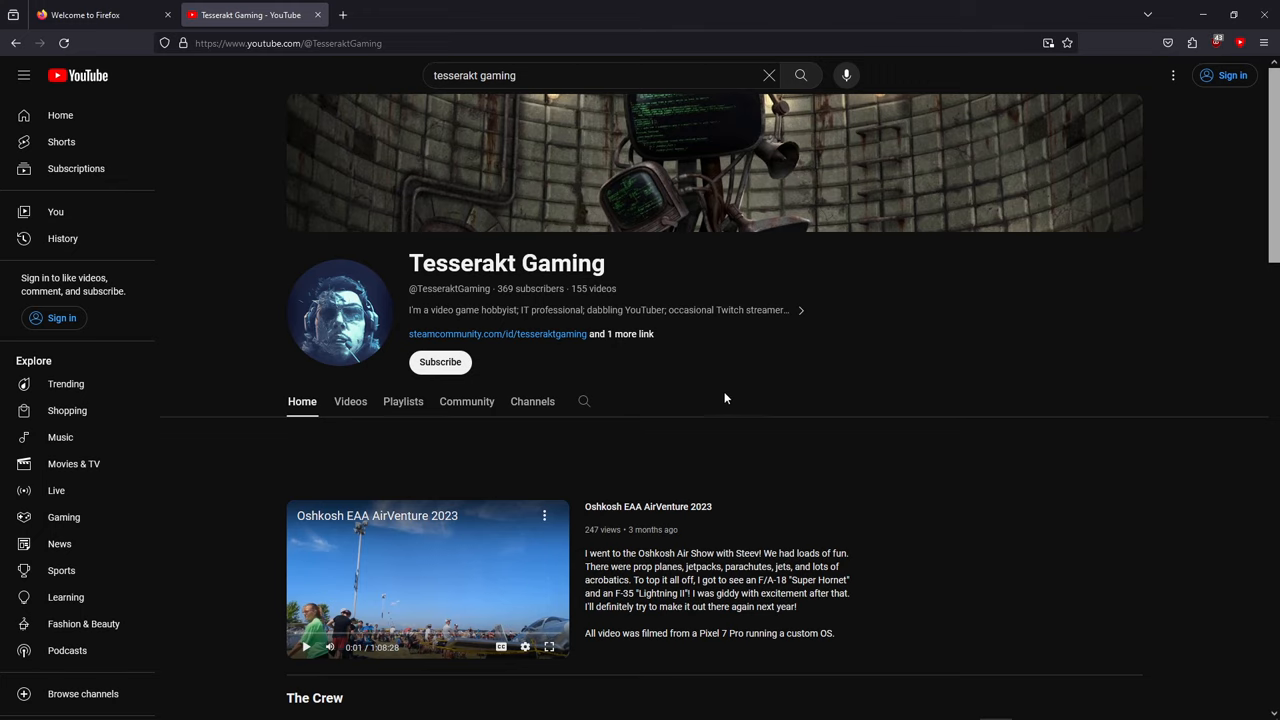
pyautogui.moveTo(484, 300)
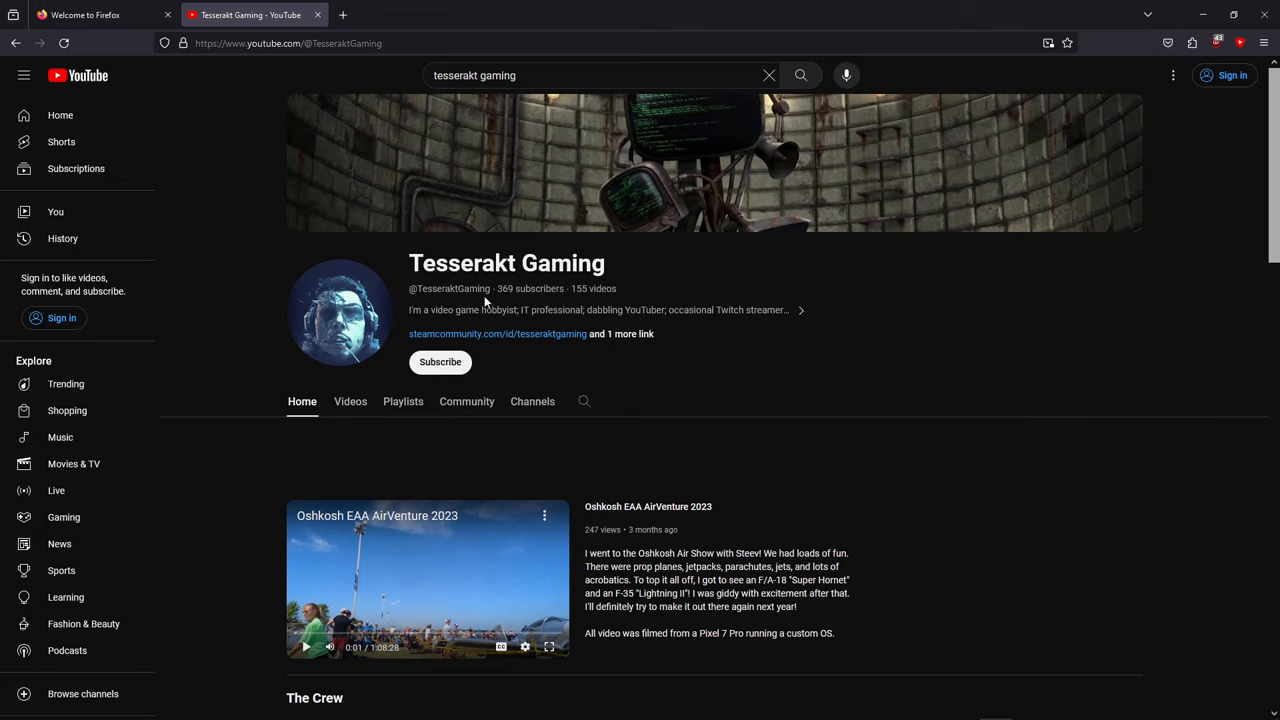
pyautogui.moveTo(756, 340)
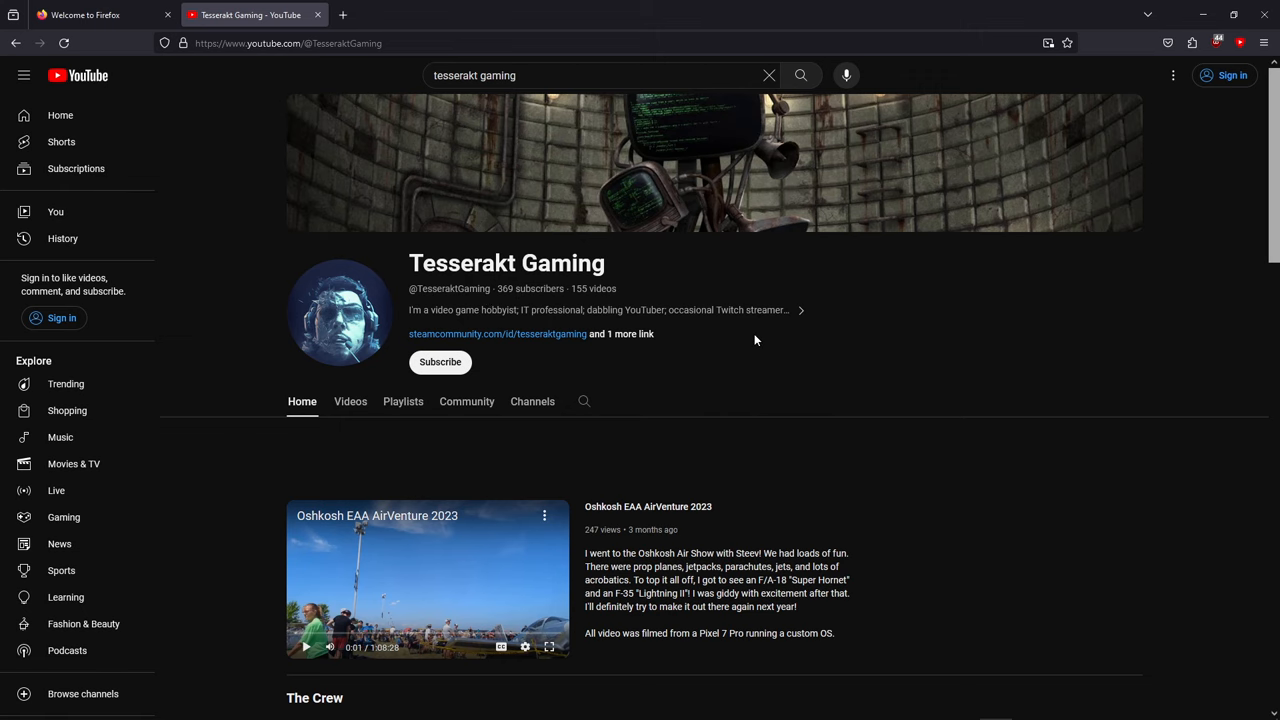
pyautogui.scroll(-3)
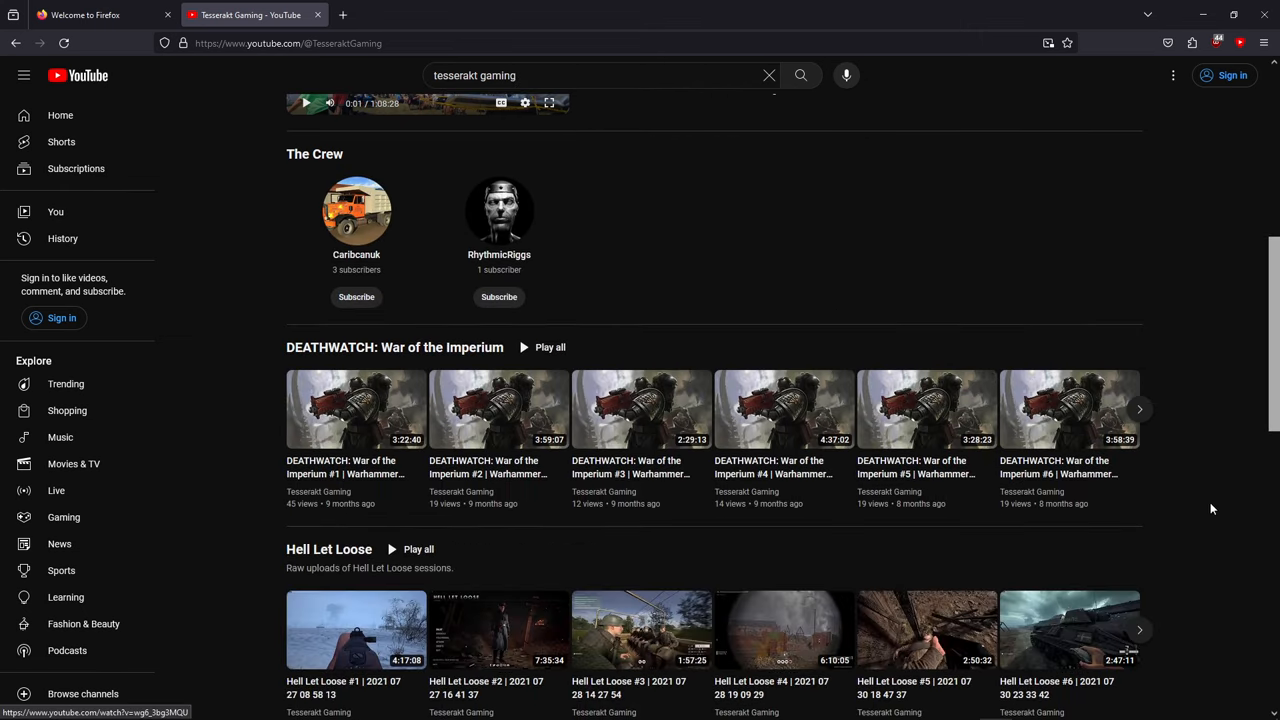
pyautogui.scroll(-3)
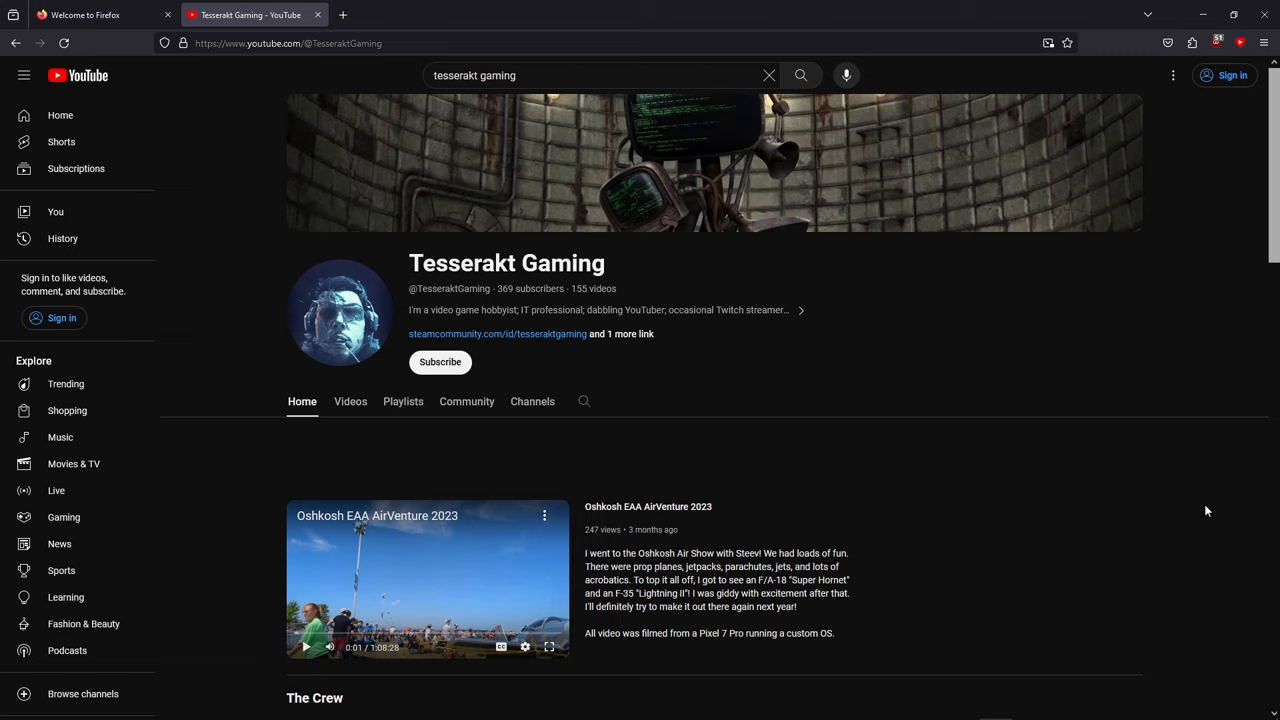
pyautogui.moveTo(1026, 552)
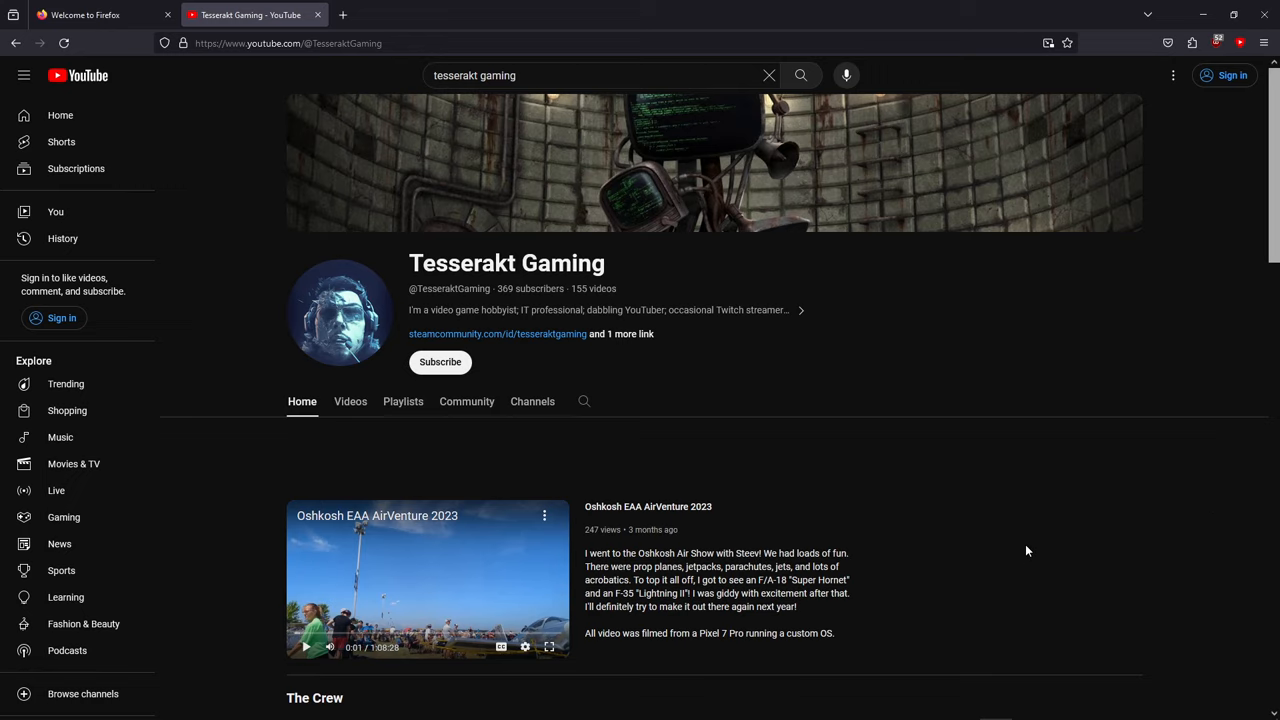
pyautogui.scroll(-3)
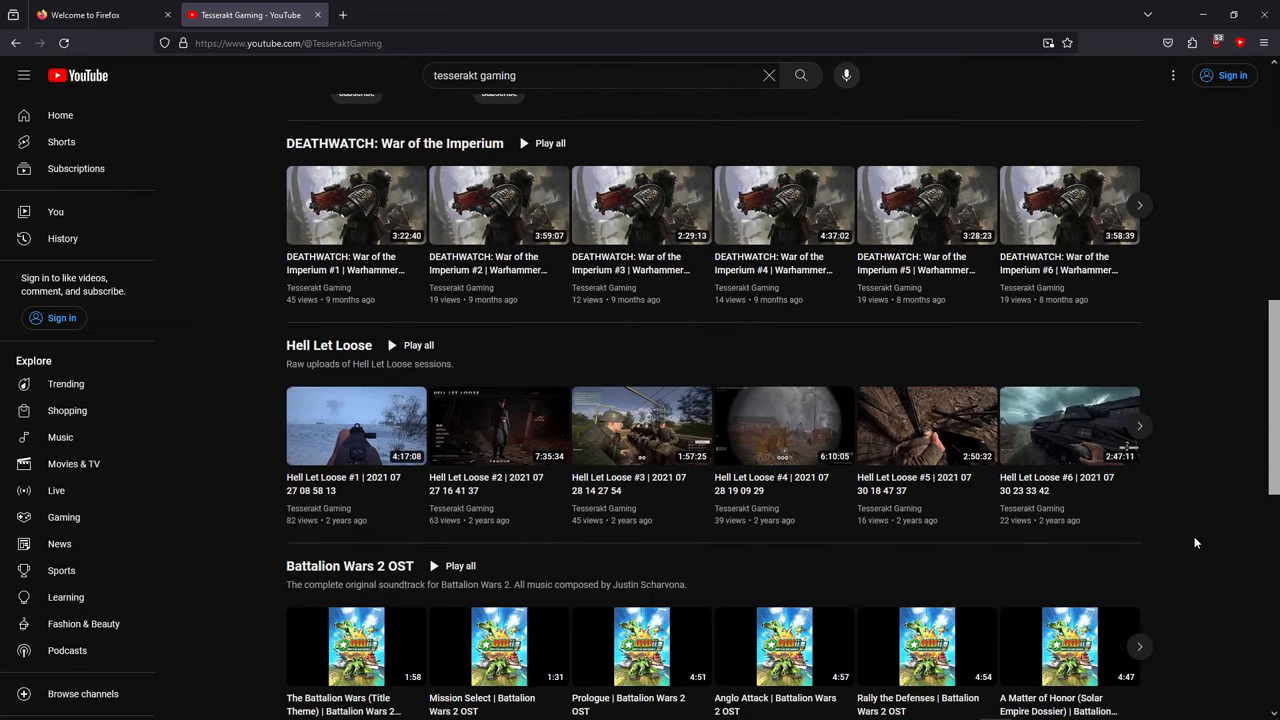